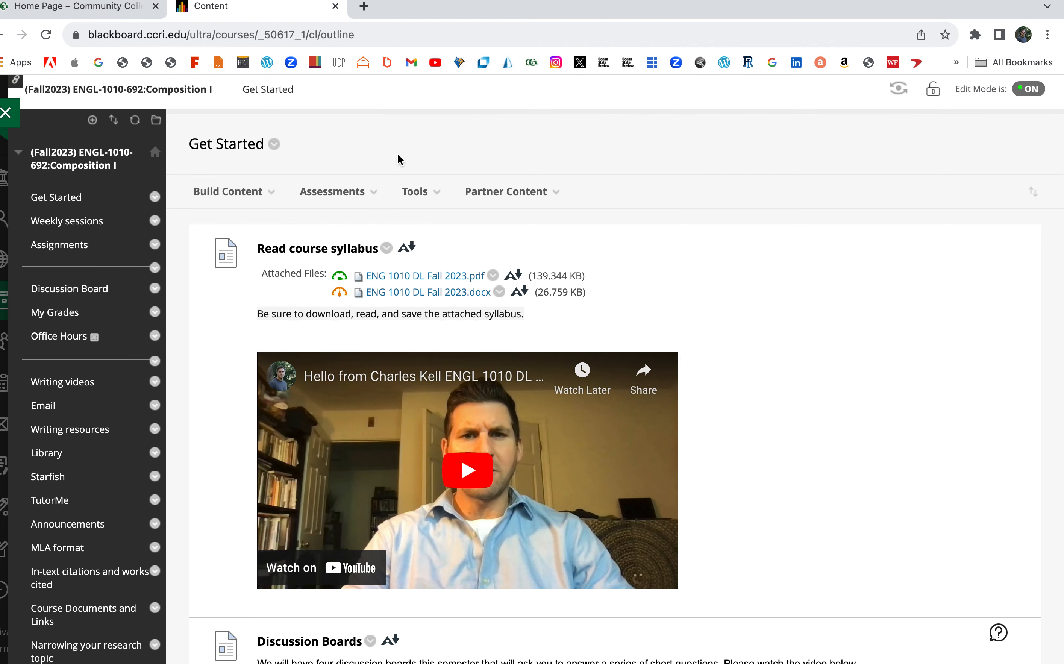
# Open the ENG 1010 DL Fall 2023.pdf syllabus attachment from the Read course syllabus item
pyautogui.click(227, 192)
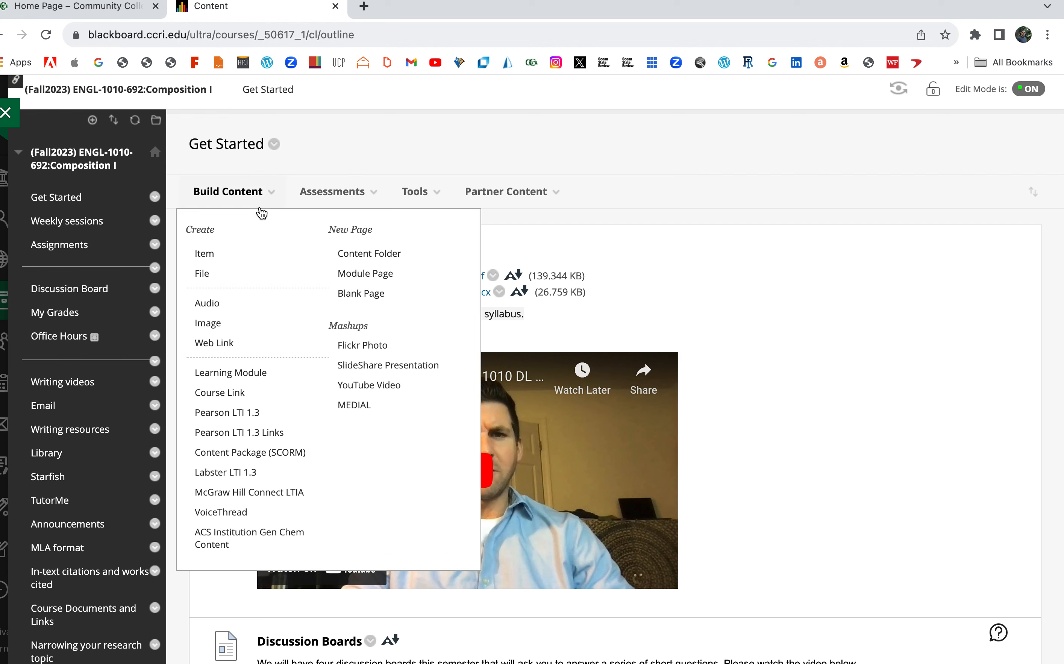
pyautogui.click(227, 192)
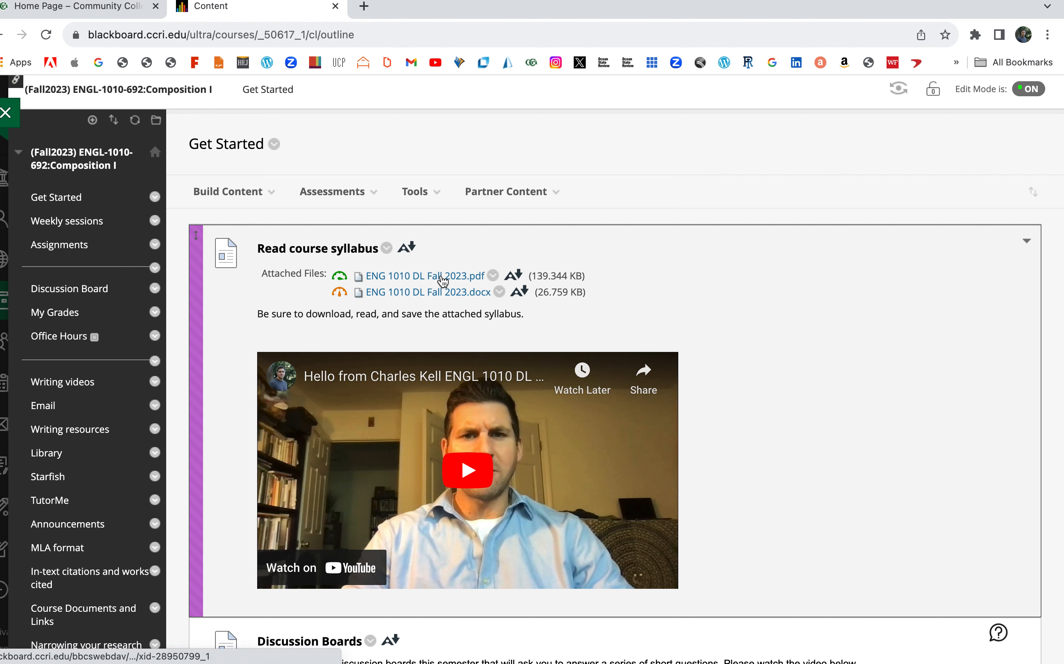
pyautogui.click(422, 275)
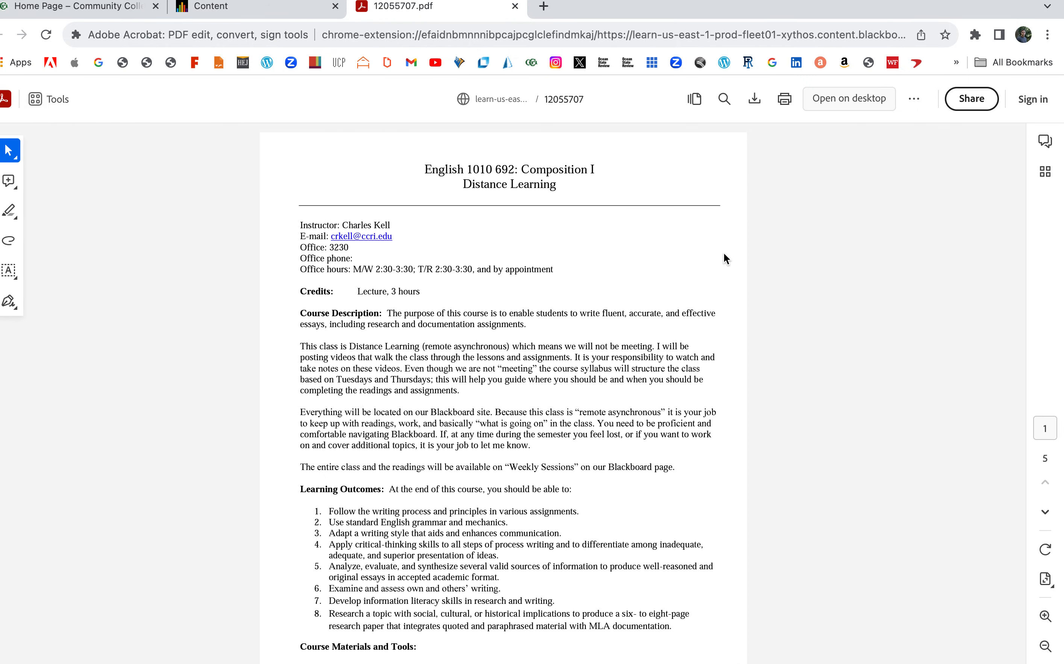
# Zoom in on the syllabus first page and scroll down to the course details
pyautogui.click(1045, 617)
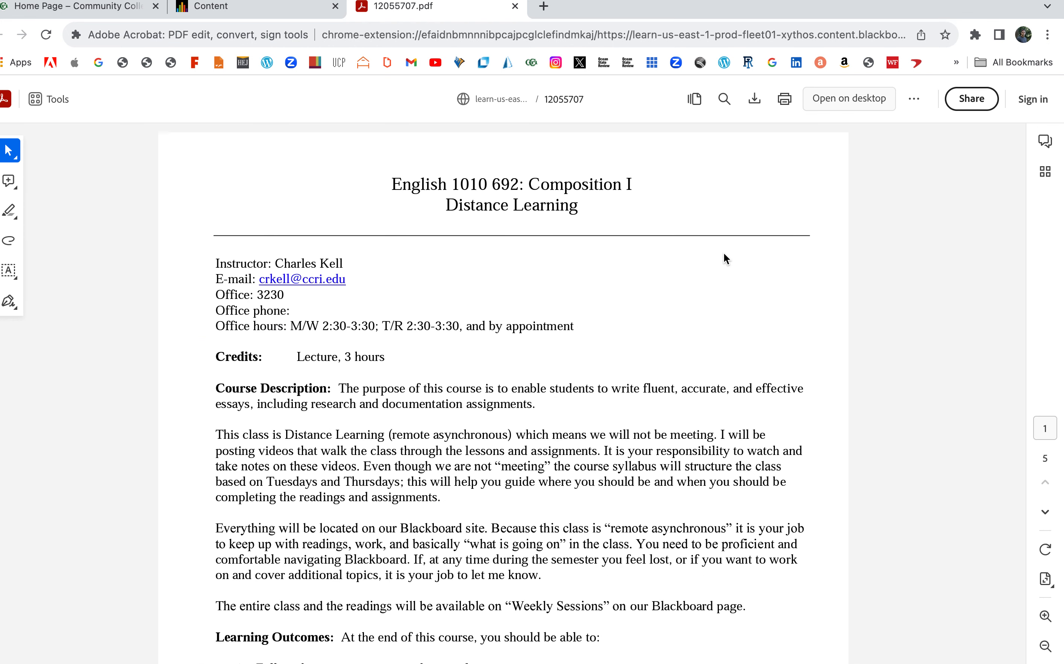
pyautogui.moveTo(516, 242)
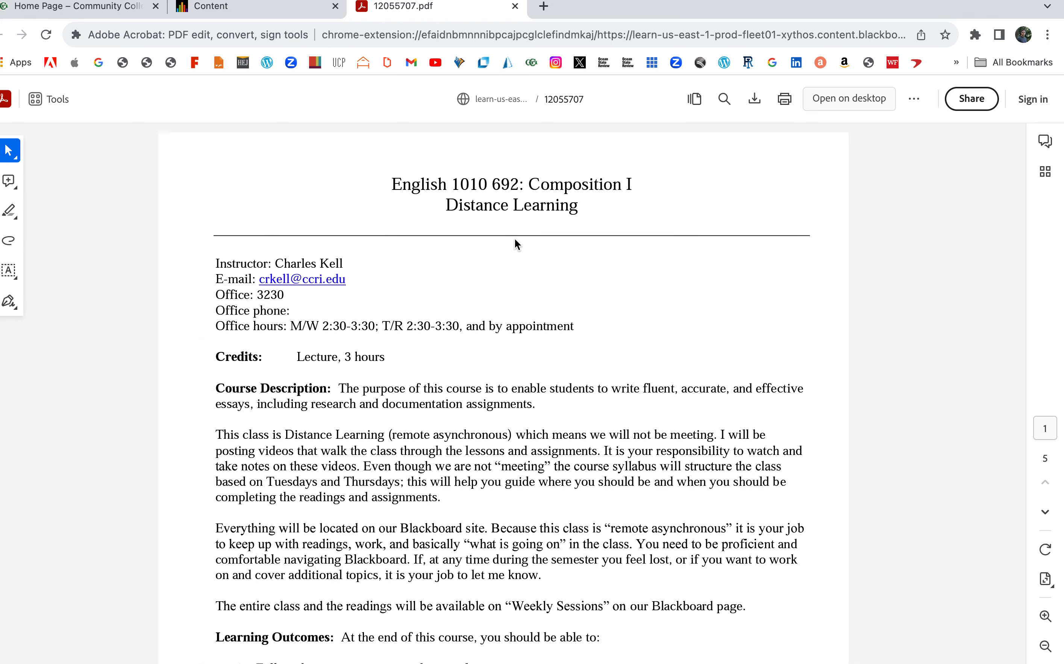
pyautogui.moveTo(435, 260)
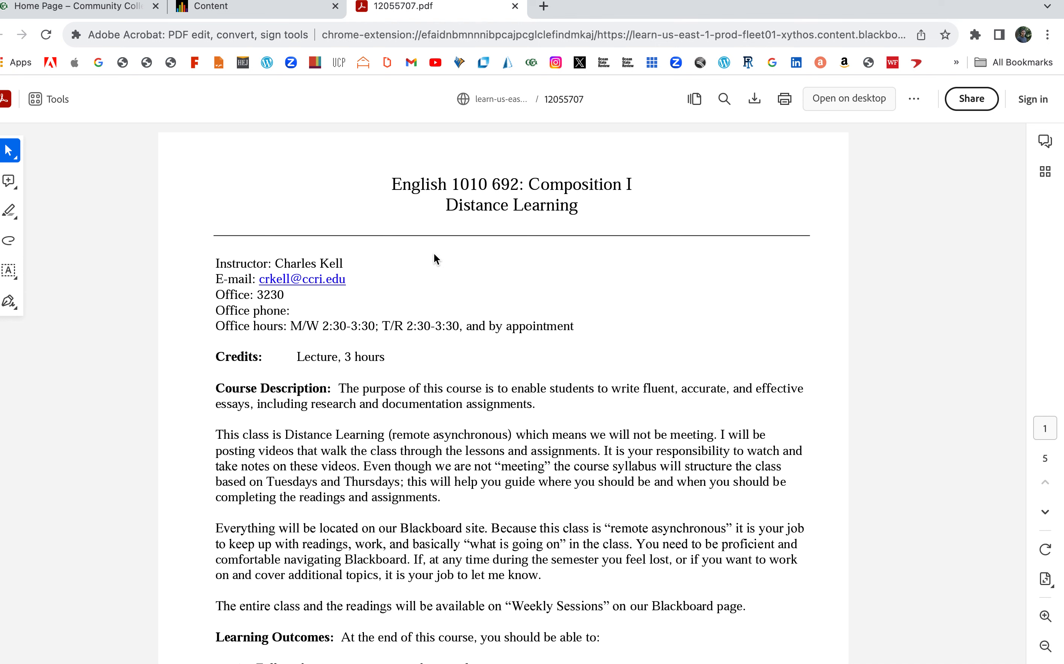
pyautogui.scroll(-3)
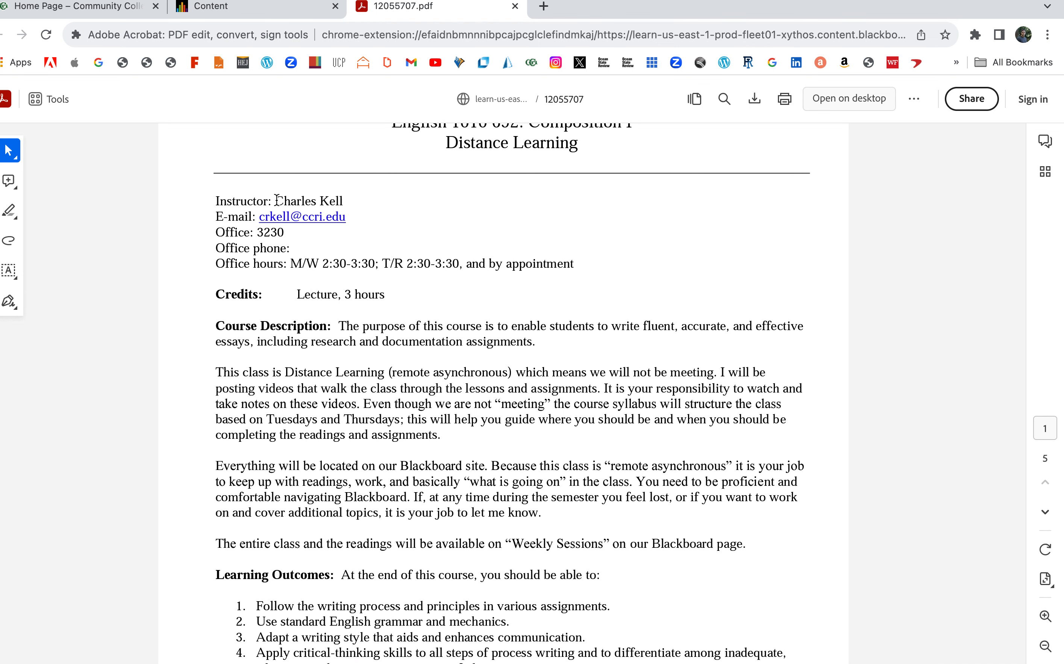
pyautogui.moveTo(398, 244)
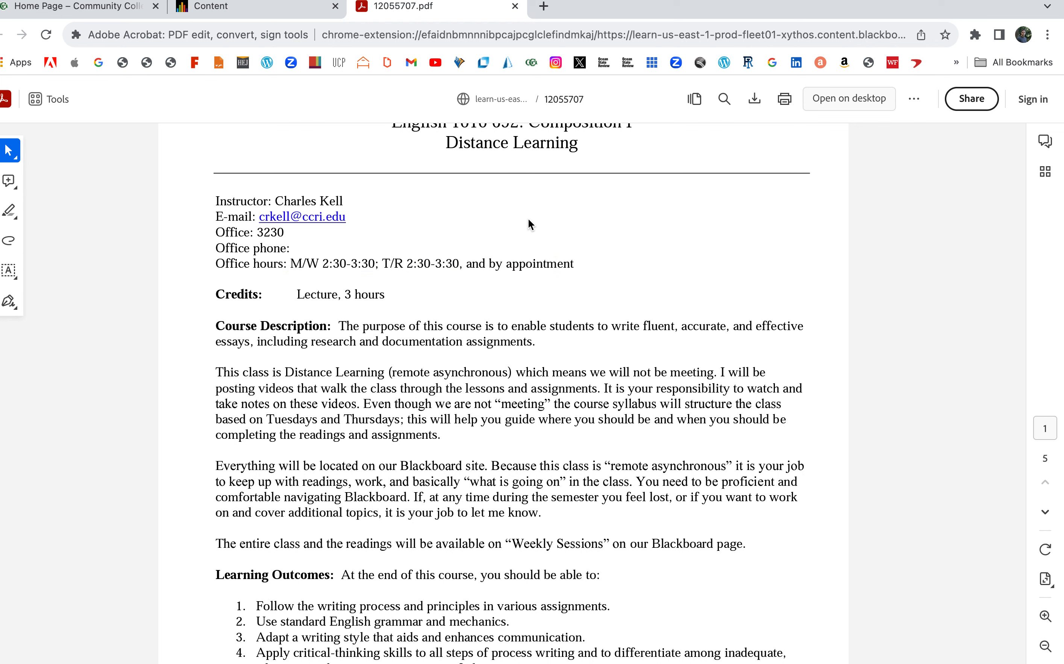
pyautogui.moveTo(544, 223)
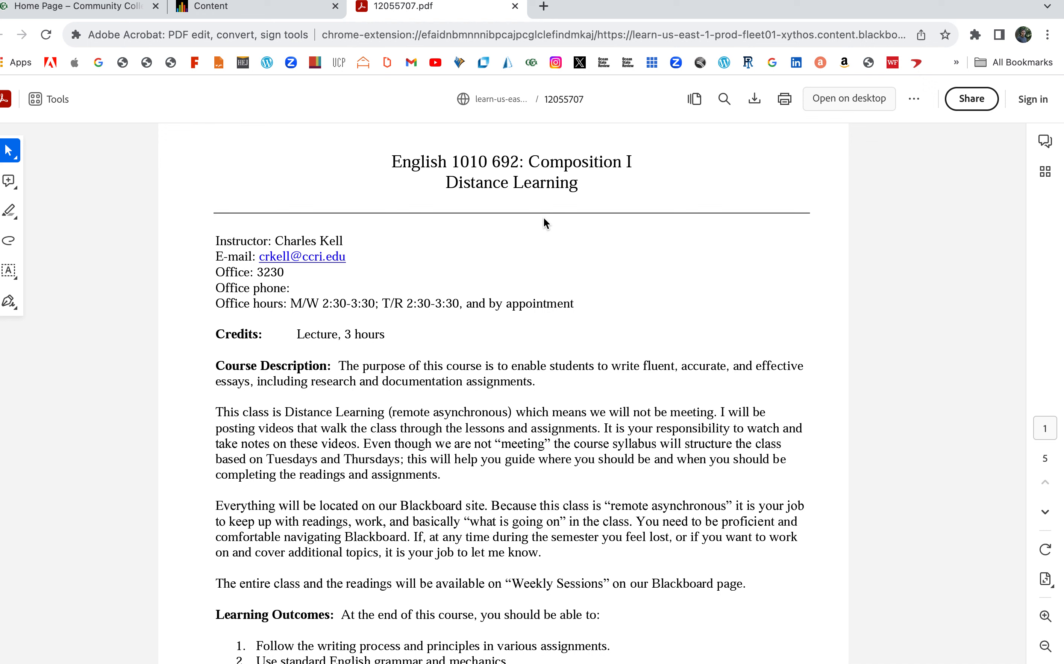
pyautogui.moveTo(395, 290)
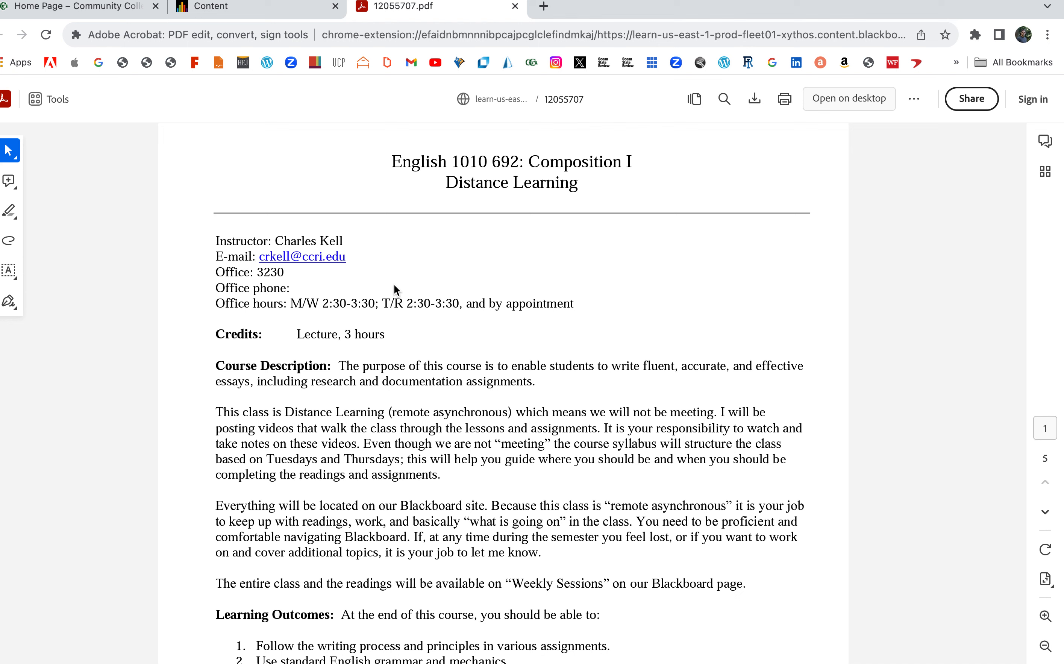
pyautogui.scroll(-3)
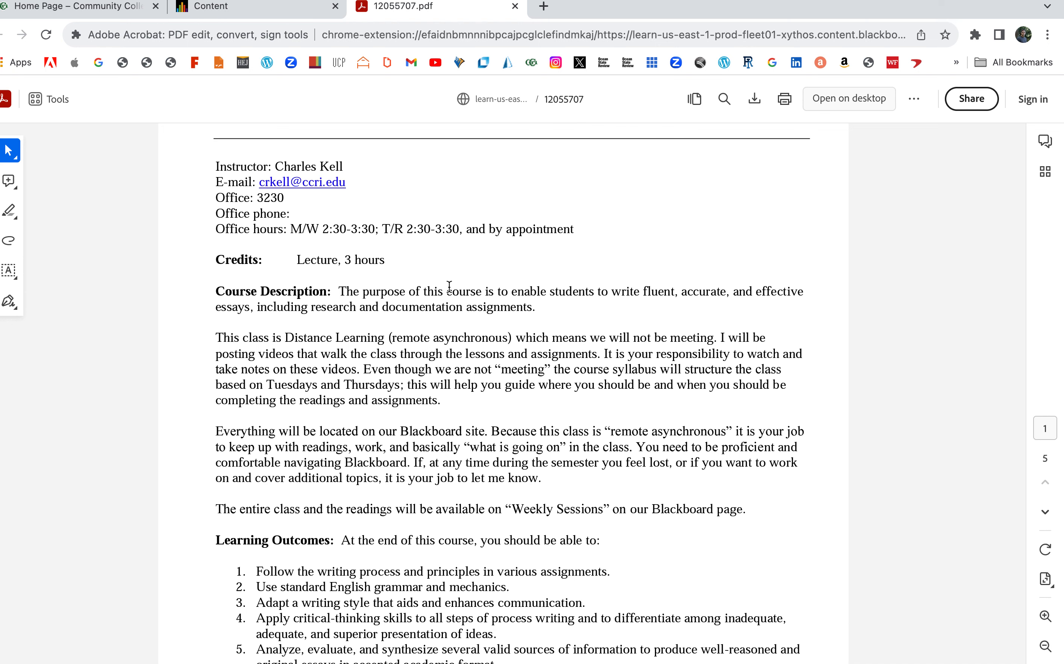
pyautogui.scroll(3)
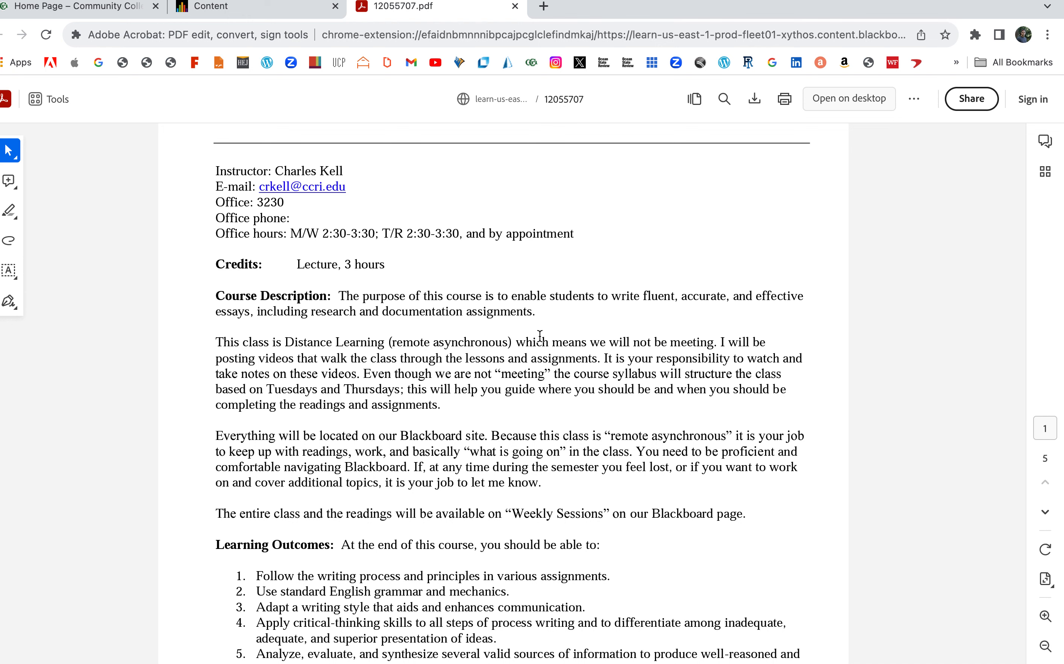
pyautogui.scroll(-3)
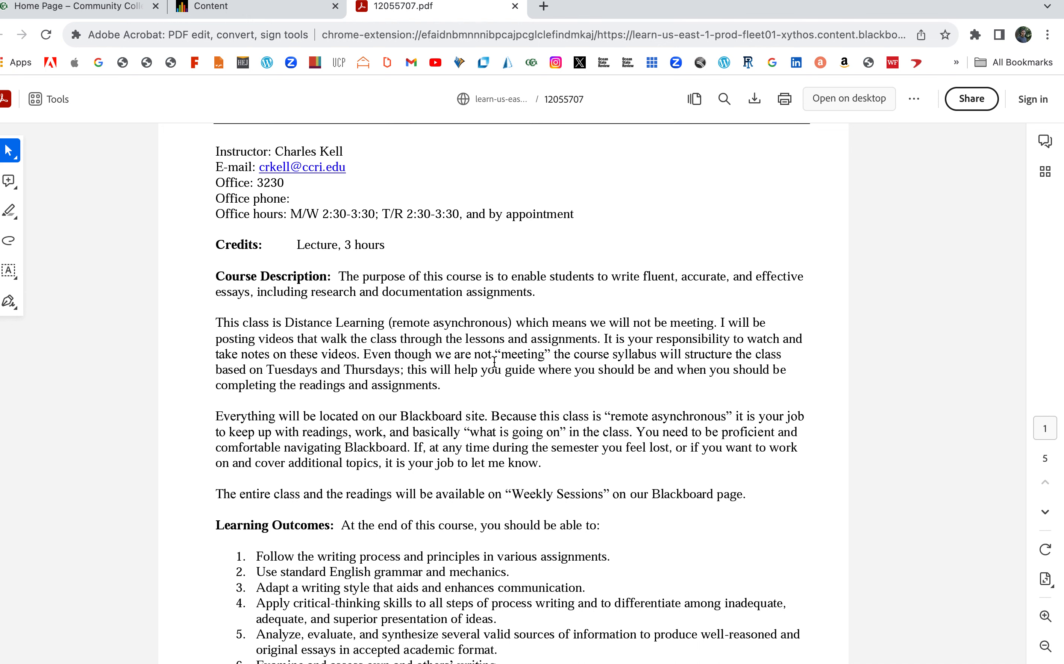
pyautogui.scroll(-3)
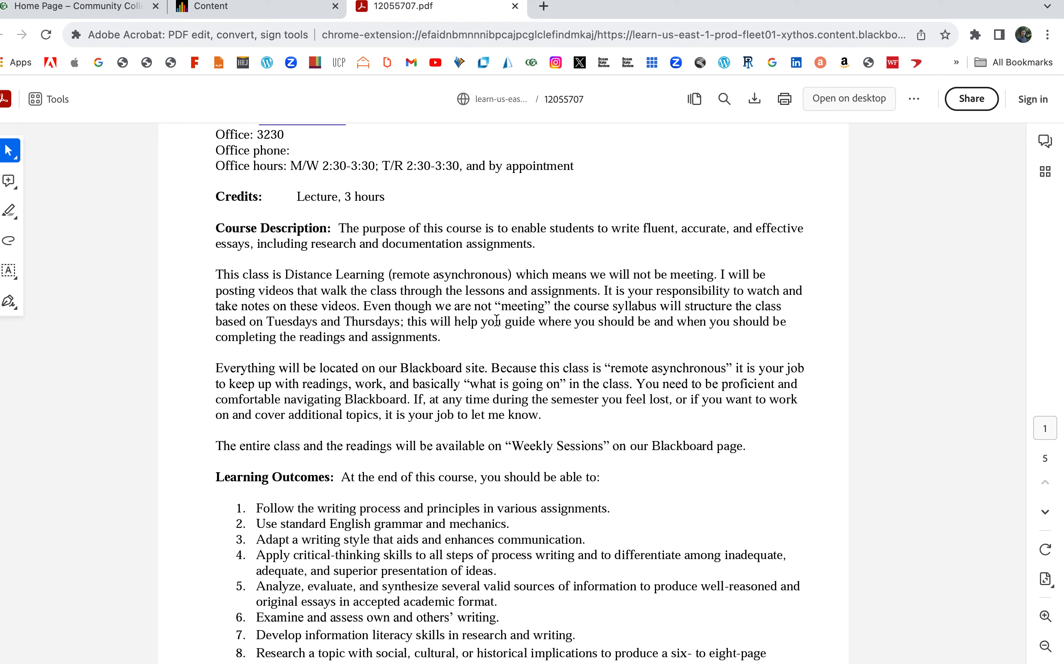
pyautogui.doubleClick(605, 290)
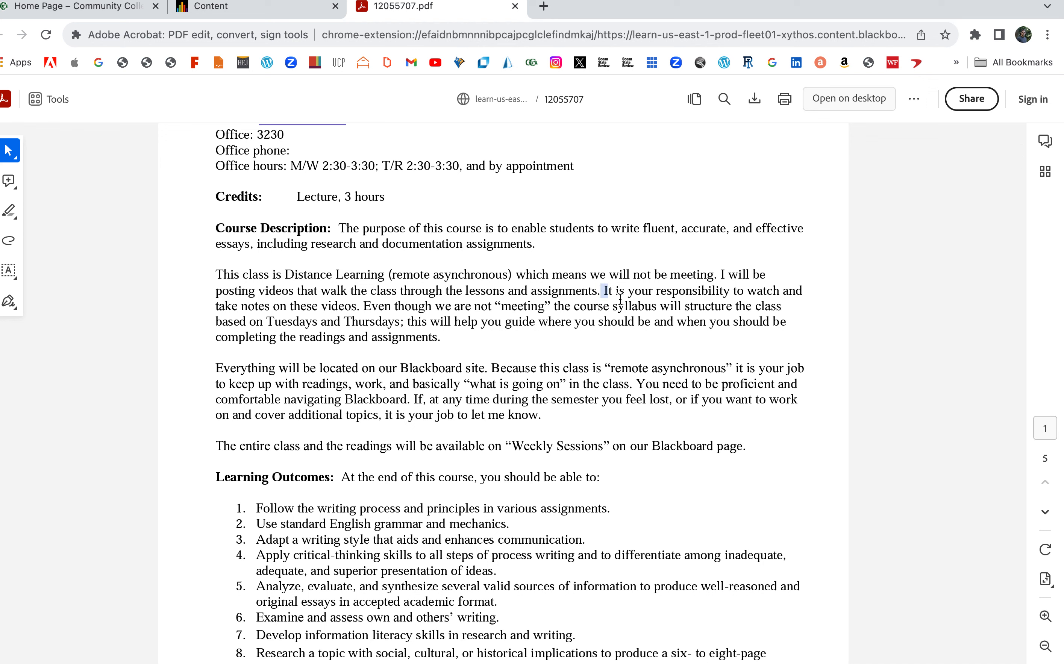
pyautogui.moveTo(602, 290); pyautogui.dragTo(668, 368)
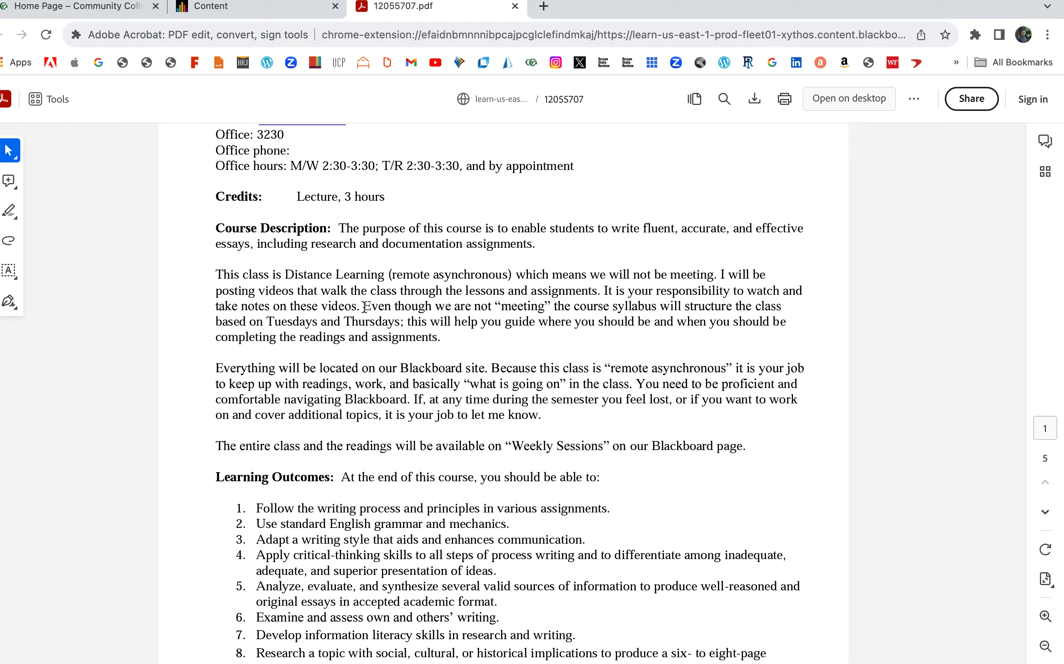
pyautogui.moveTo(360, 306); pyautogui.dragTo(532, 306)
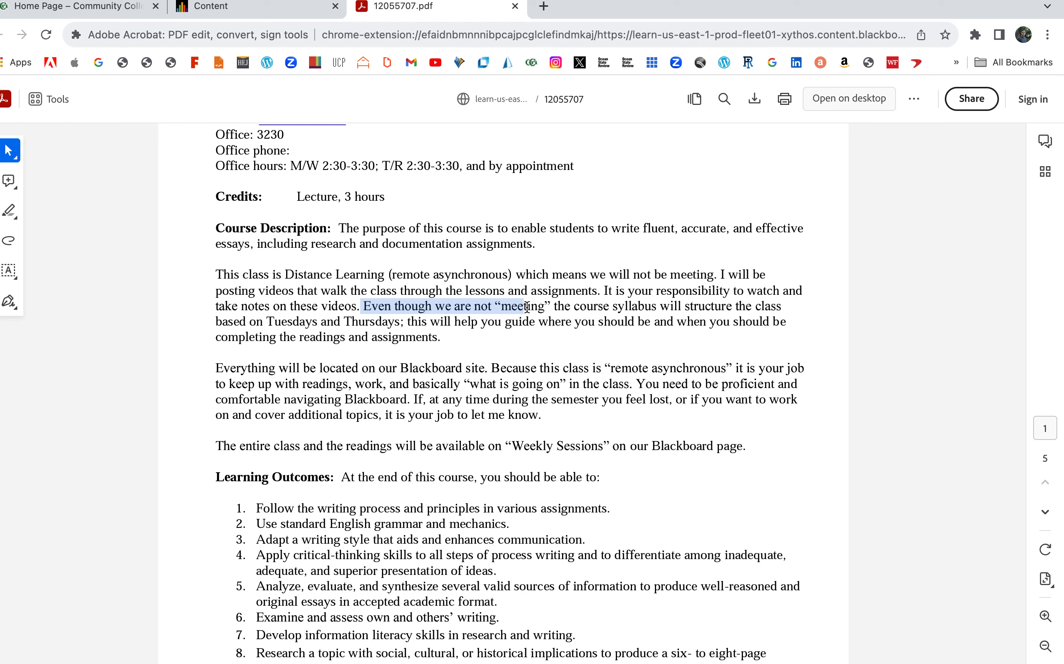
pyautogui.moveTo(529, 307); pyautogui.dragTo(584, 323)
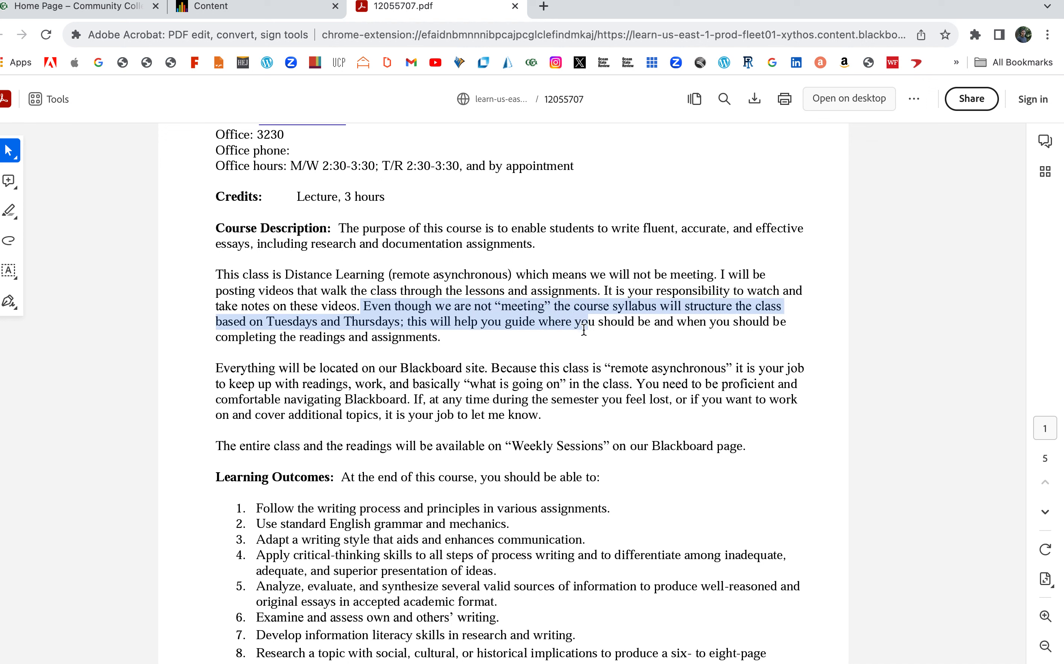
pyautogui.click(585, 322)
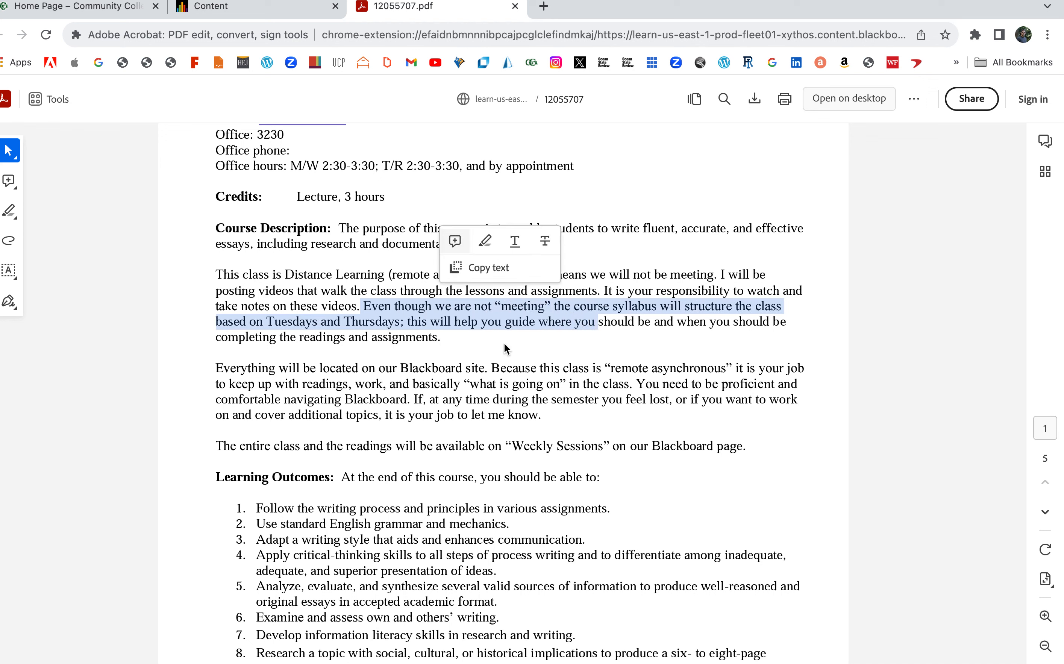
pyautogui.moveTo(485, 345)
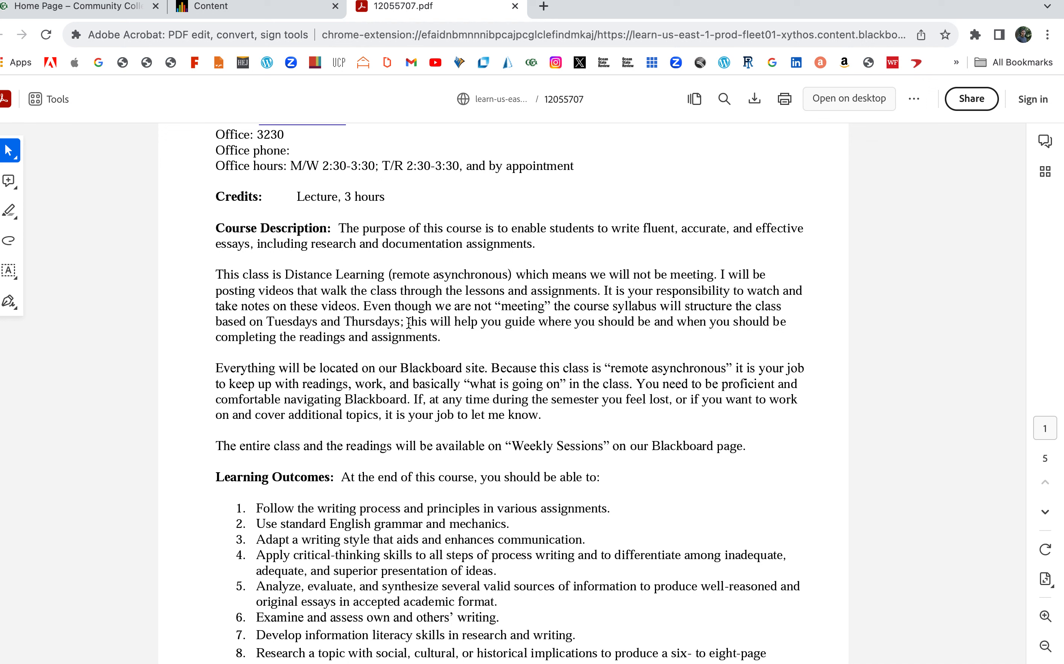
pyautogui.moveTo(265, 326)
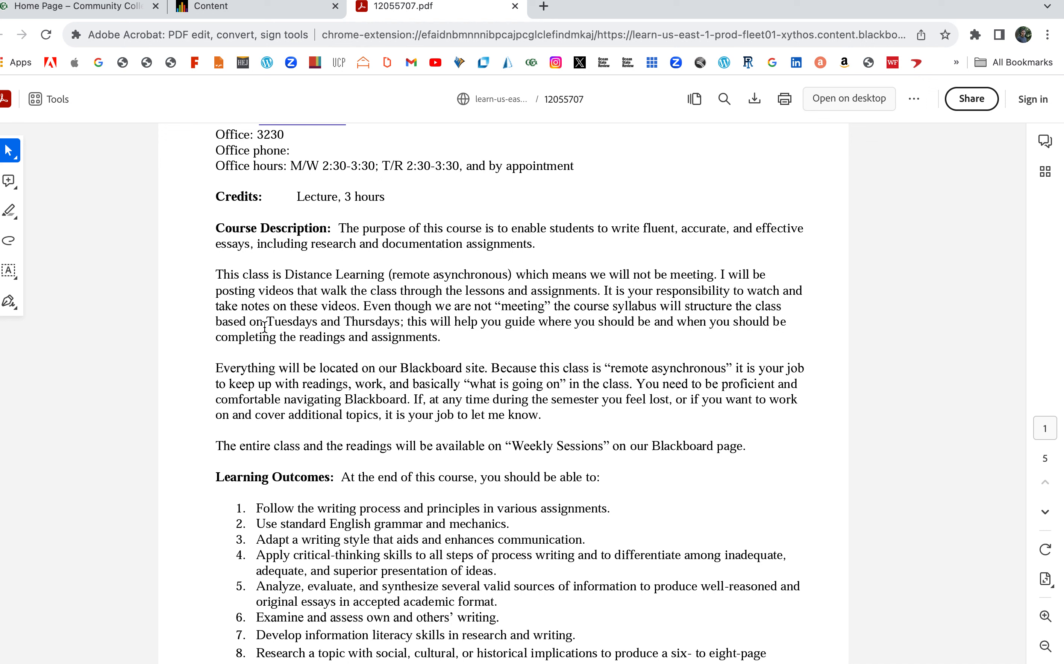
pyautogui.moveTo(263, 321); pyautogui.dragTo(428, 322)
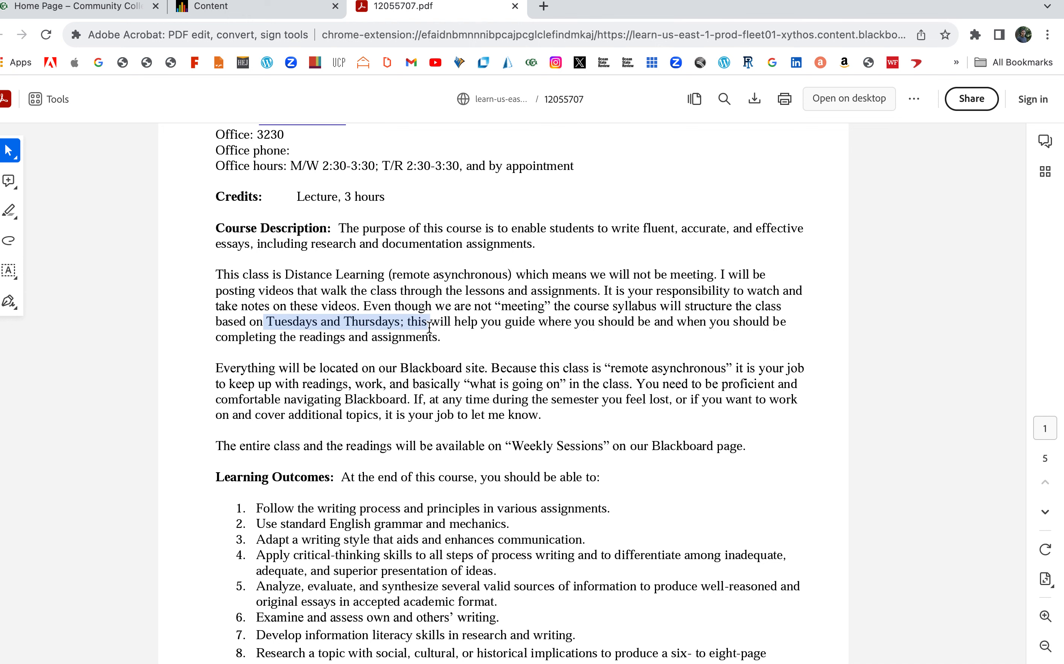
pyautogui.click(428, 348)
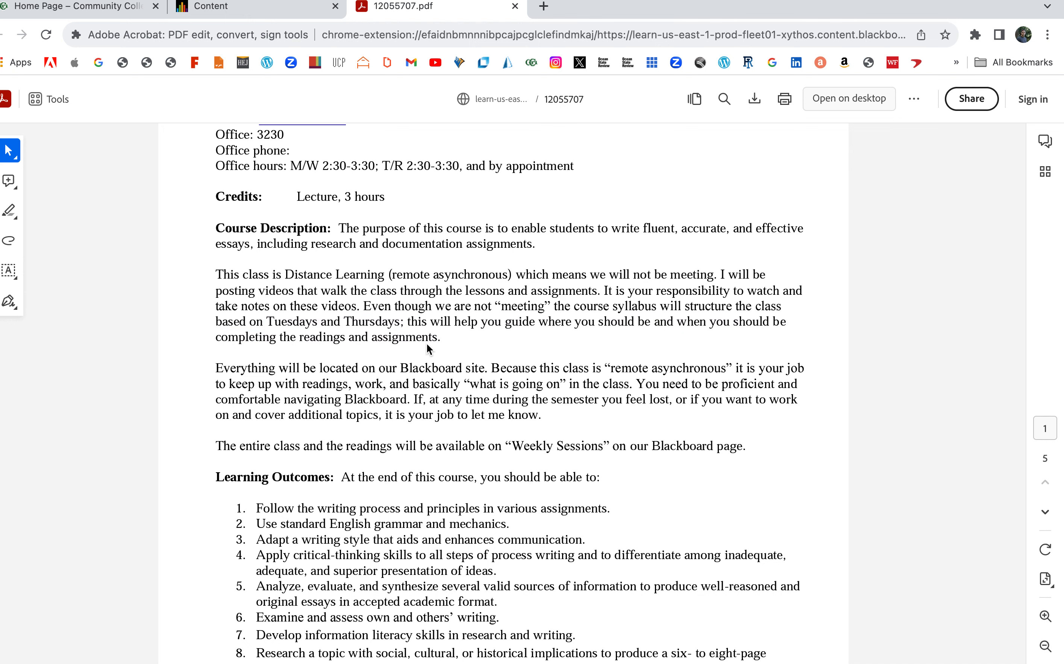
pyautogui.scroll(-3)
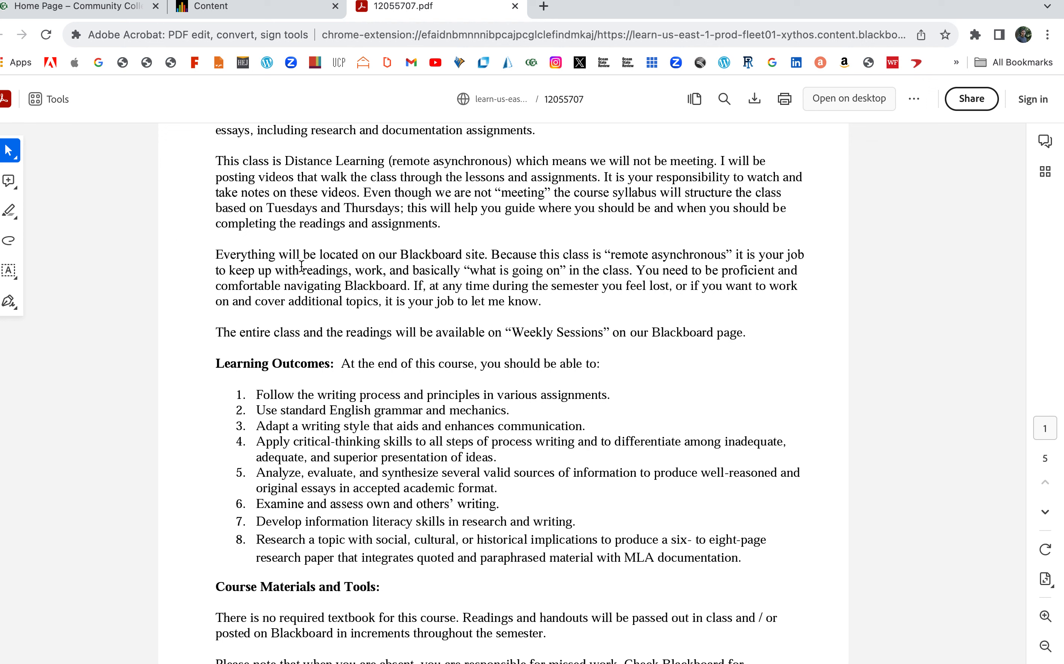
pyautogui.moveTo(358, 269); pyautogui.dragTo(527, 302)
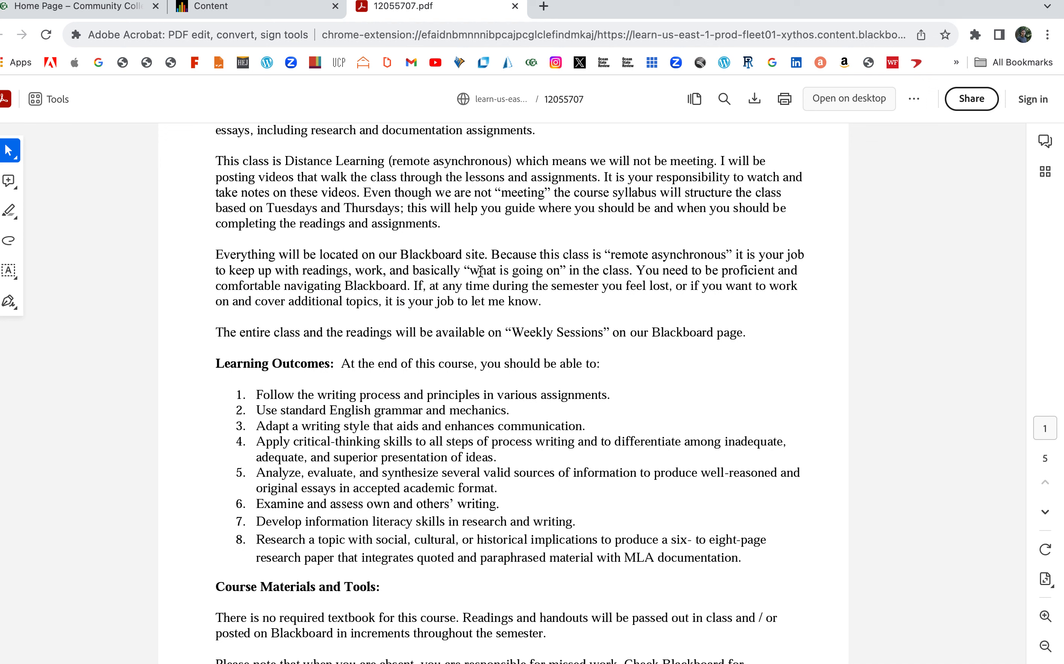
pyautogui.moveTo(482, 269); pyautogui.dragTo(658, 285)
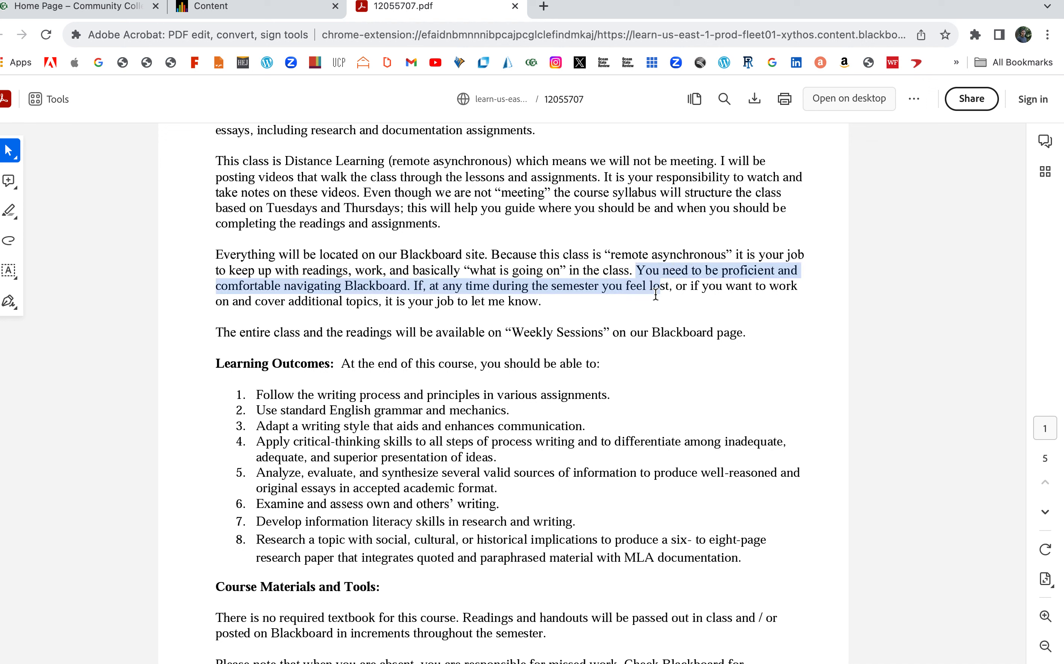
pyautogui.moveTo(654, 297); pyautogui.dragTo(541, 301)
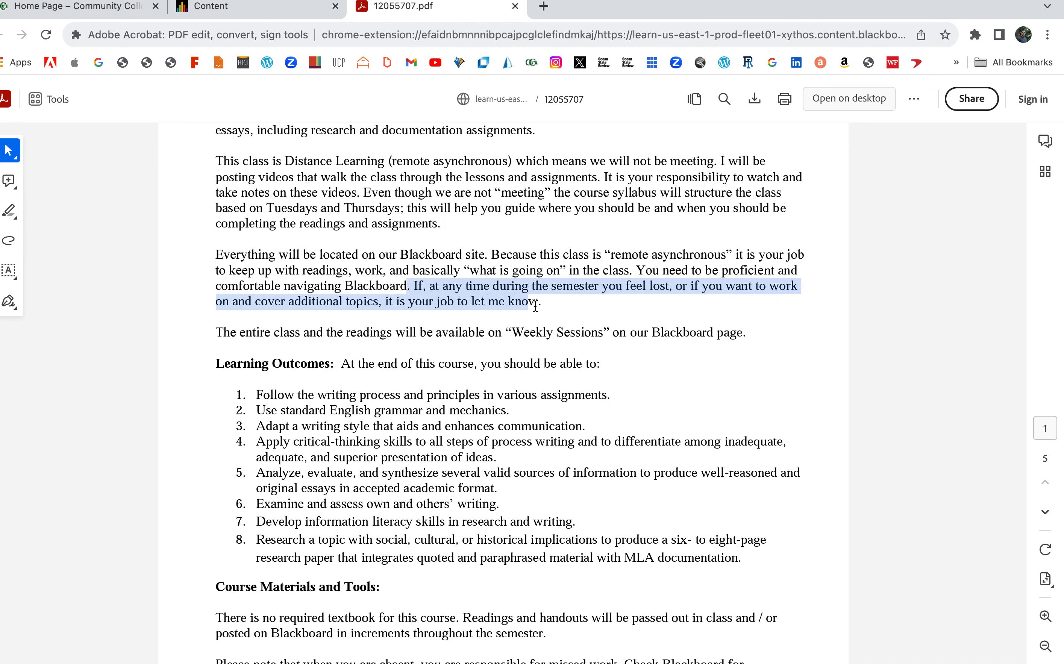
# Scroll to the eight Learning Outcomes and Course Materials section, briefly highlighting the first outcome
pyautogui.scroll(-3)
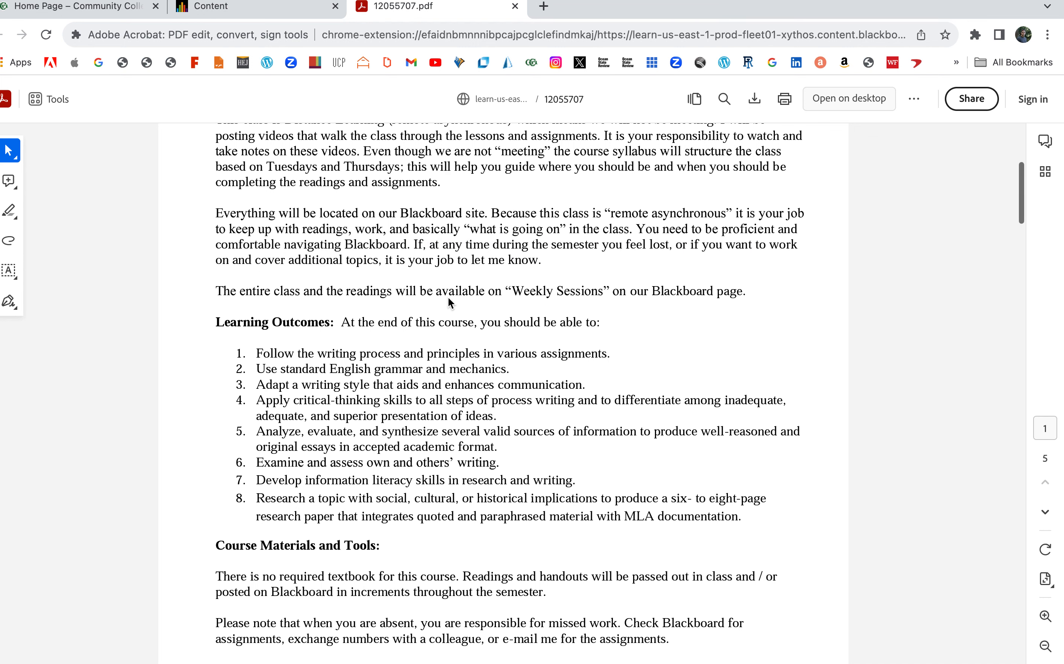
pyautogui.scroll(-3)
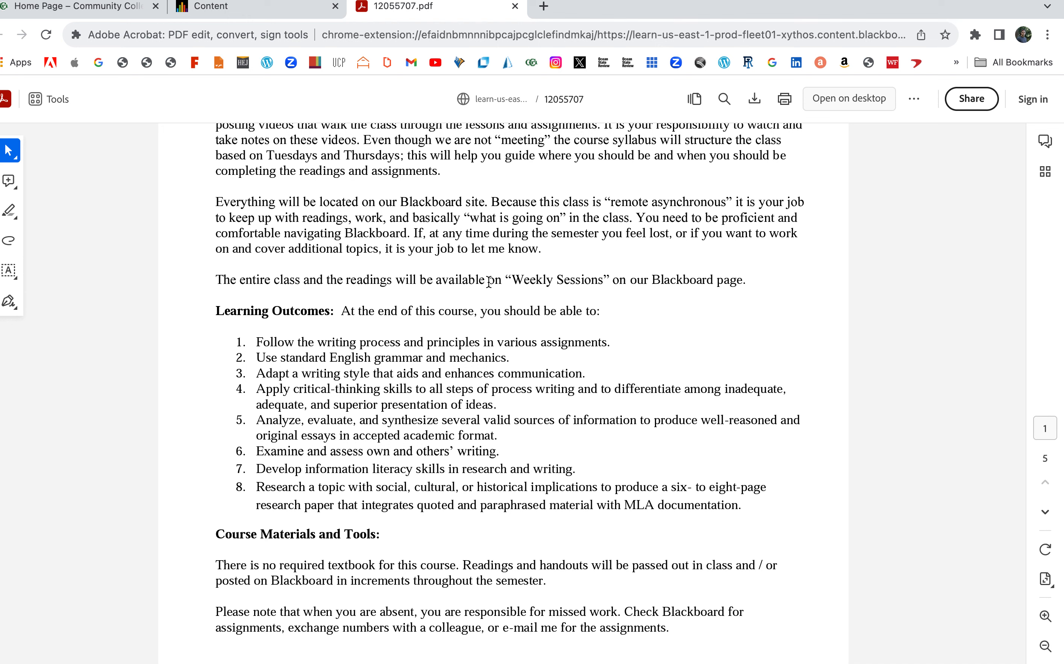
pyautogui.moveTo(486, 280); pyautogui.dragTo(738, 280)
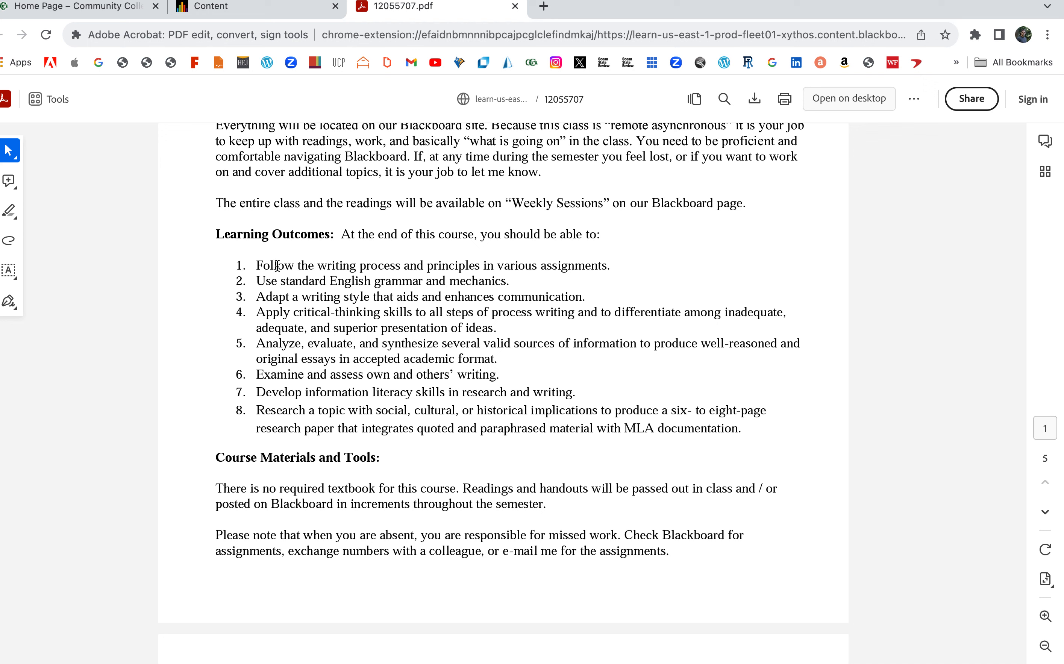
pyautogui.moveTo(275, 265); pyautogui.dragTo(603, 266)
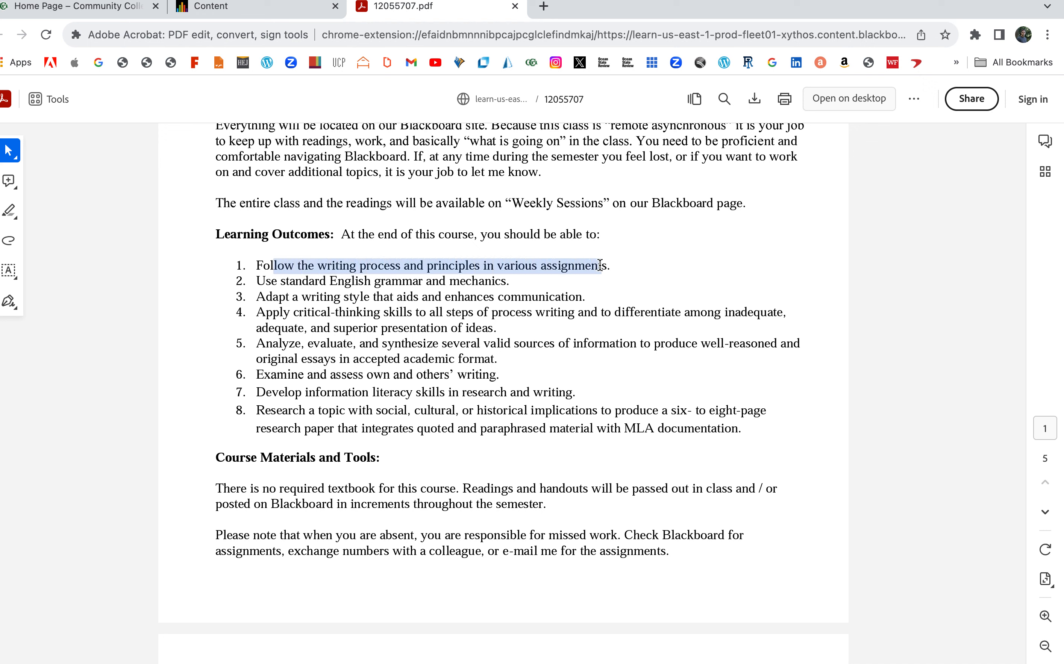
pyautogui.click(622, 291)
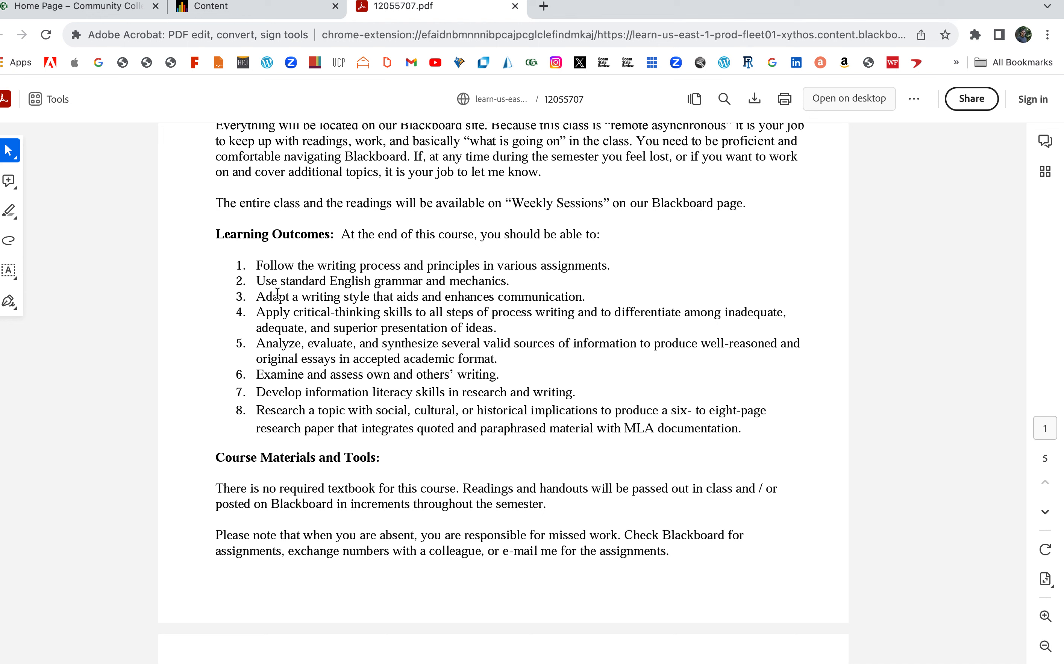
pyautogui.moveTo(258, 281); pyautogui.dragTo(482, 281)
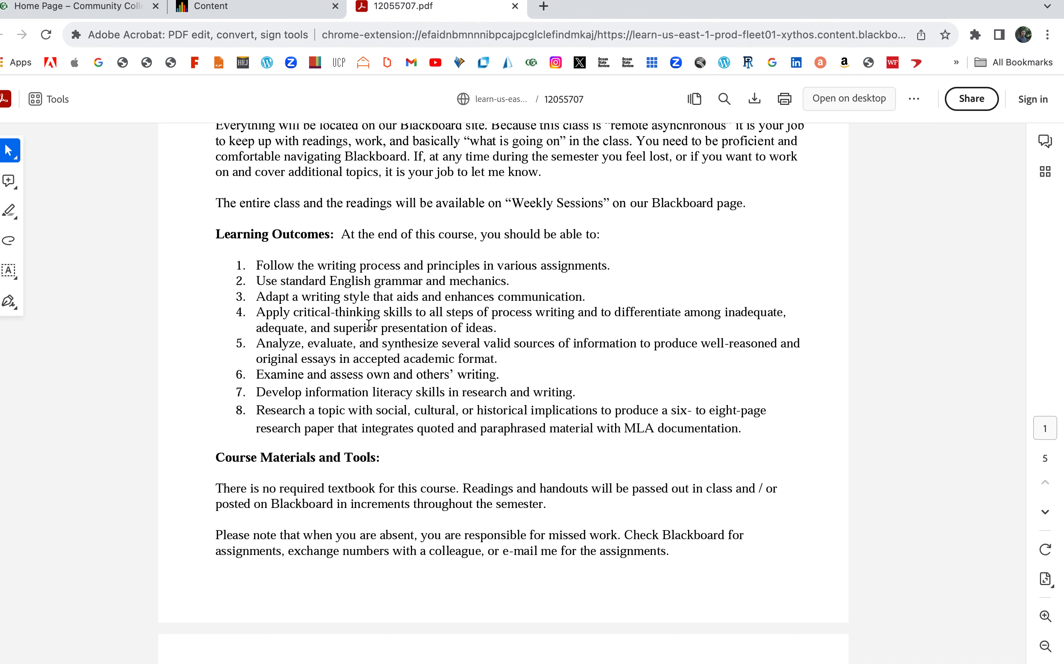
pyautogui.scroll(-3)
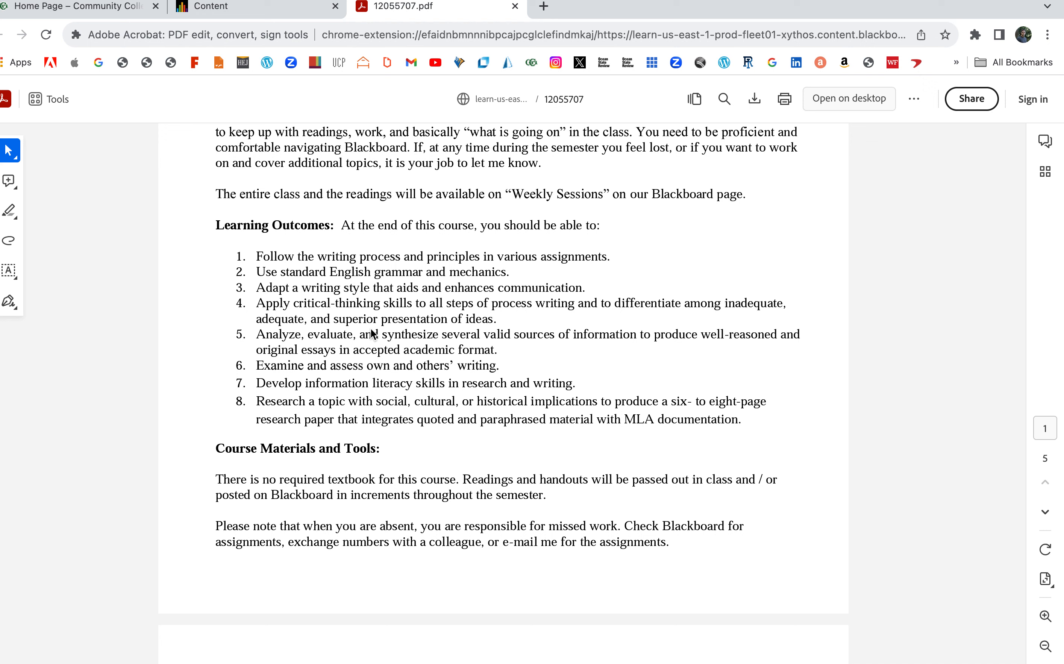
pyautogui.moveTo(294, 303)
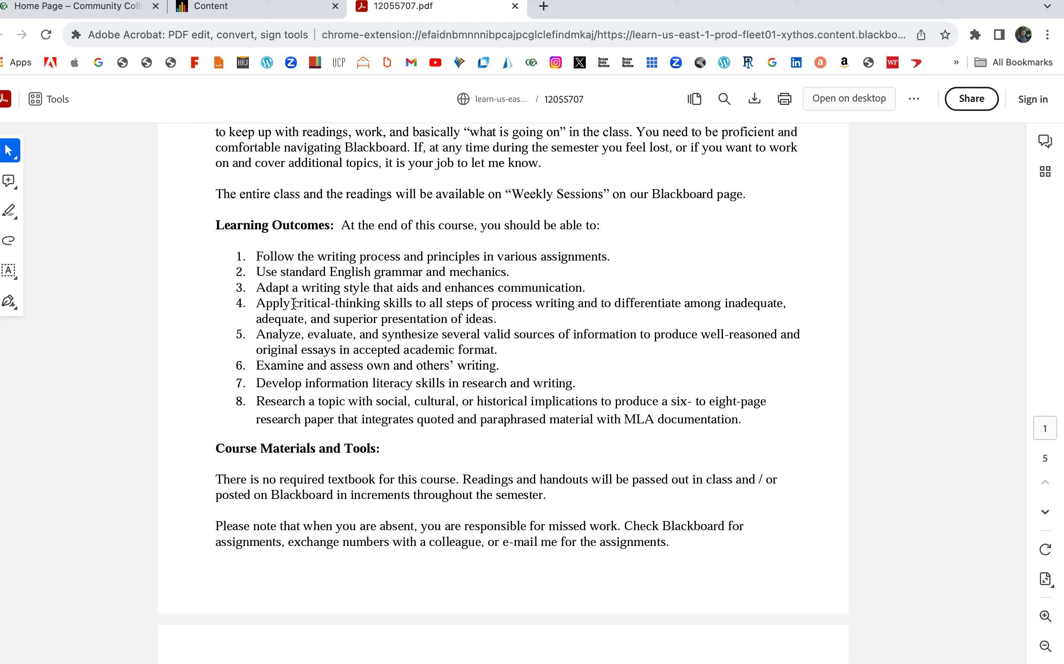
pyautogui.moveTo(293, 303); pyautogui.dragTo(535, 303)
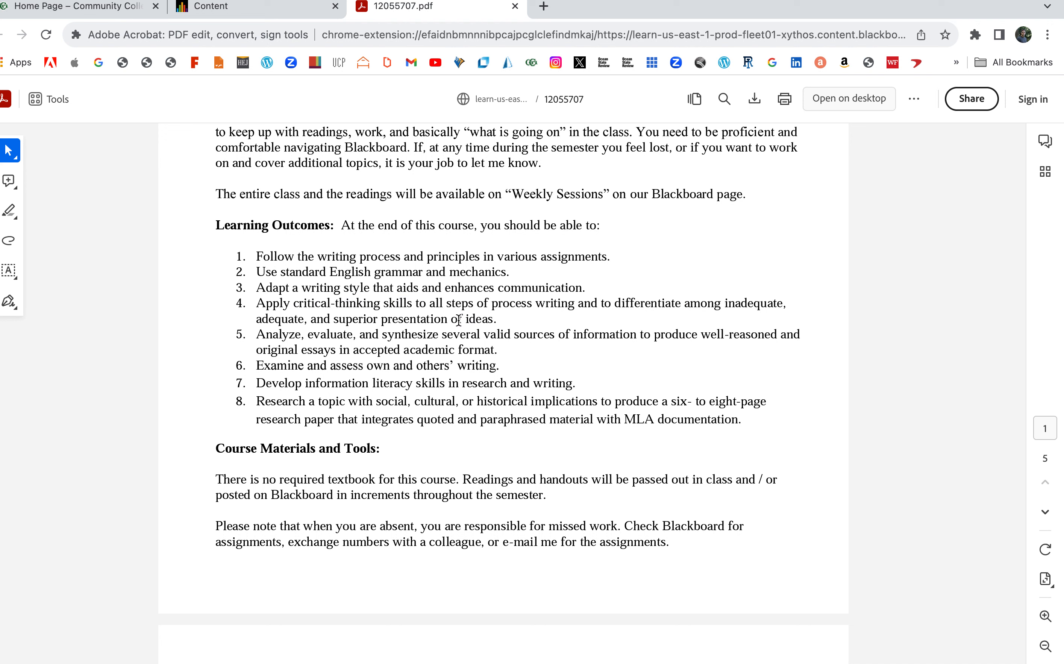
pyautogui.moveTo(257, 303); pyautogui.dragTo(497, 319)
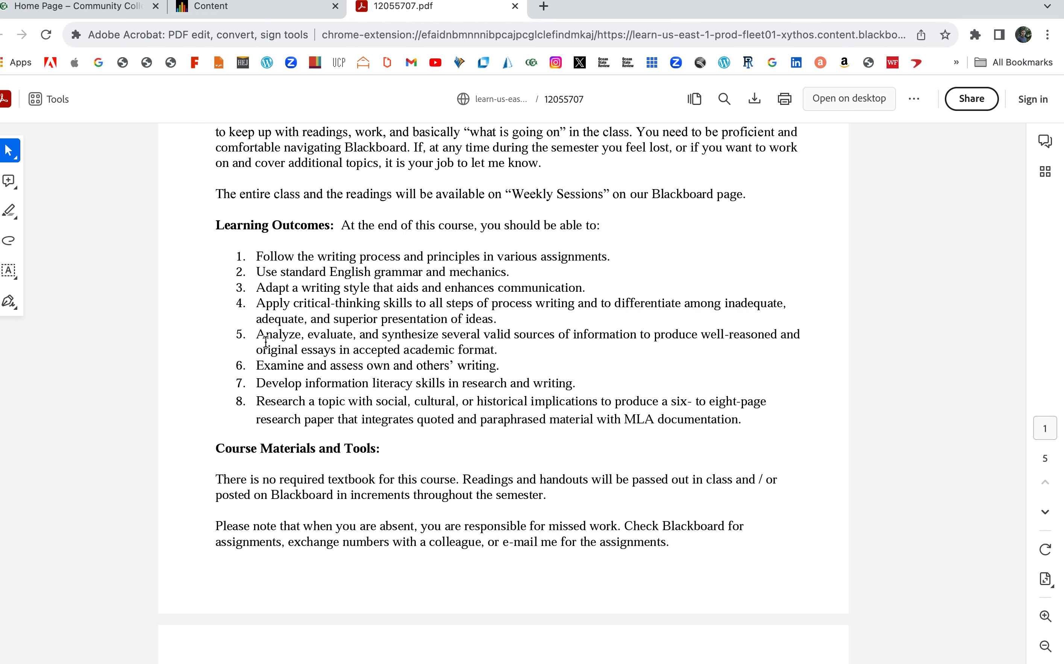
pyautogui.moveTo(284, 338)
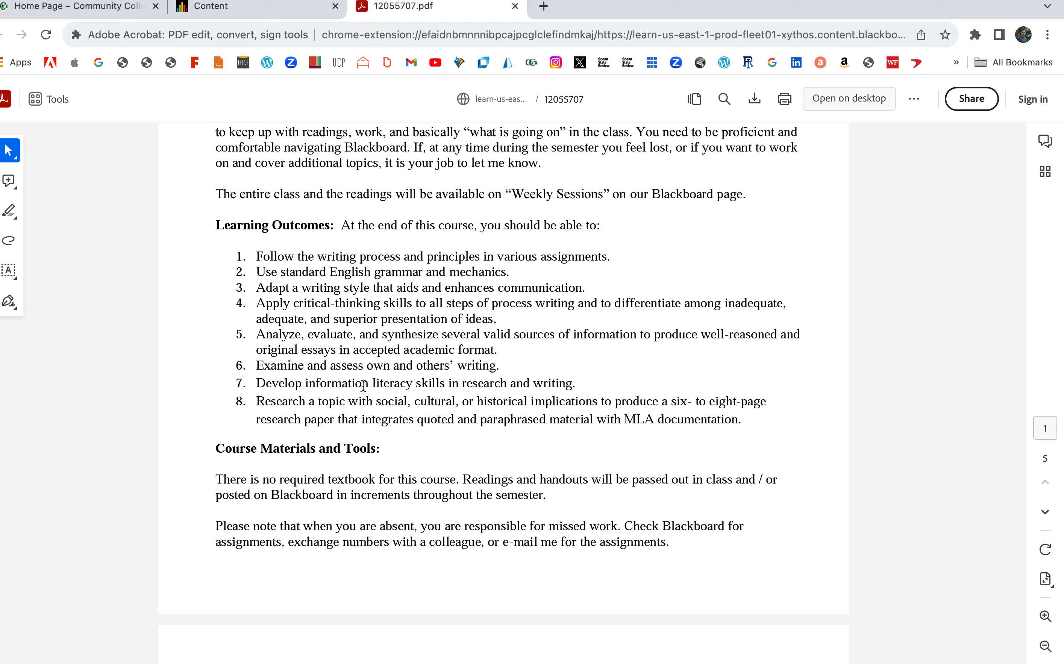
pyautogui.moveTo(313, 383); pyautogui.dragTo(580, 383)
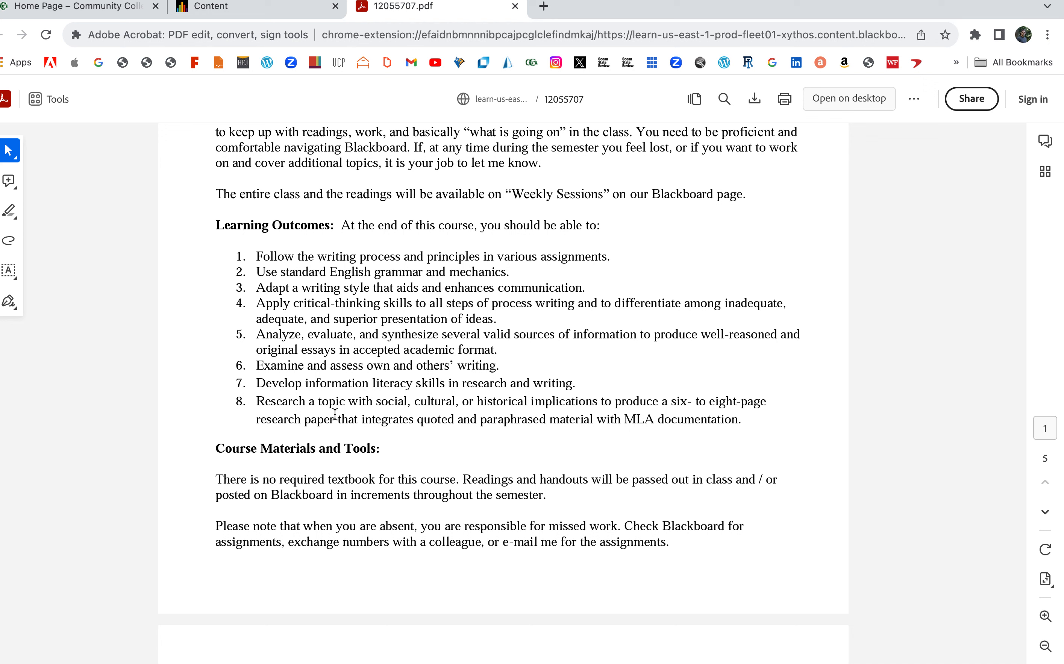
pyautogui.moveTo(333, 413)
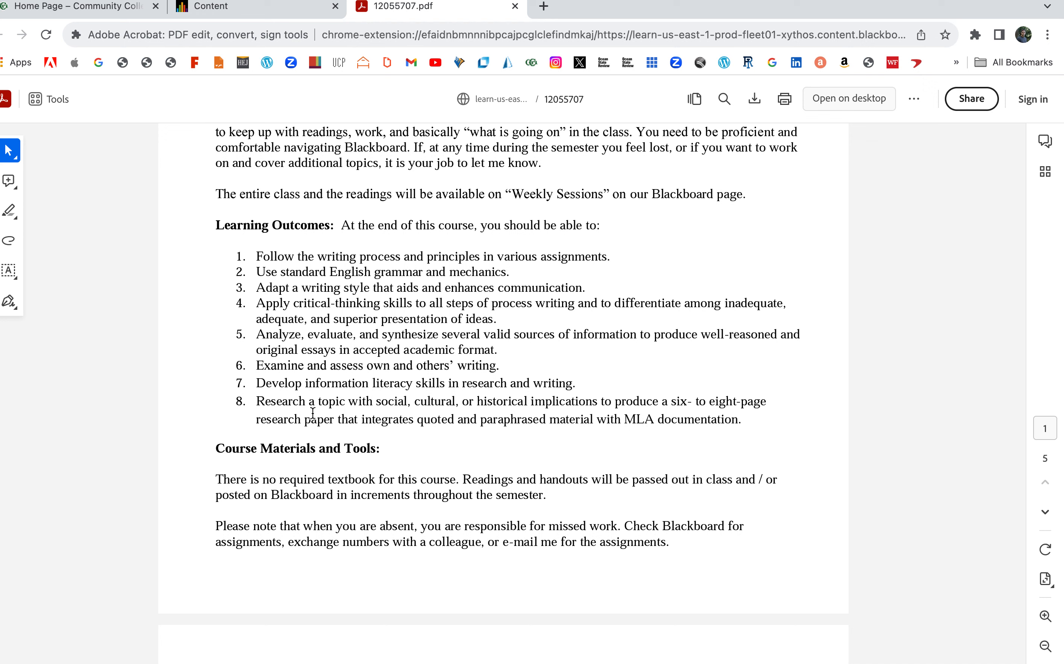
pyautogui.moveTo(341, 421)
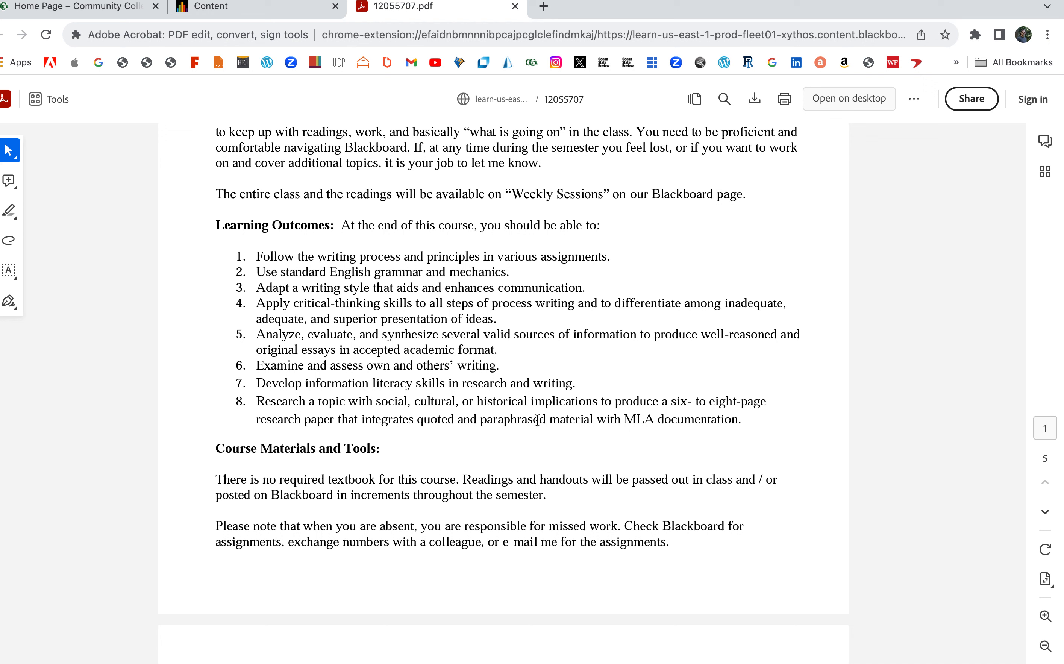
pyautogui.moveTo(199, 233)
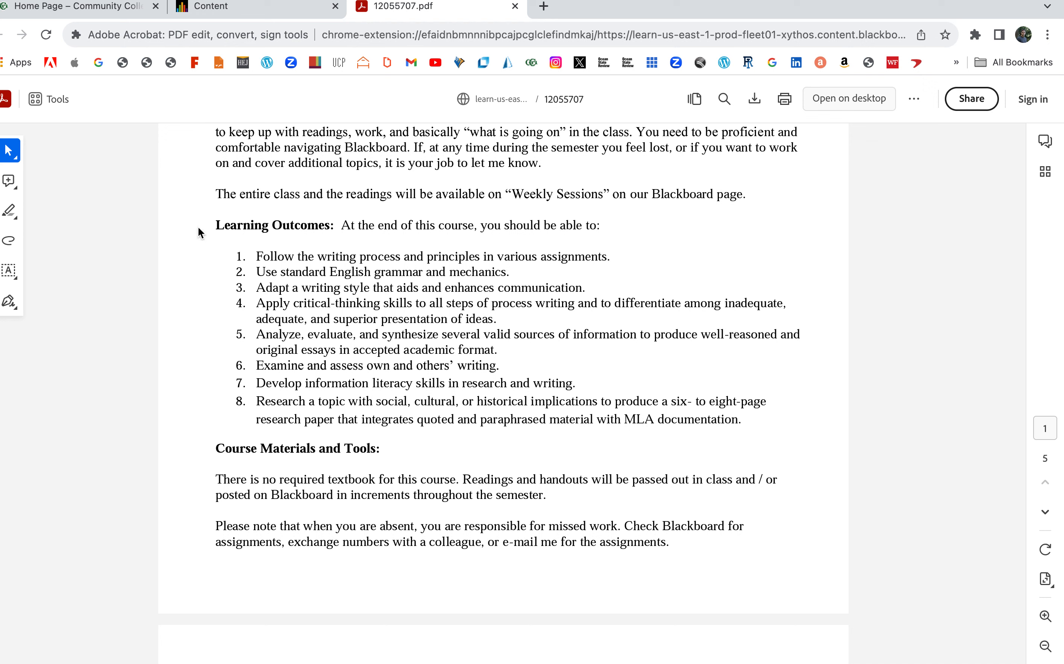
pyautogui.moveTo(257, 255); pyautogui.dragTo(747, 402)
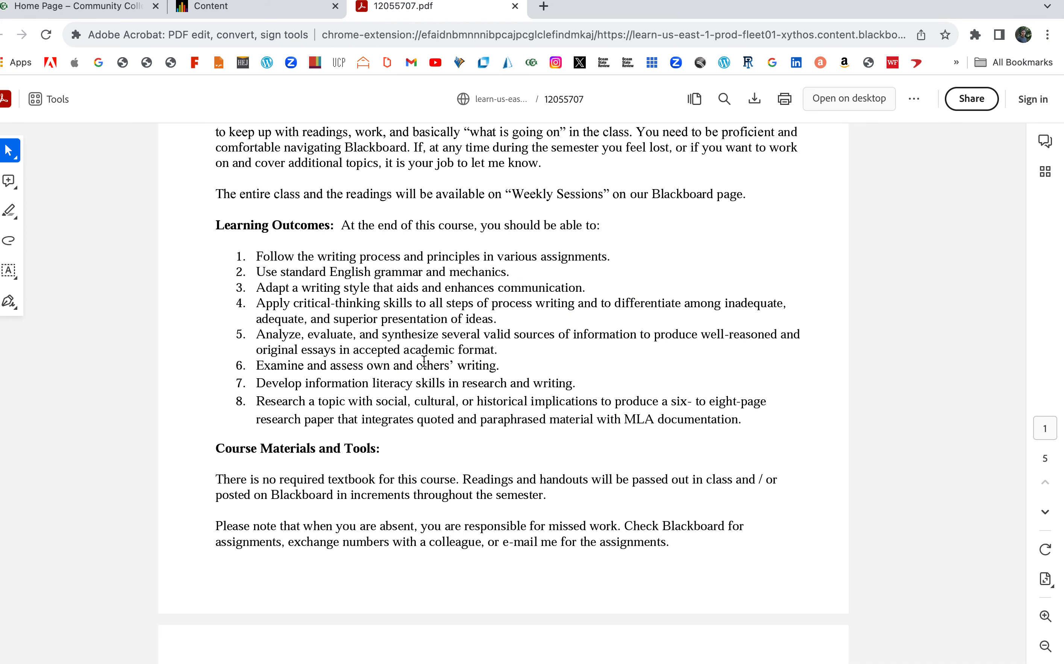
pyautogui.scroll(-3)
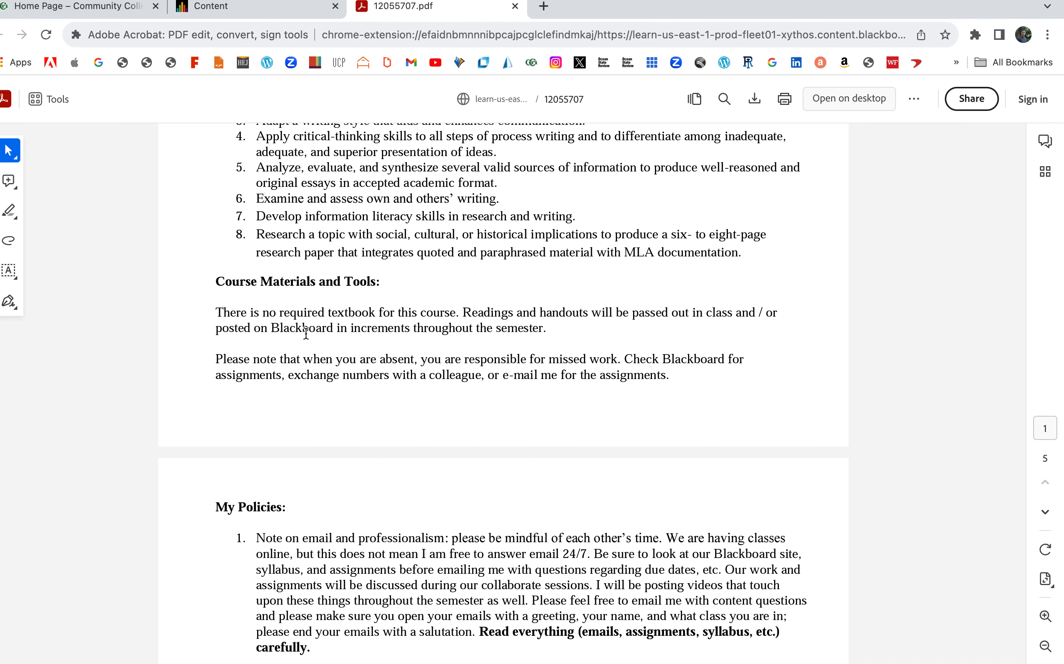
pyautogui.moveTo(231, 312); pyautogui.dragTo(545, 328)
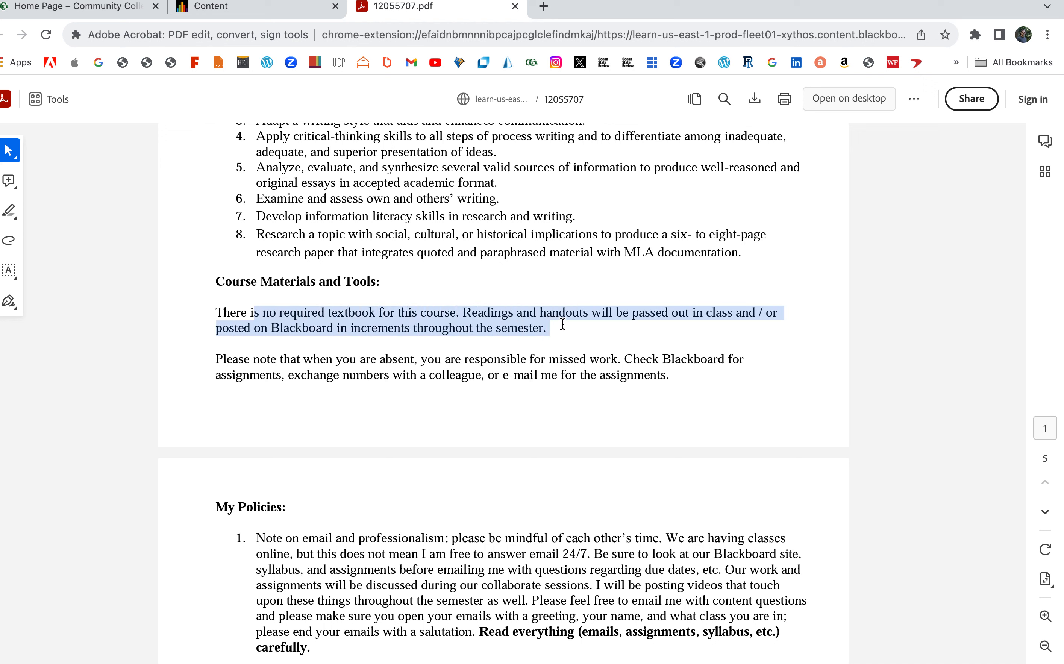
pyautogui.click(570, 332)
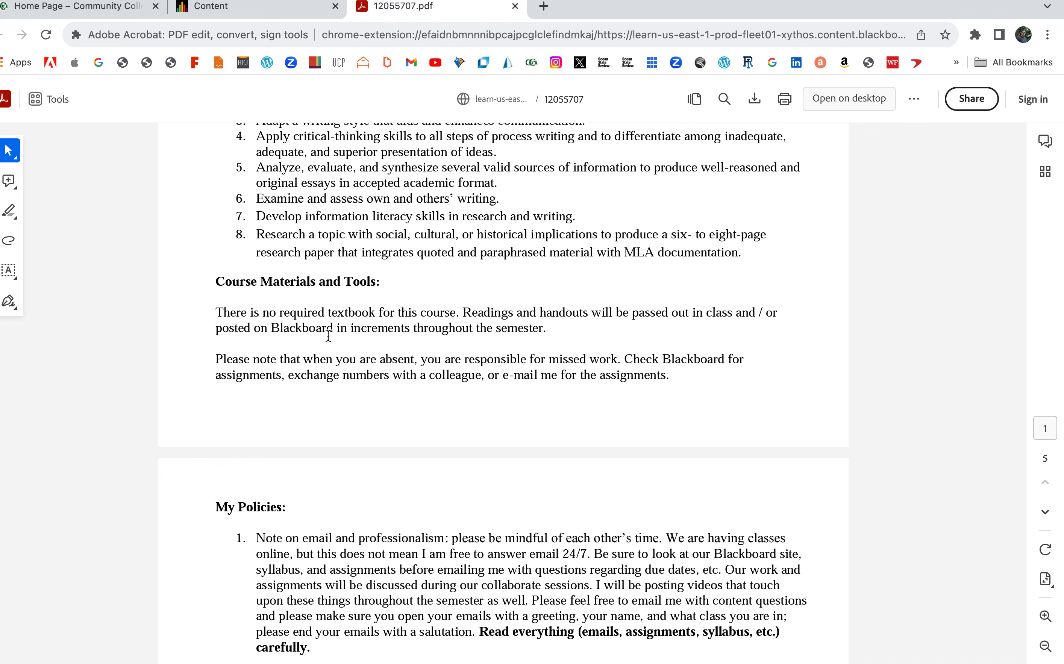
pyautogui.scroll(-3)
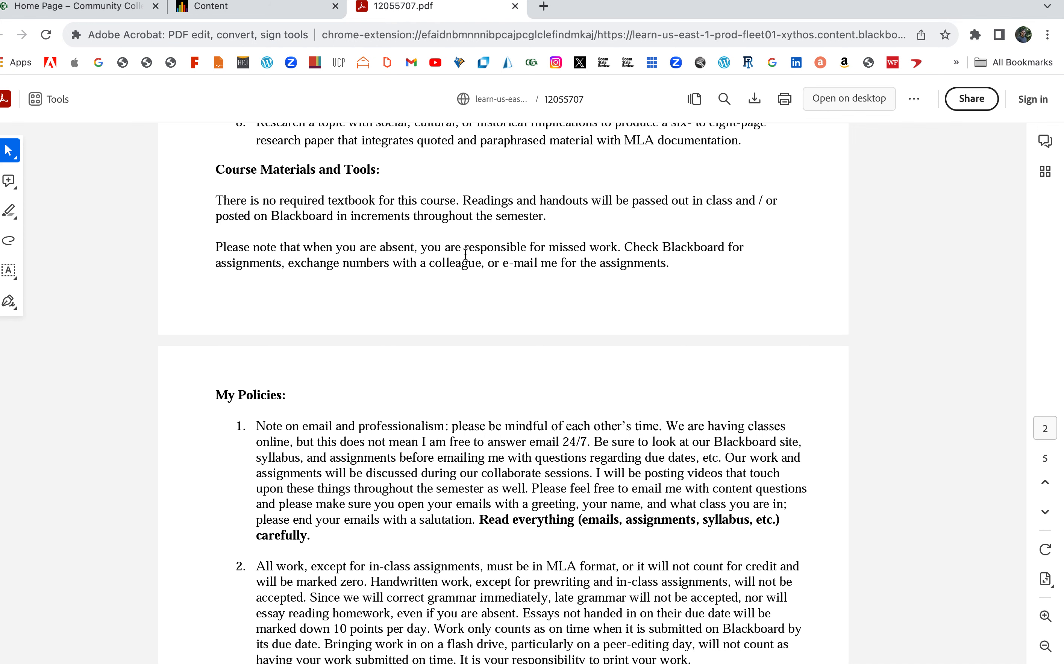
pyautogui.moveTo(426, 247); pyautogui.dragTo(668, 263)
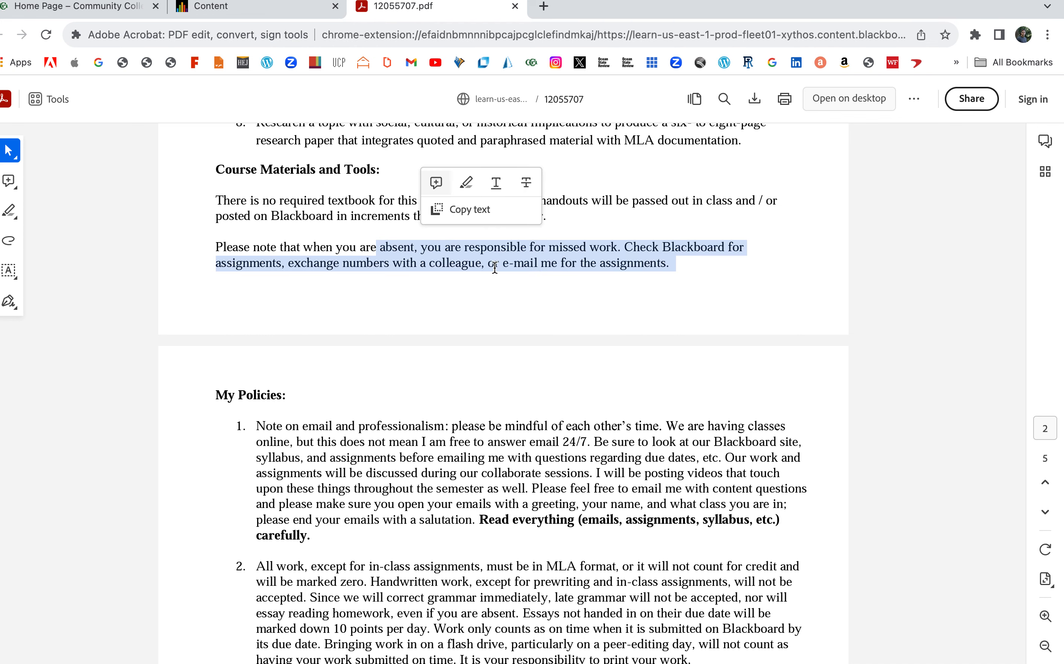
pyautogui.scroll(-3)
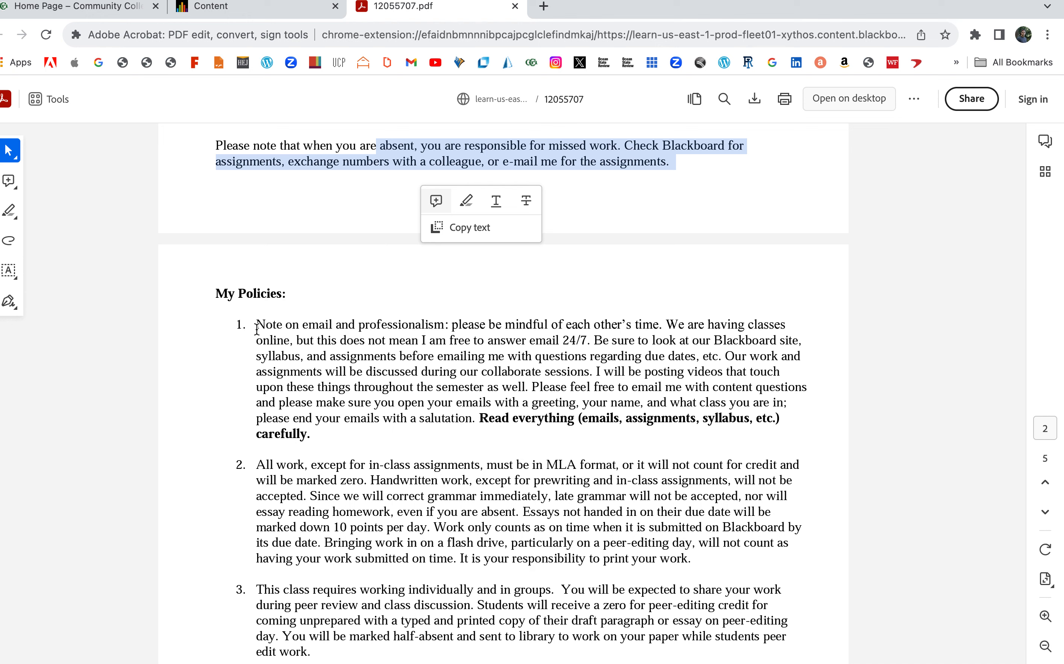
pyautogui.moveTo(257, 324); pyautogui.dragTo(658, 388)
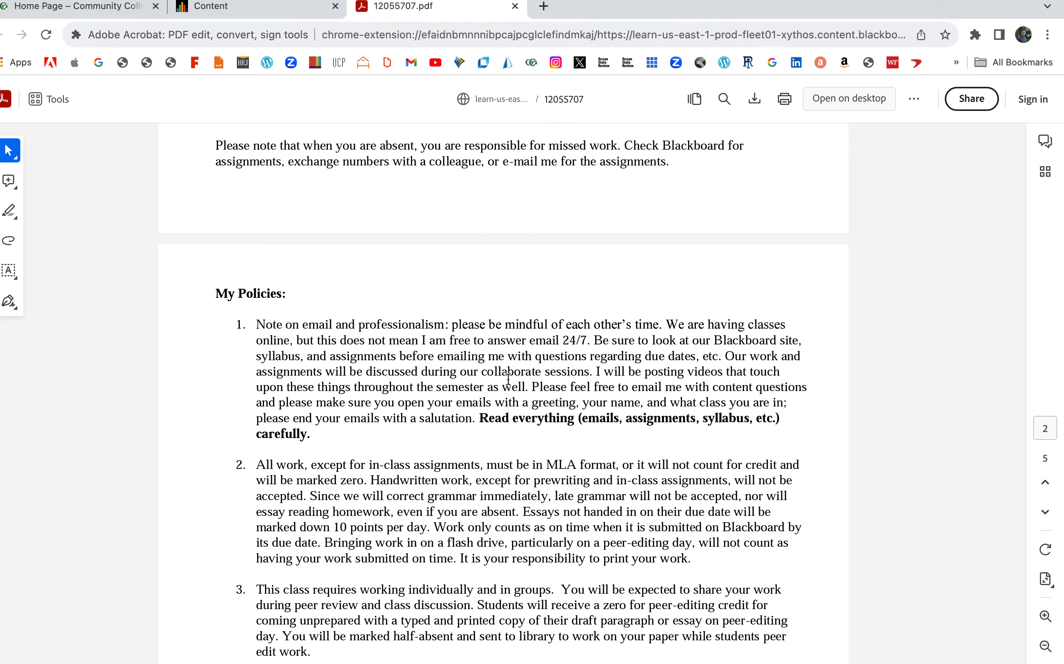
pyautogui.scroll(-3)
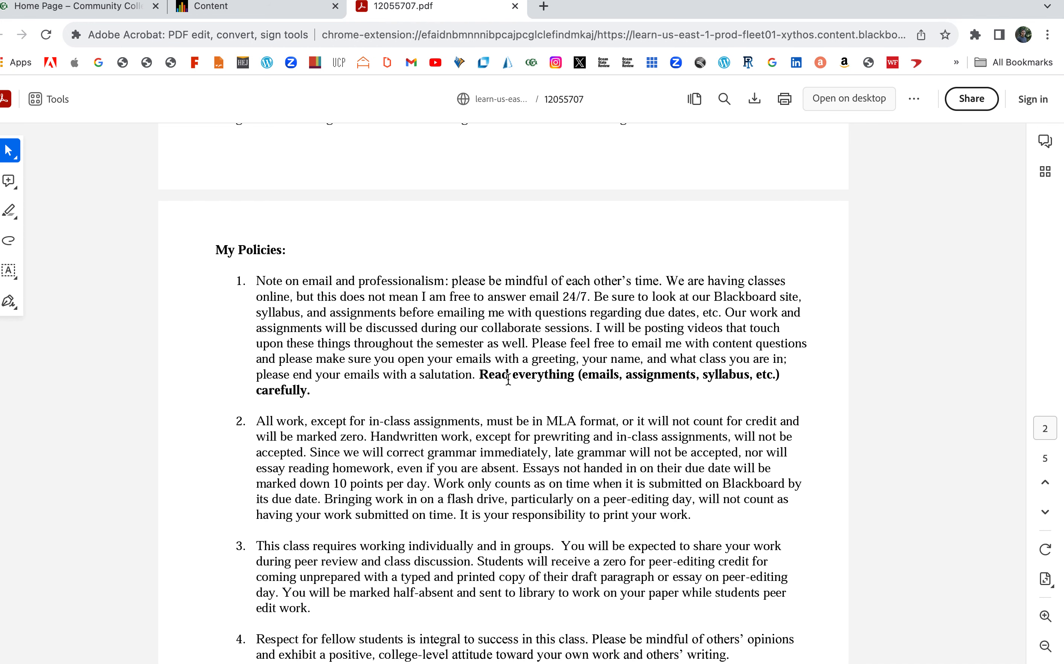
pyautogui.scroll(-3)
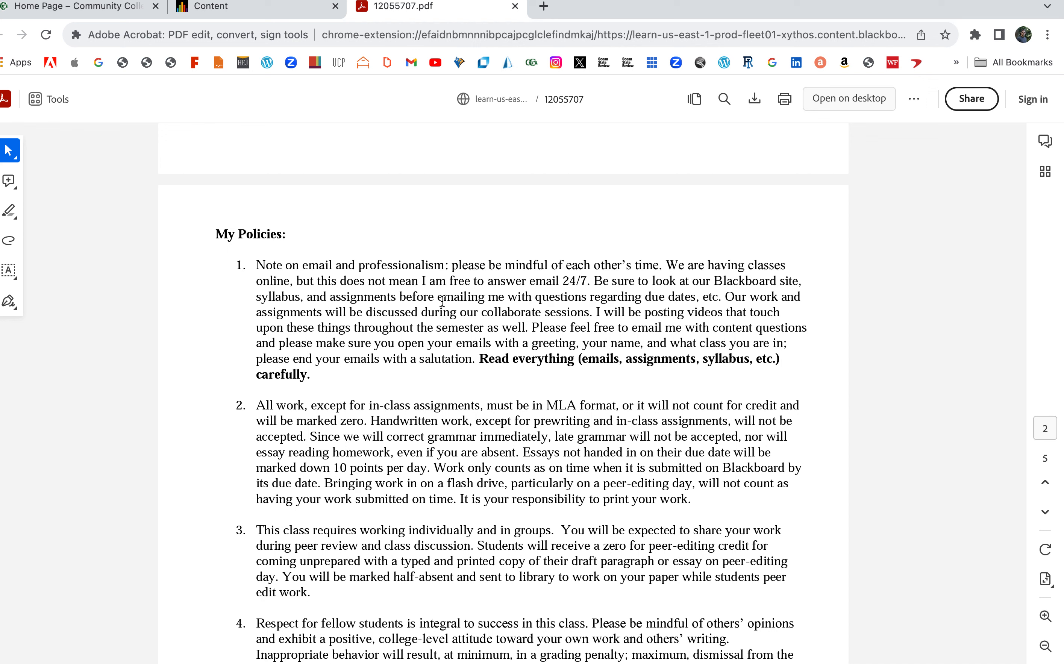
pyautogui.doubleClick(431, 281)
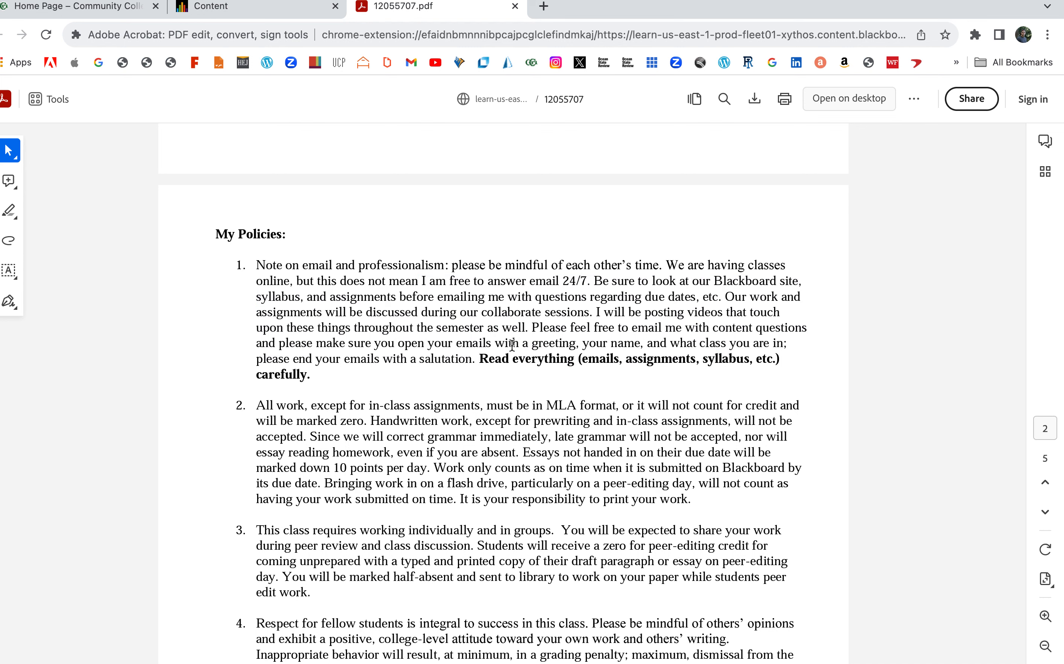
pyautogui.moveTo(478, 359); pyautogui.dragTo(716, 358)
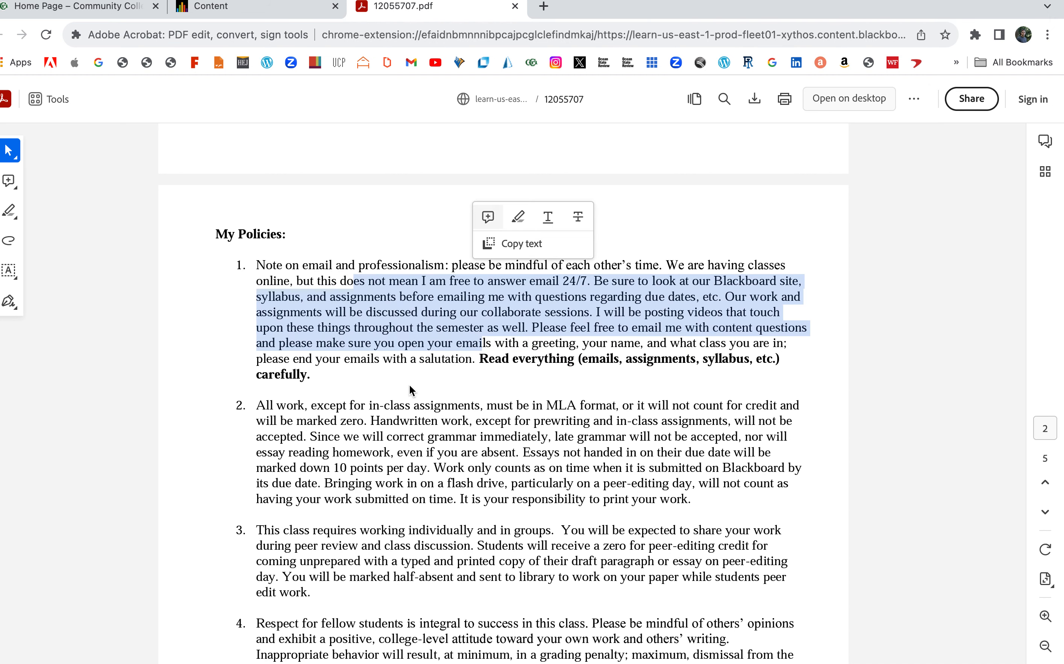
# Scroll past the MLA format policy and Instructional Methods to the page 3 Grading Policy section
pyautogui.scroll(-3)
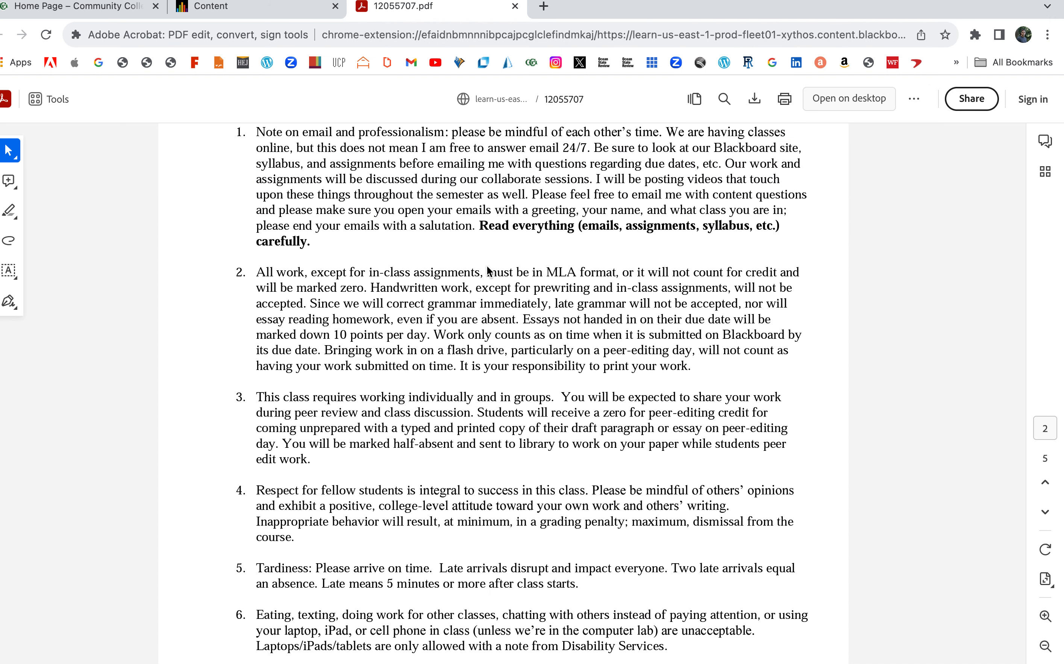
pyautogui.moveTo(487, 272); pyautogui.dragTo(690, 366)
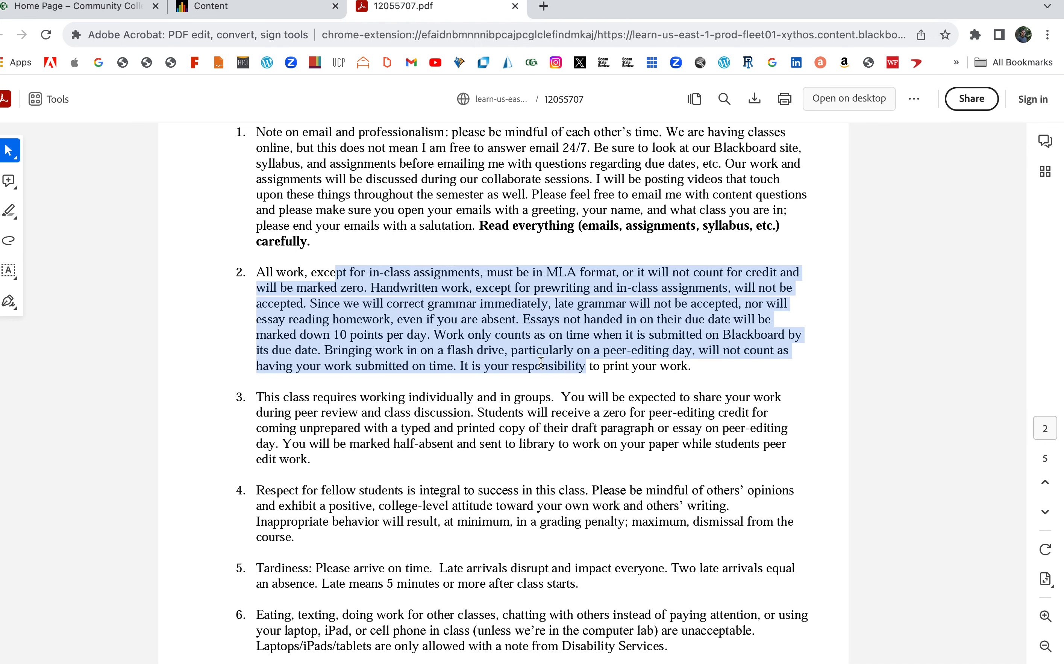
pyautogui.scroll(-3)
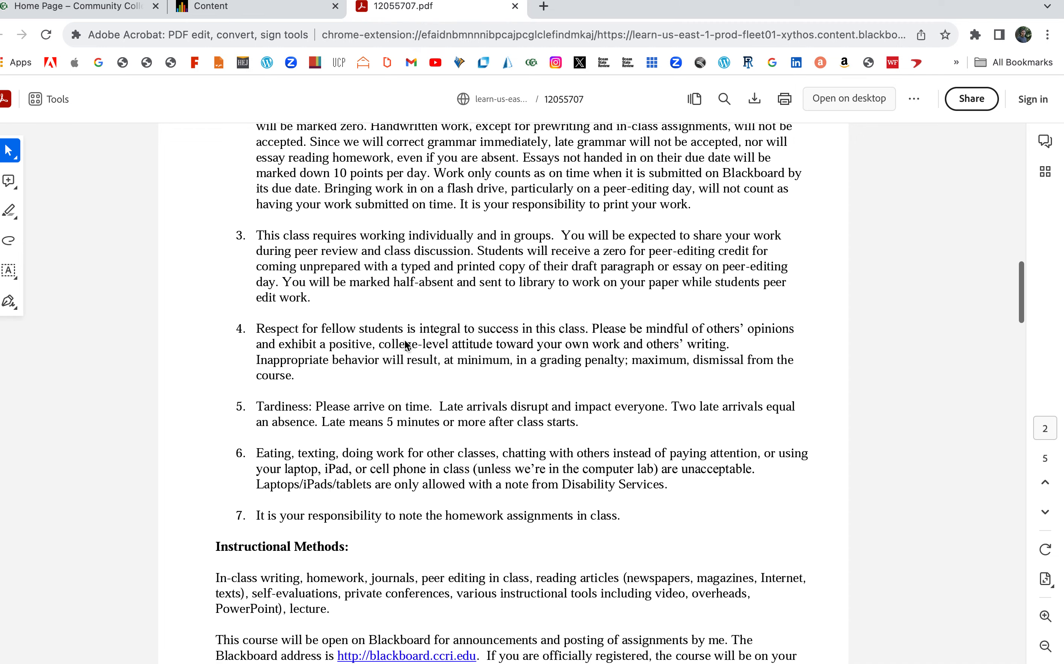
pyautogui.scroll(-3)
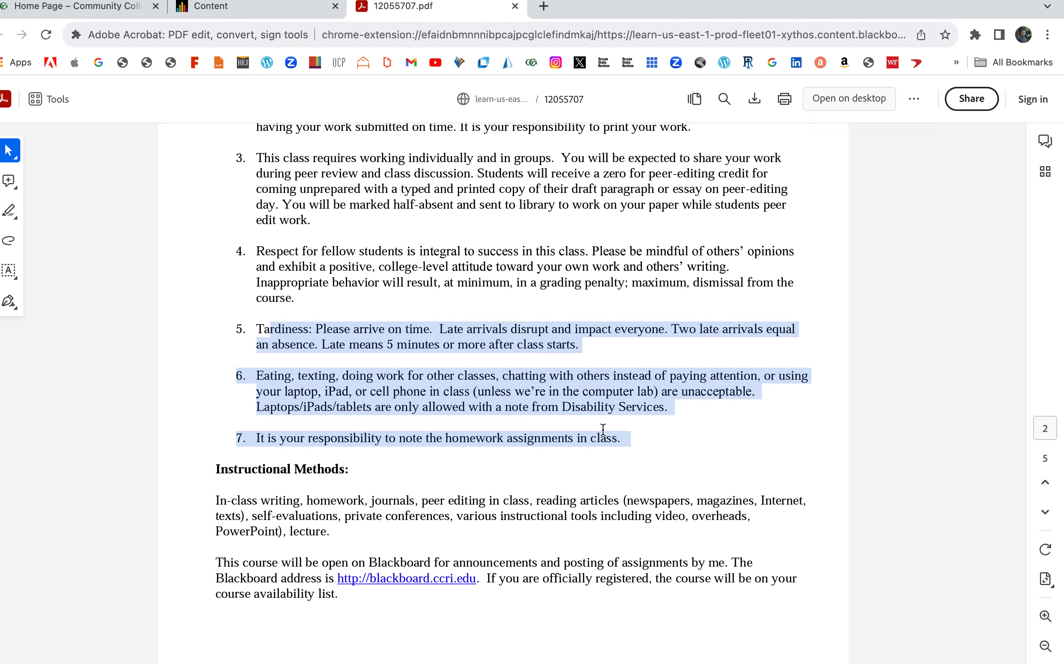
pyautogui.scroll(-3)
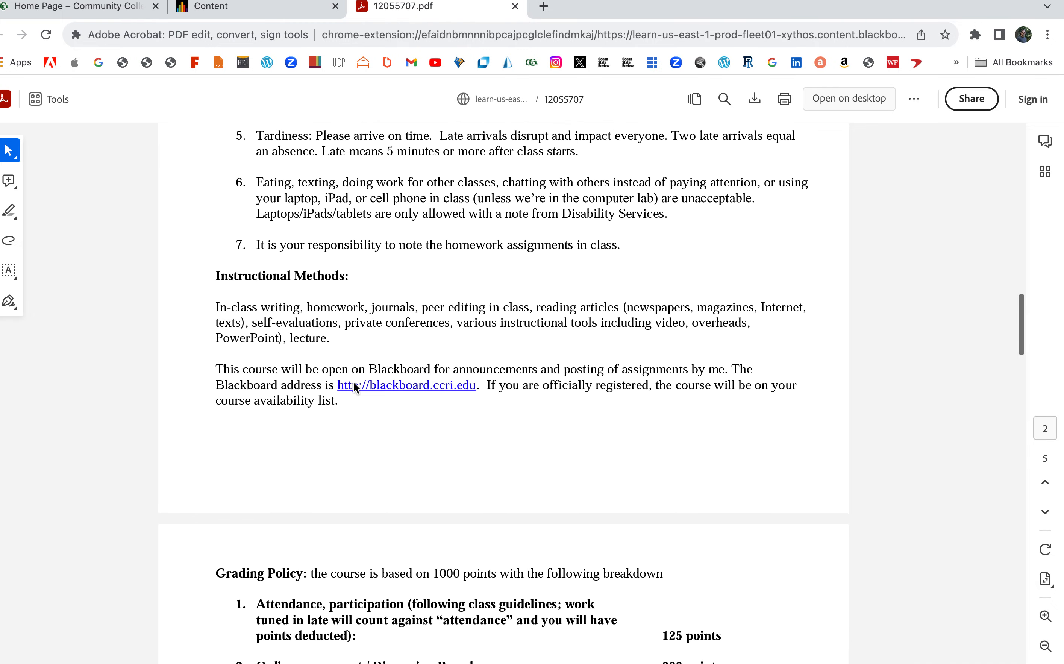
pyautogui.scroll(-3)
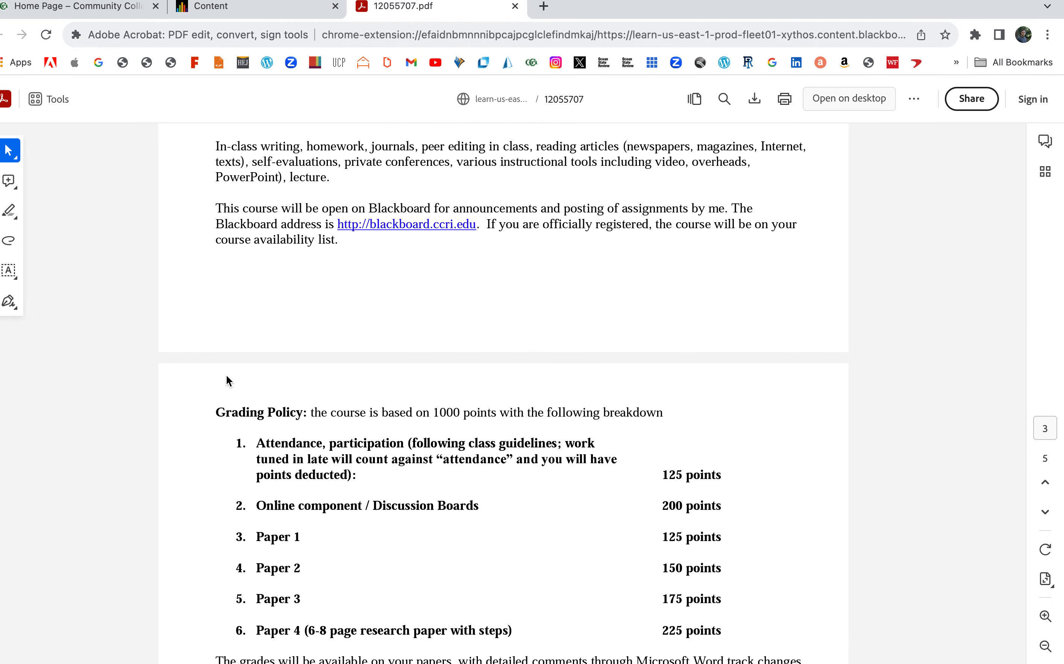
# Highlight the 1000-point grading breakdown and the 125 points for attendance and participation
pyautogui.scroll(-3)
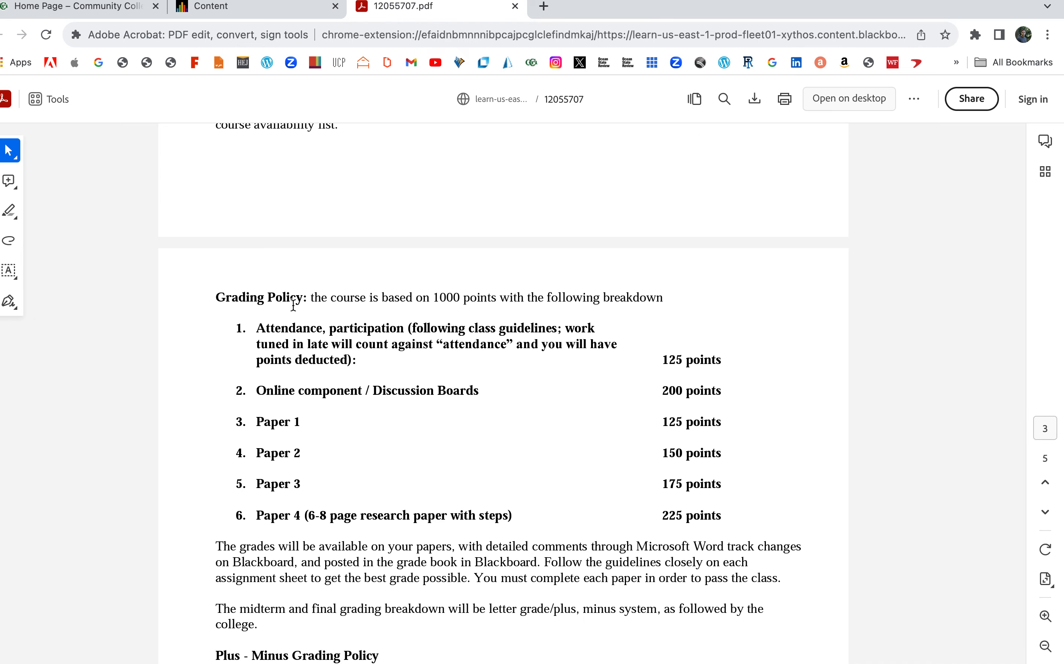
pyautogui.moveTo(310, 297); pyautogui.dragTo(594, 328)
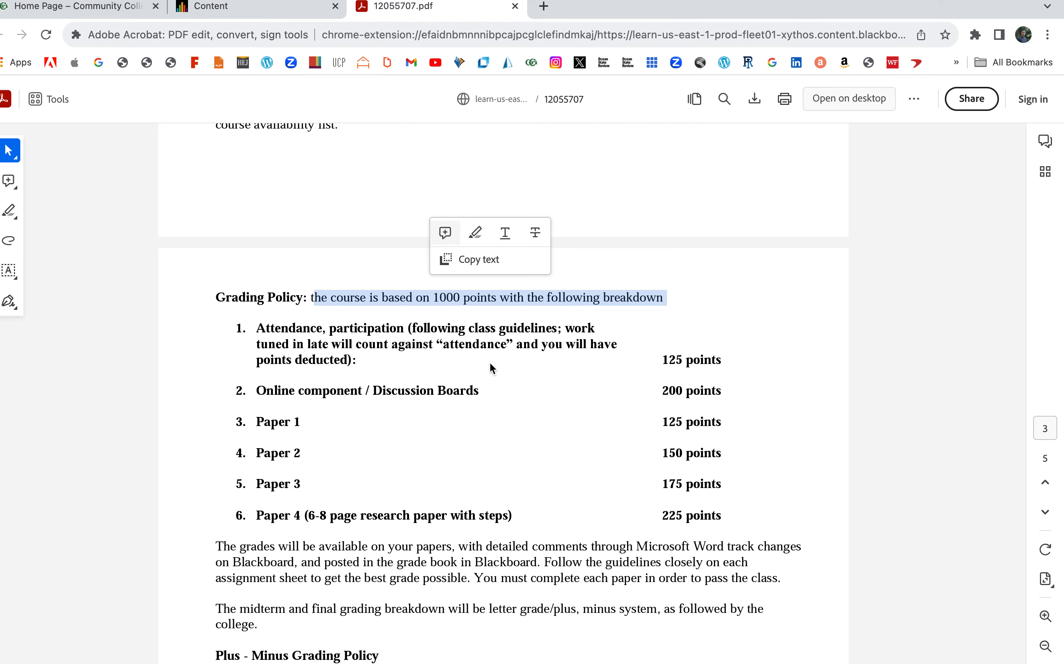
pyautogui.click(397, 360)
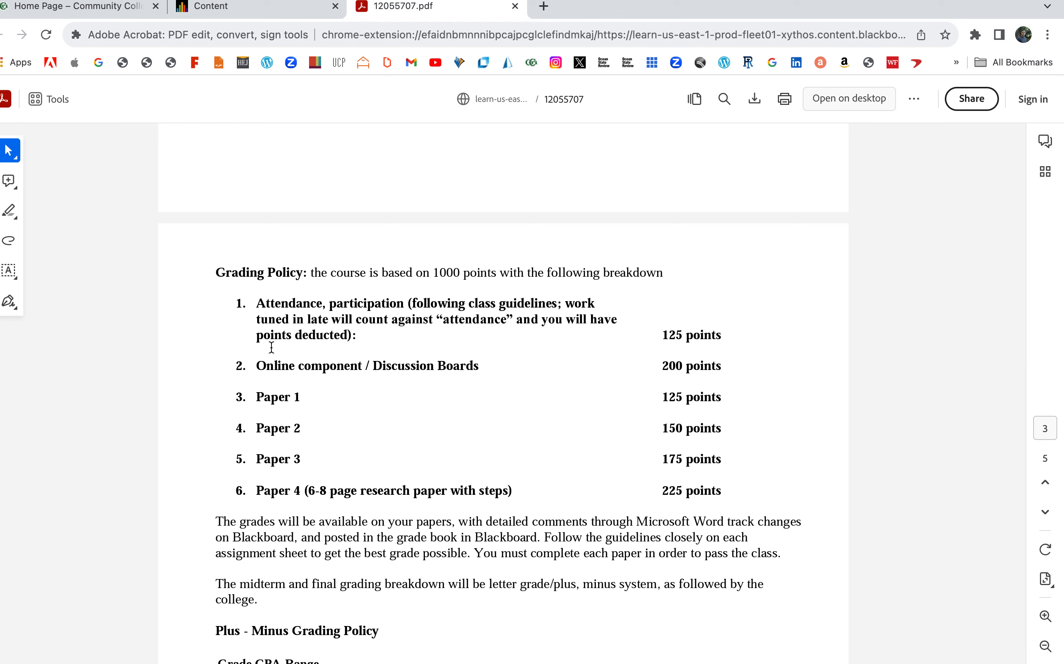
pyautogui.moveTo(303, 316)
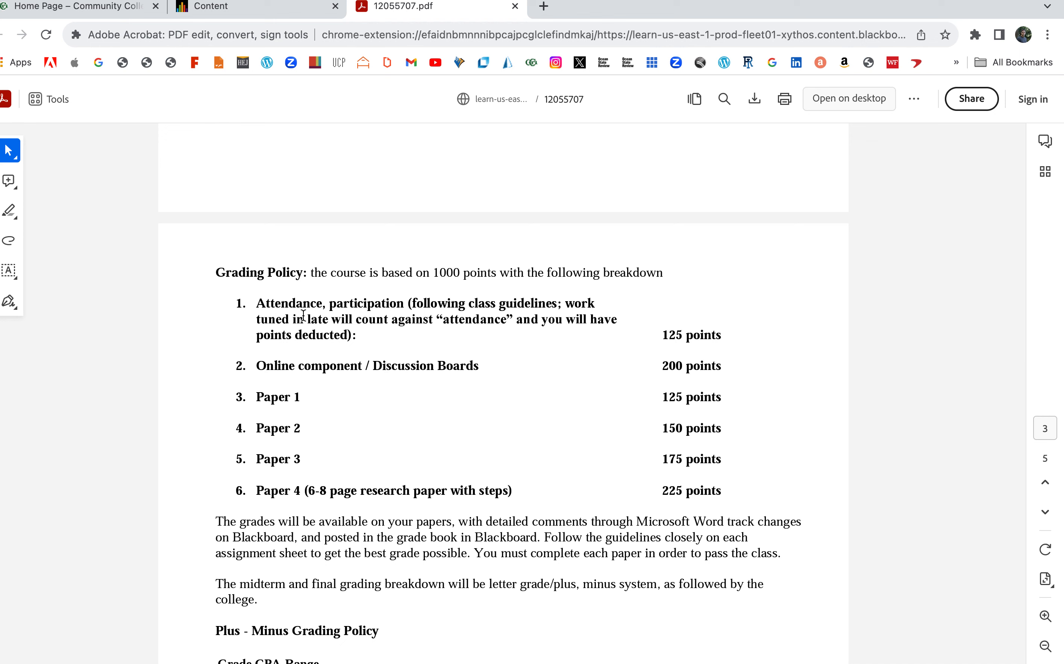
pyautogui.moveTo(256, 304); pyautogui.dragTo(432, 318)
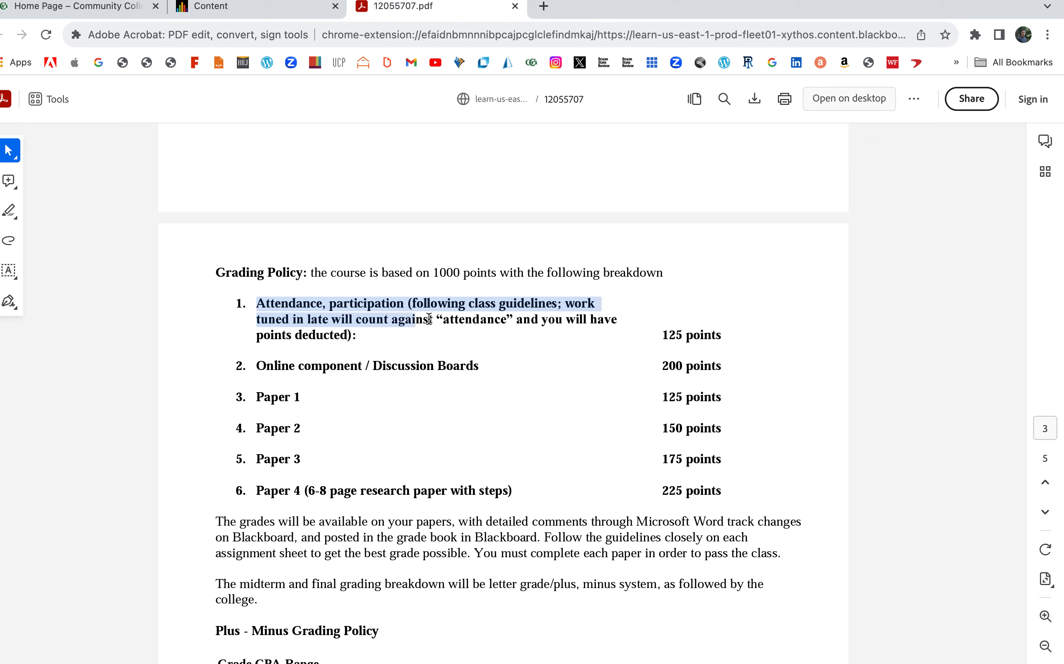
pyautogui.moveTo(428, 319); pyautogui.dragTo(667, 335)
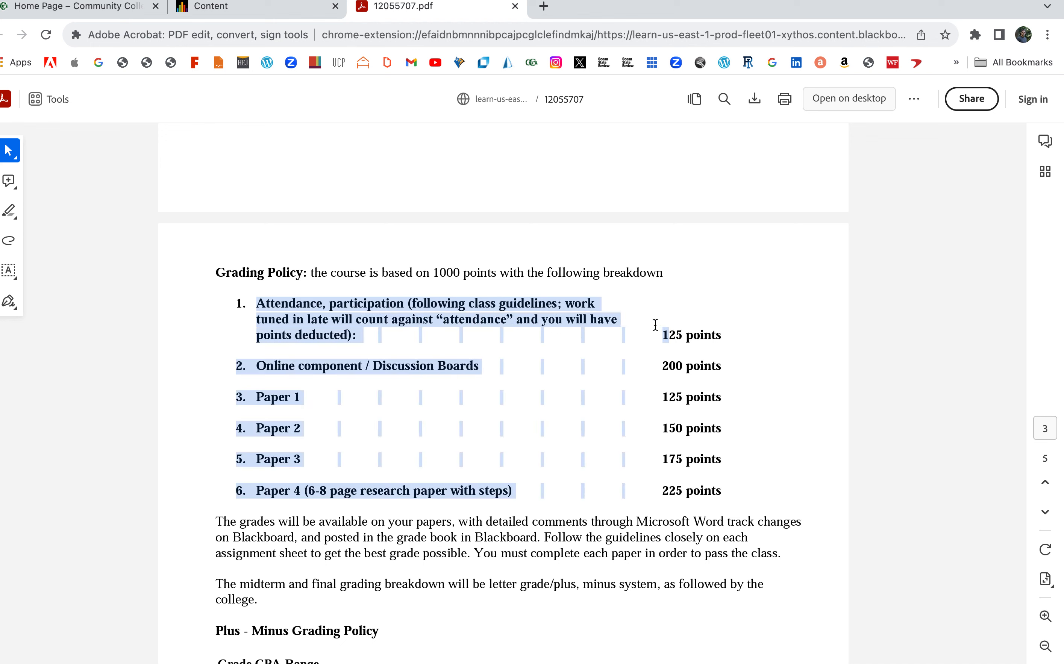
pyautogui.click(252, 311)
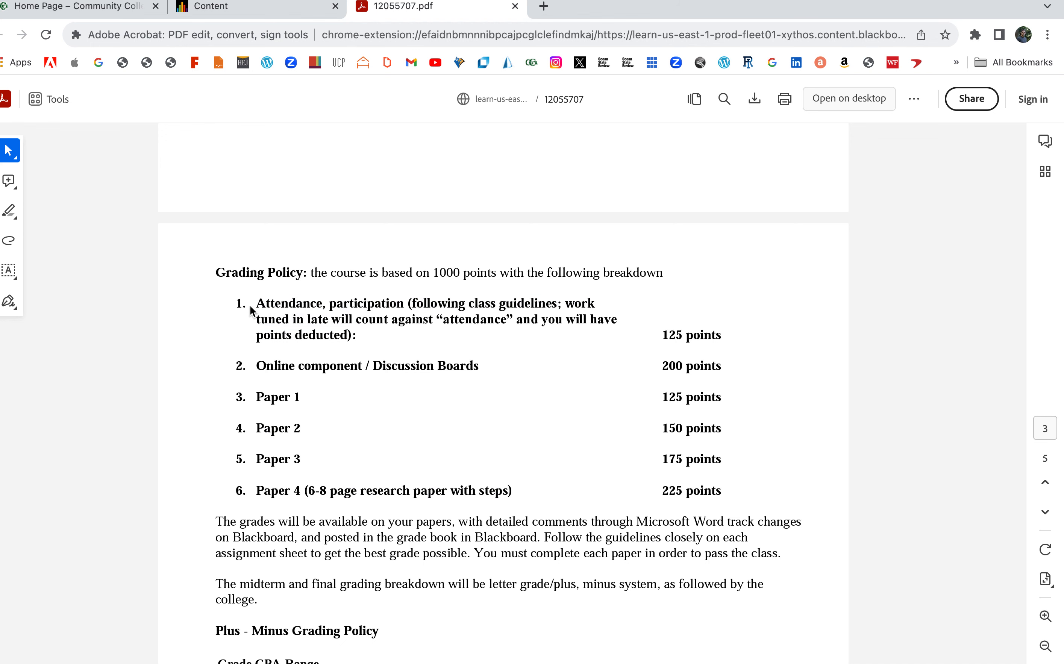
pyautogui.moveTo(256, 304); pyautogui.dragTo(353, 304)
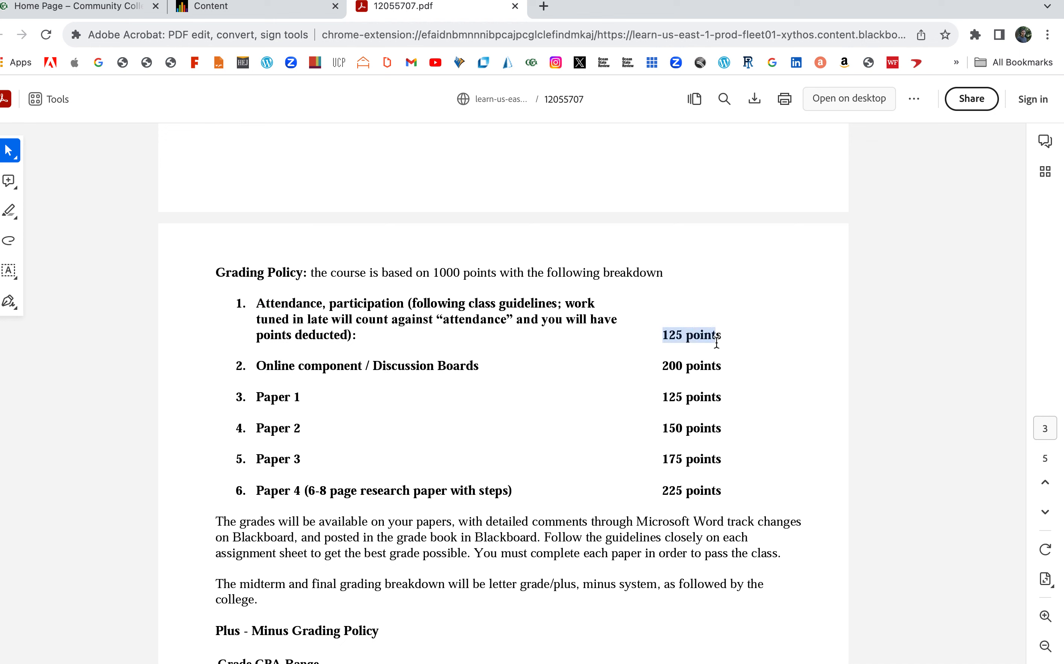
pyautogui.click(691, 335)
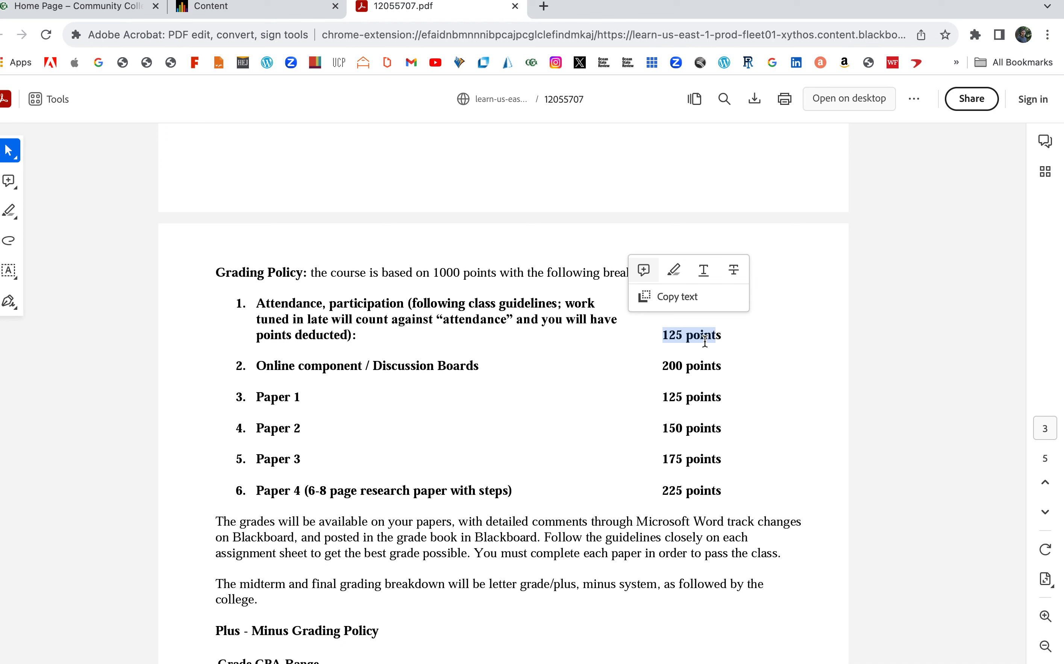
pyautogui.click(615, 335)
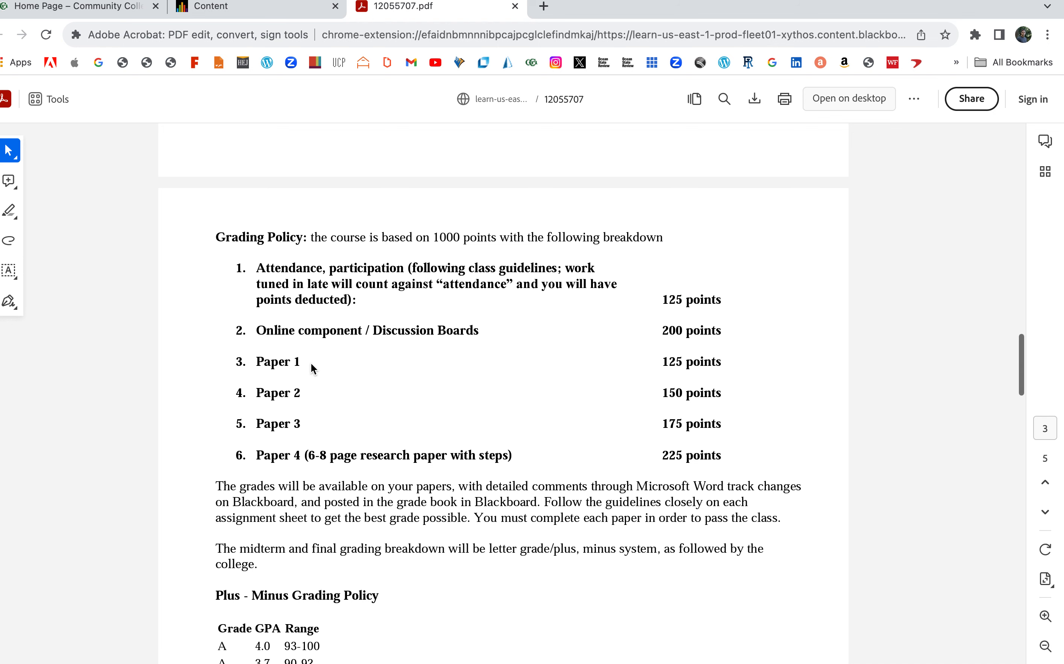
# Highlight the Discussion Boards and Online component grading lines, scrolling toward the Plus-Minus grade table
pyautogui.moveTo(336, 330); pyautogui.dragTo(473, 330)
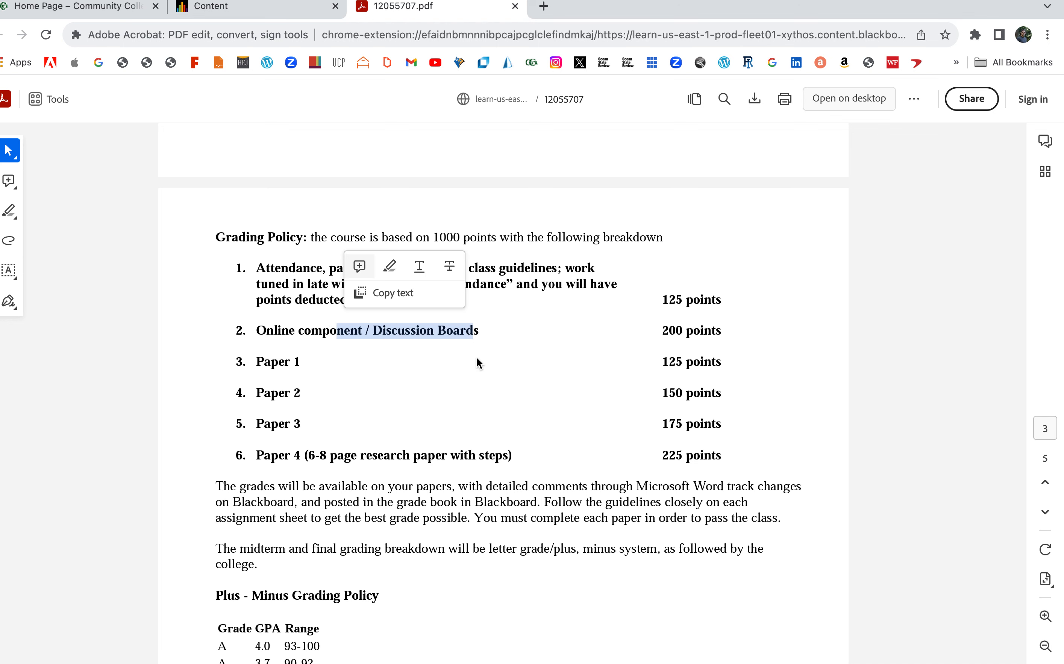
pyautogui.click(382, 334)
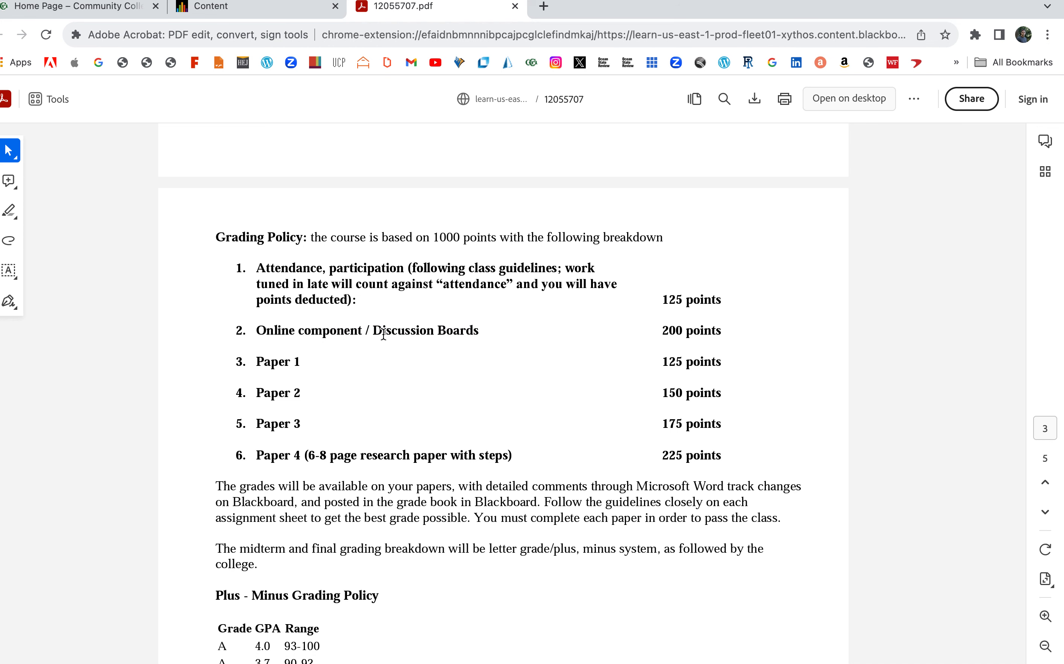
pyautogui.moveTo(310, 370)
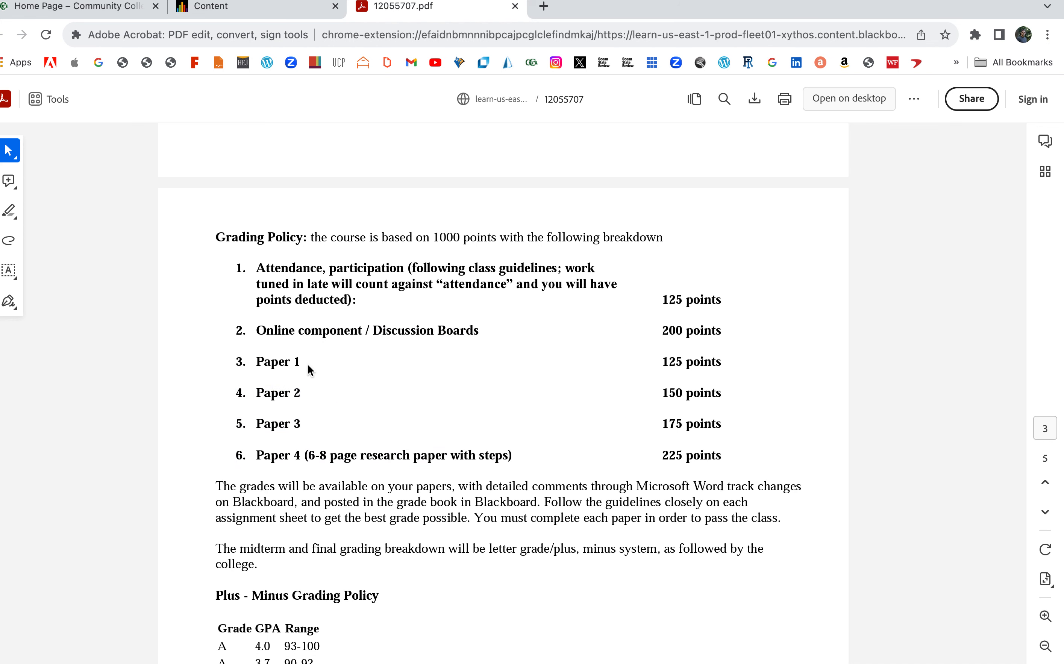
pyautogui.scroll(-3)
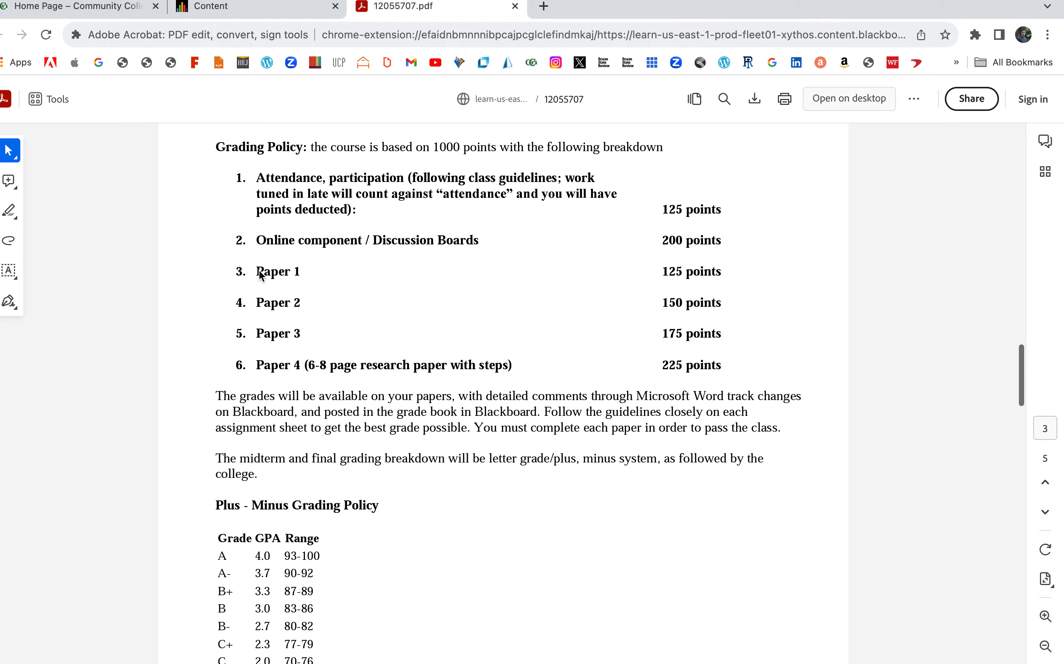
pyautogui.moveTo(256, 240); pyautogui.dragTo(430, 240)
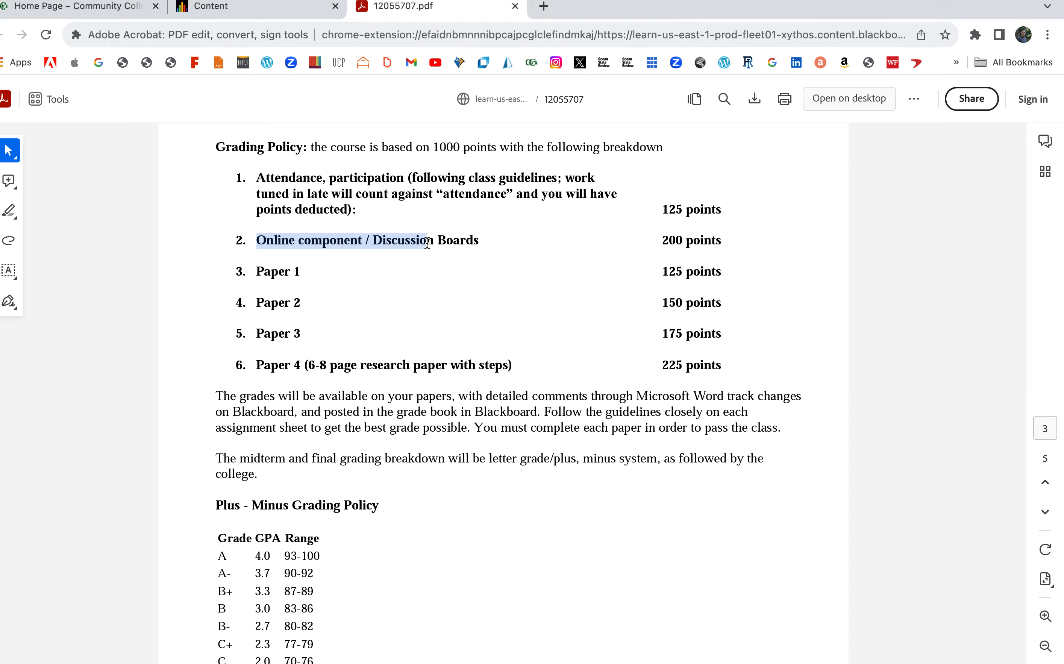
pyautogui.click(390, 282)
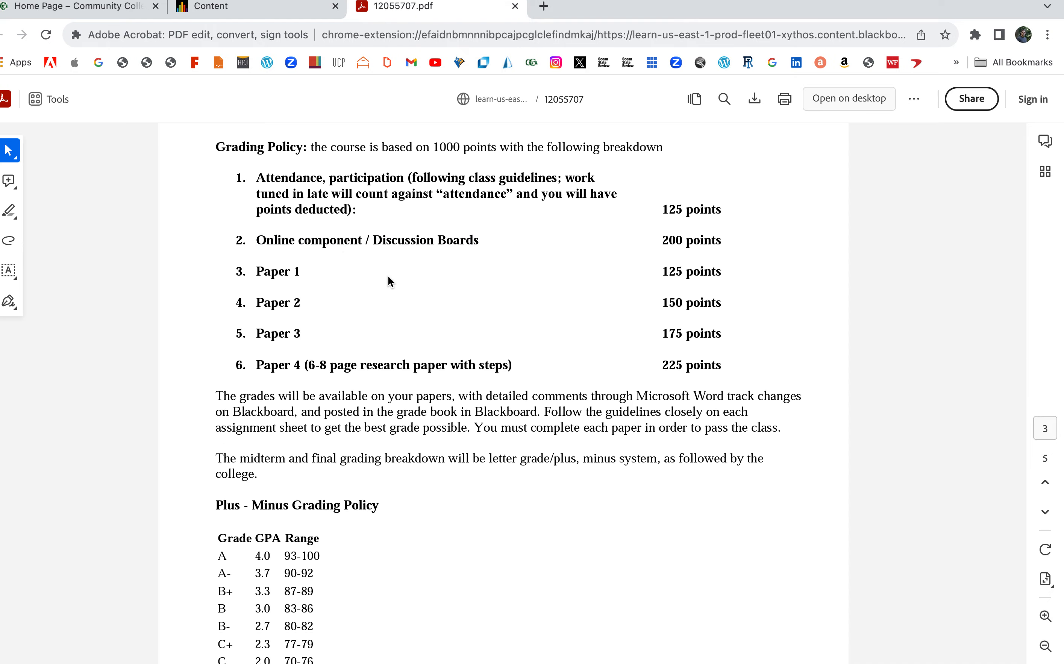
pyautogui.moveTo(258, 278)
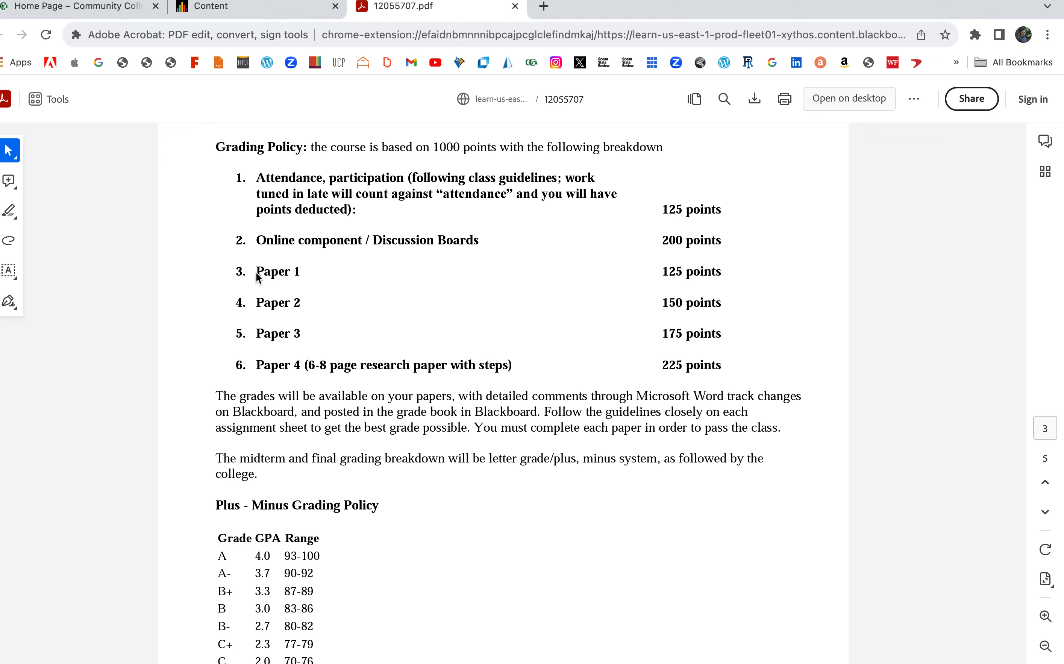
pyautogui.moveTo(256, 271); pyautogui.dragTo(629, 272)
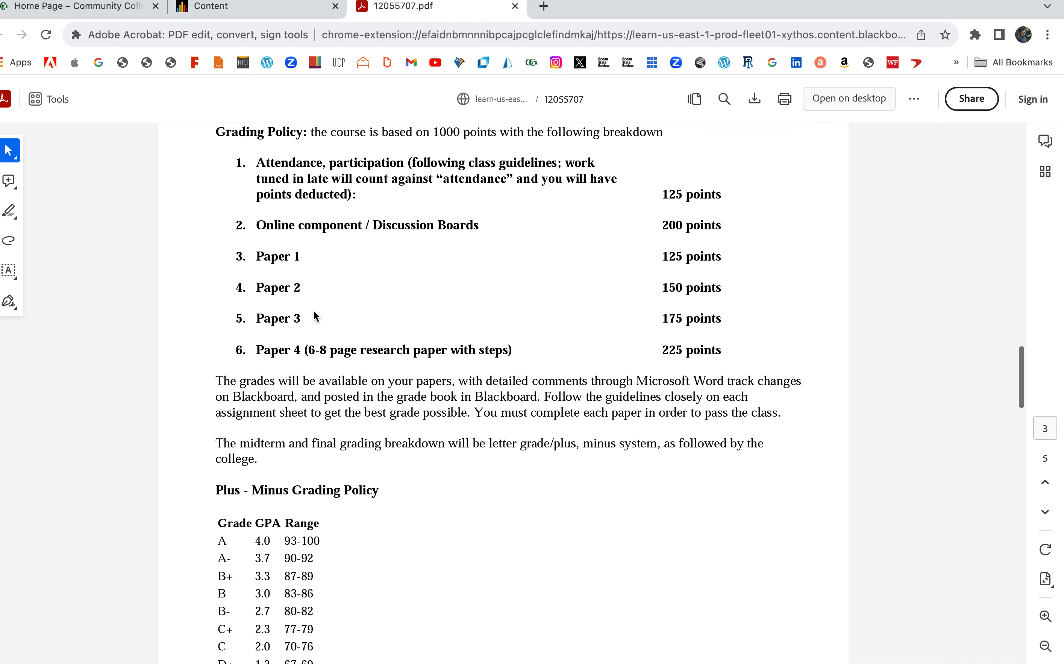
# Scroll past the grade scale to the Class schedule on page 4, selecting schedule text along the way
pyautogui.scroll(-3)
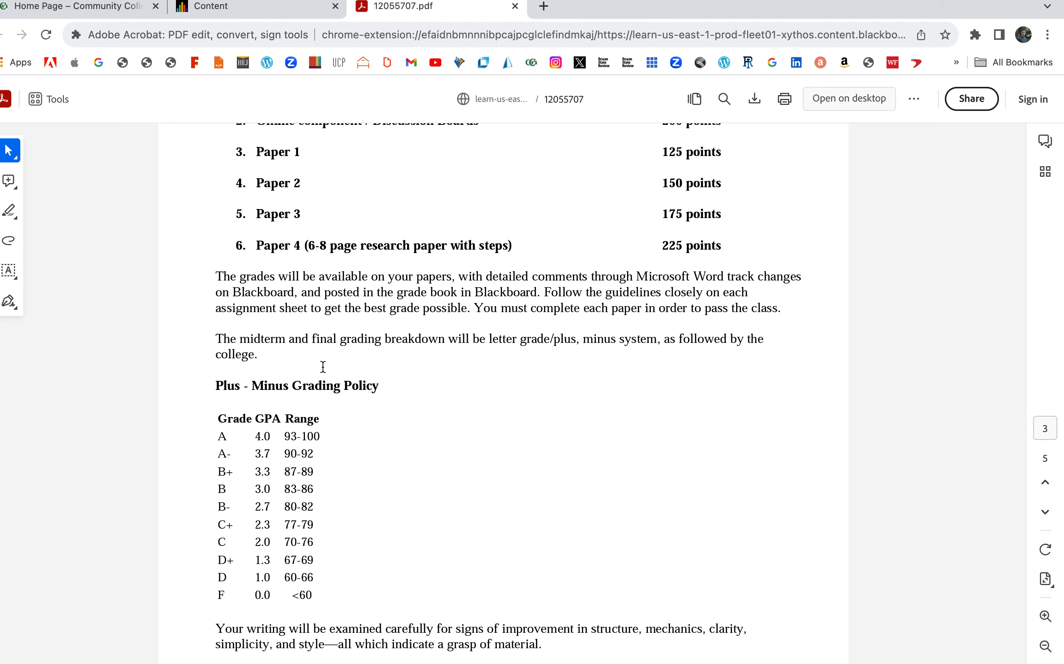
pyautogui.scroll(-3)
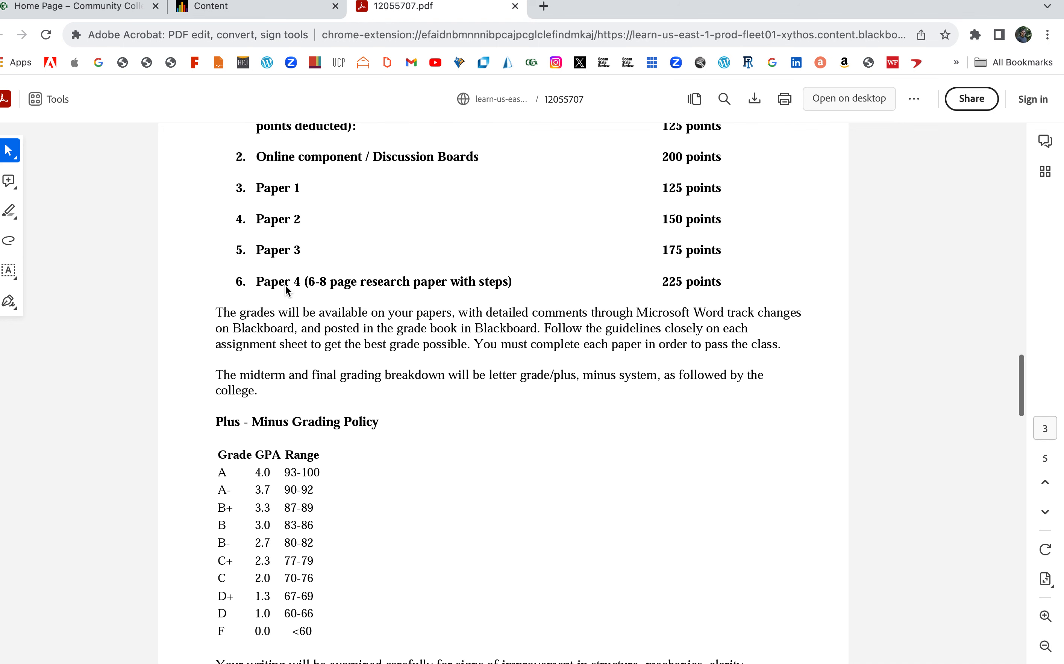
pyautogui.scroll(-3)
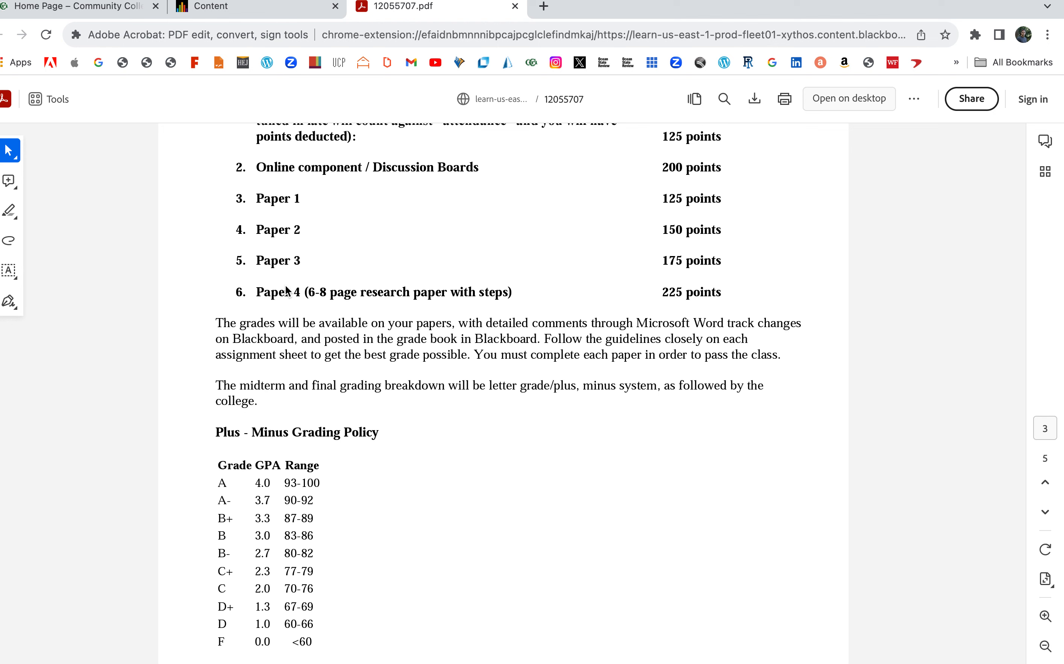
pyautogui.moveTo(283, 317)
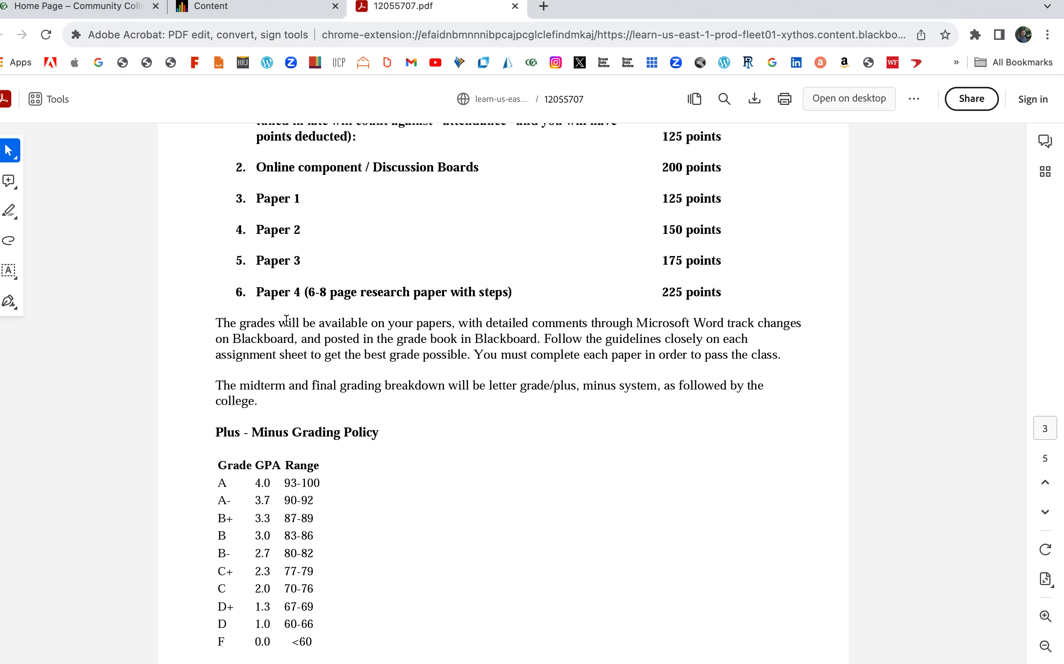
pyautogui.moveTo(274, 323); pyautogui.dragTo(761, 354)
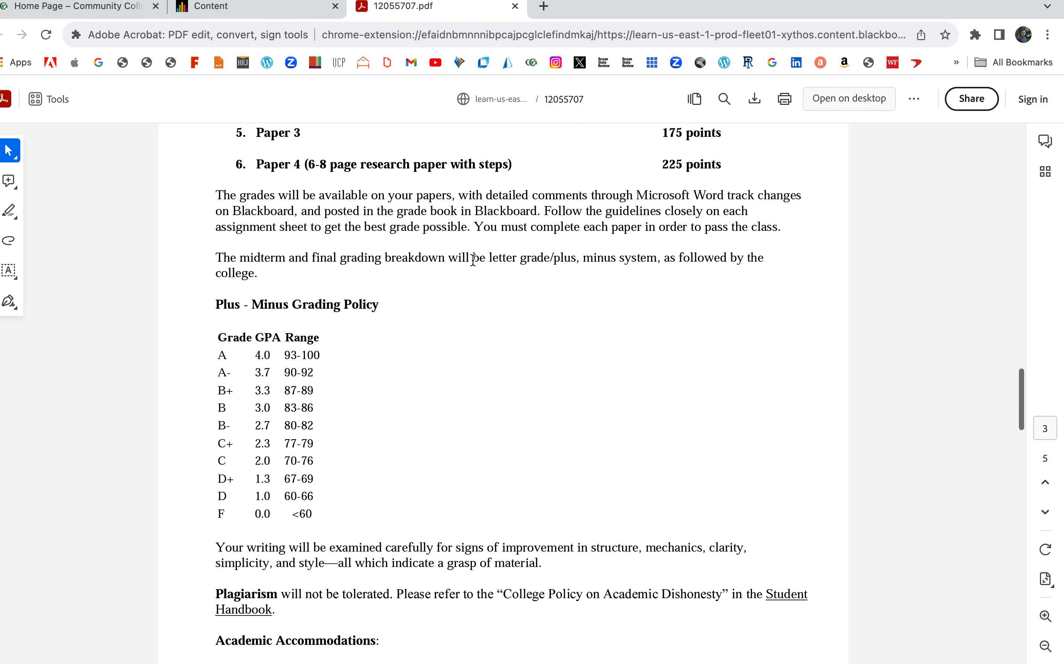
pyautogui.moveTo(475, 227); pyautogui.dragTo(779, 227)
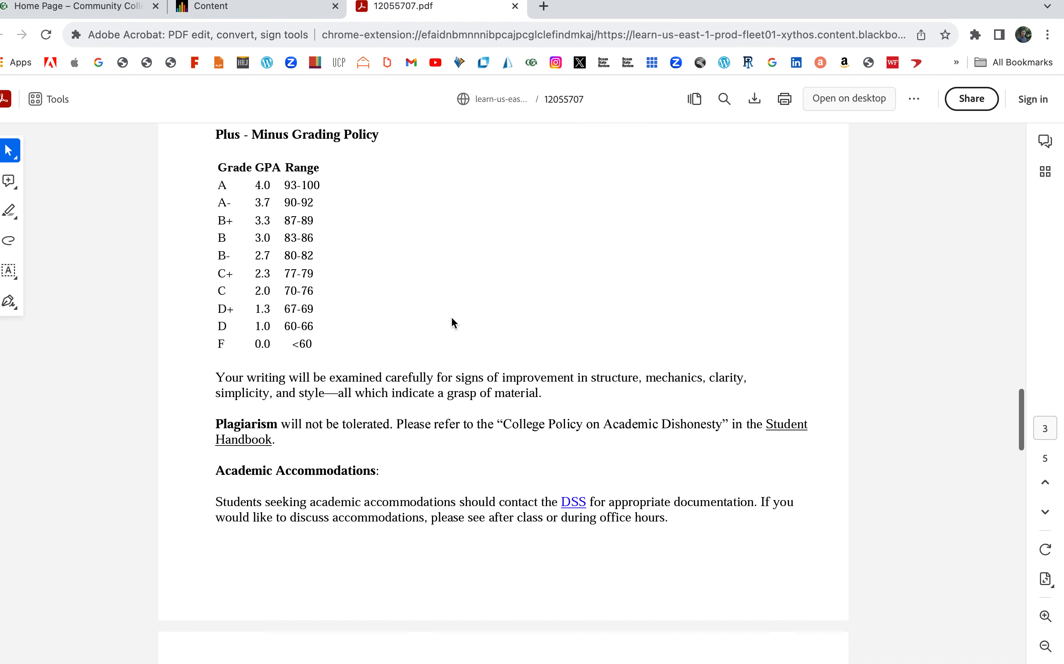
pyautogui.scroll(-3)
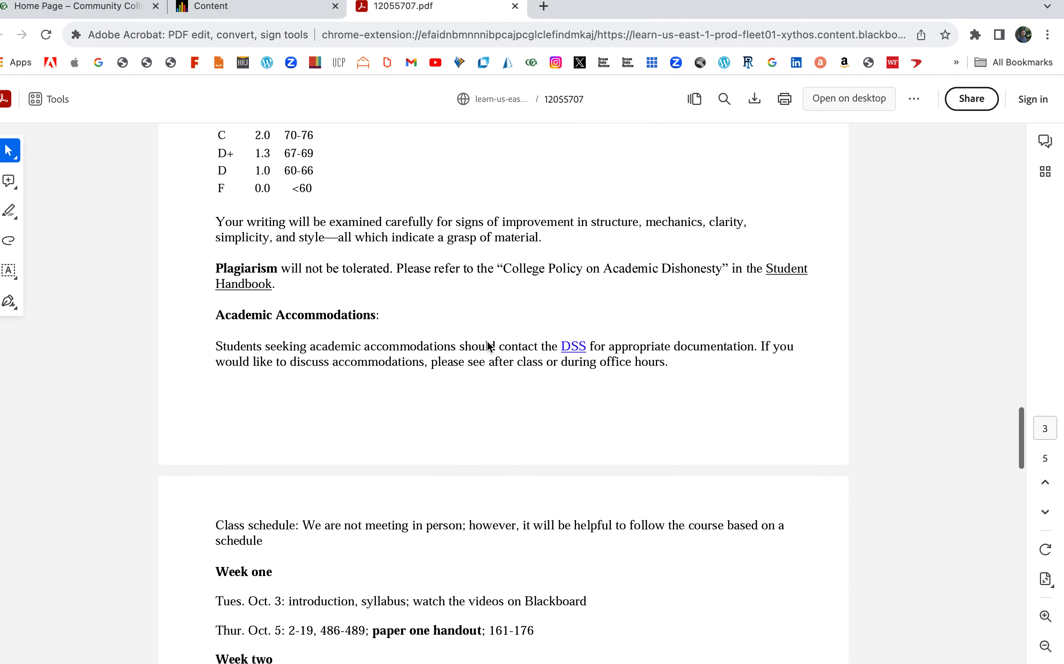
pyautogui.moveTo(581, 358)
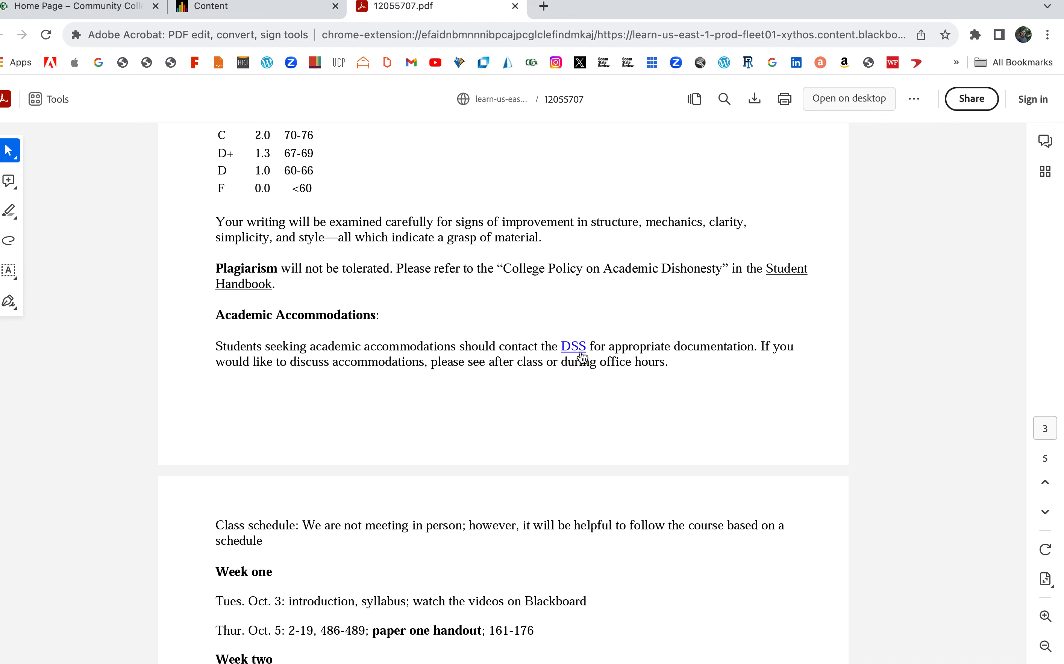
pyautogui.scroll(-3)
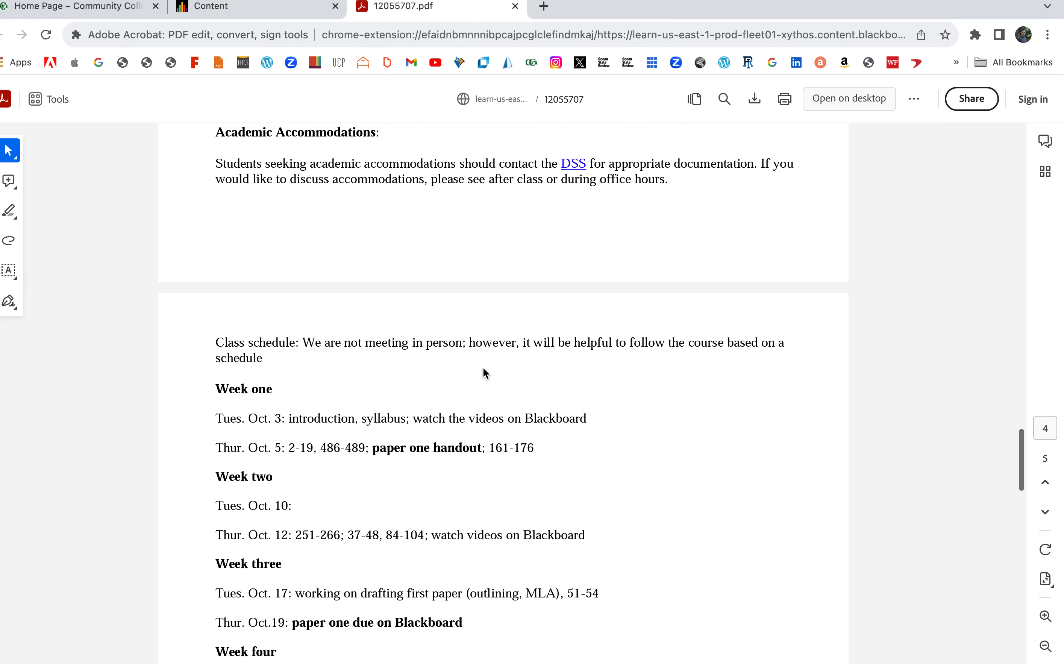
pyautogui.scroll(-3)
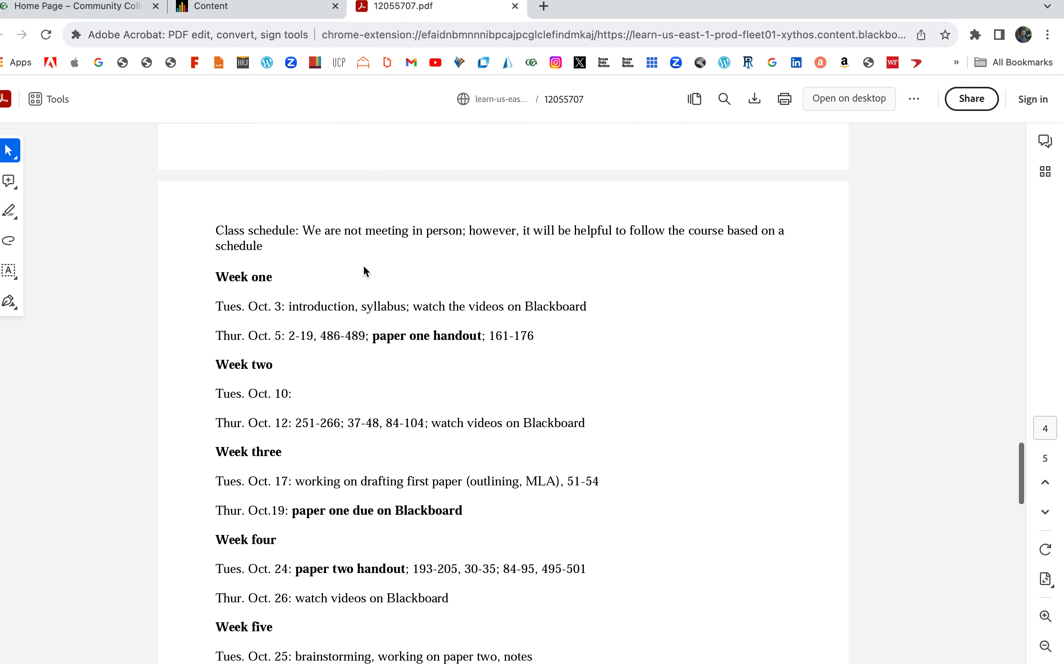
# Highlight the Oct. 5 reading pages and paper one handout entries with the Comments pane open
pyautogui.moveTo(345, 230); pyautogui.dragTo(573, 230)
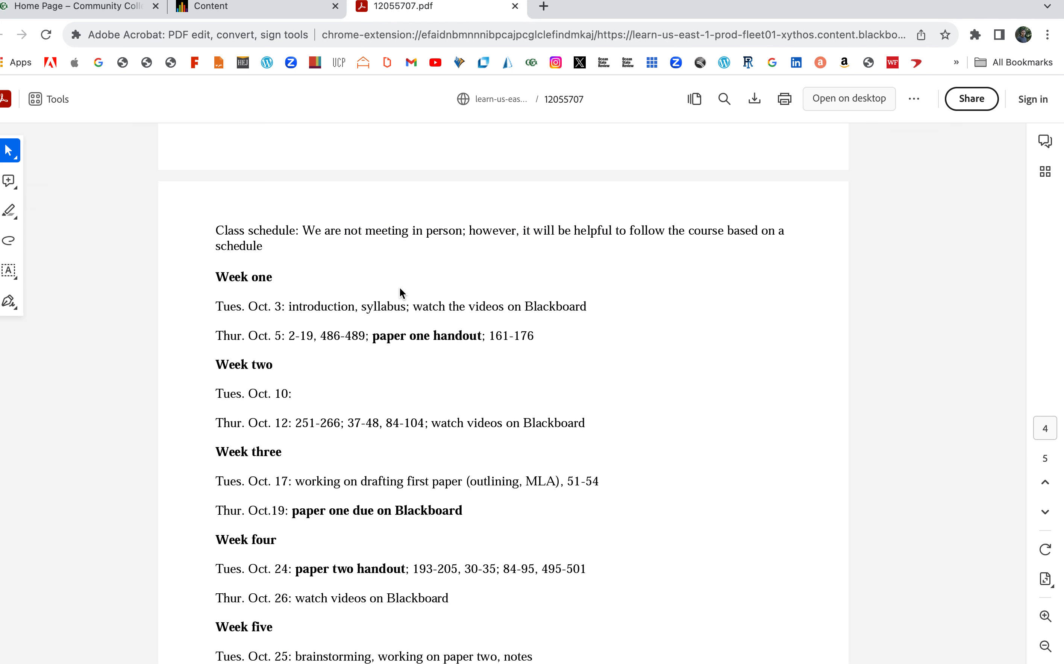
pyautogui.scroll(-3)
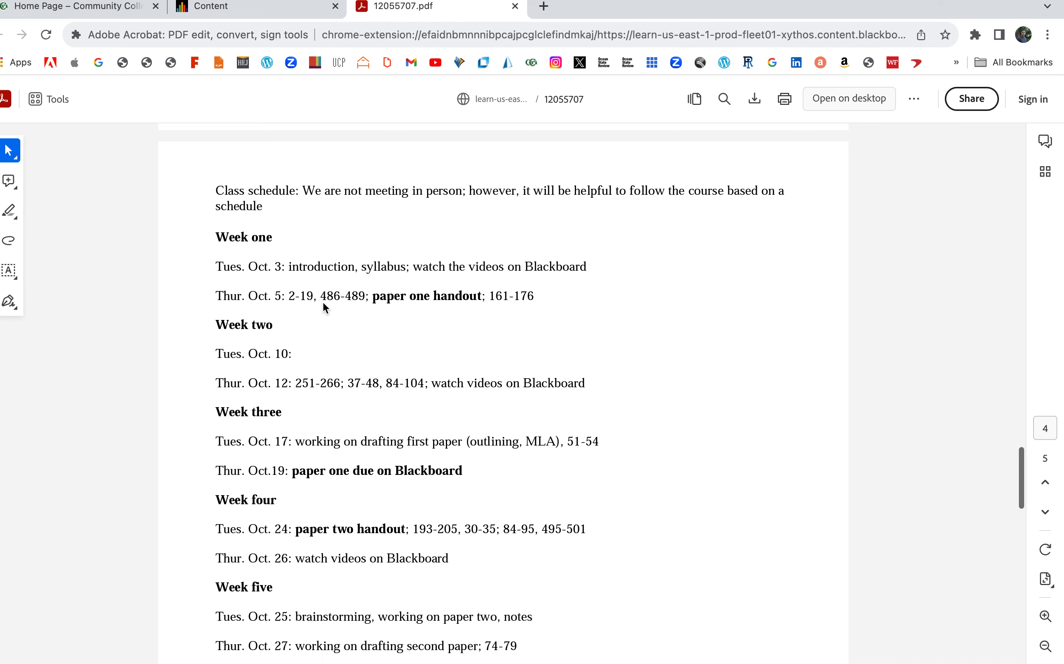
pyautogui.moveTo(291, 266); pyautogui.dragTo(441, 267)
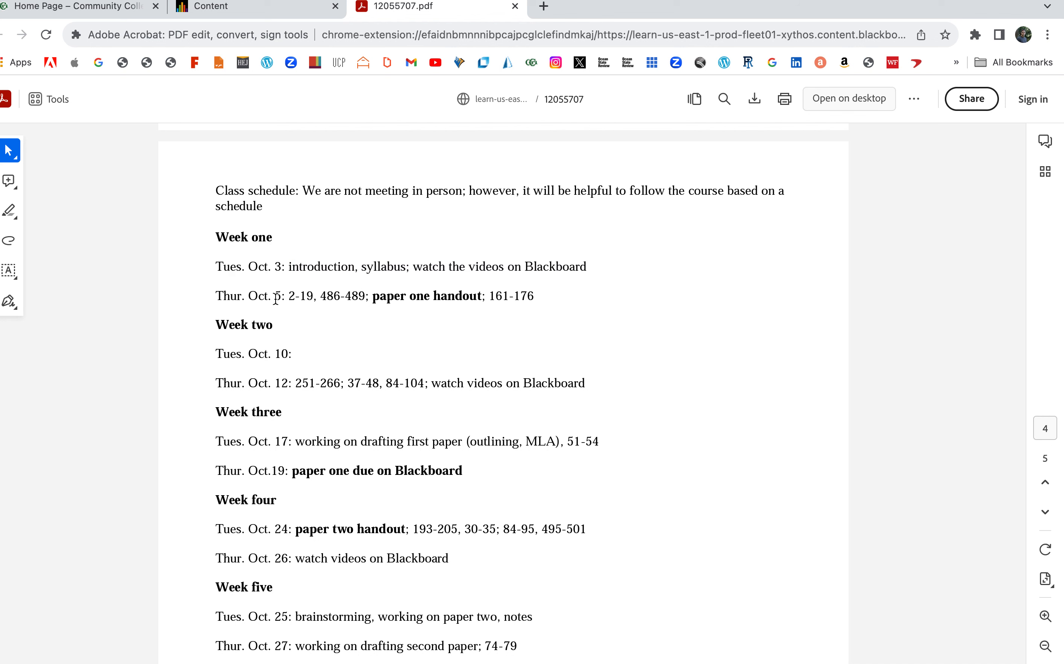
pyautogui.moveTo(279, 304)
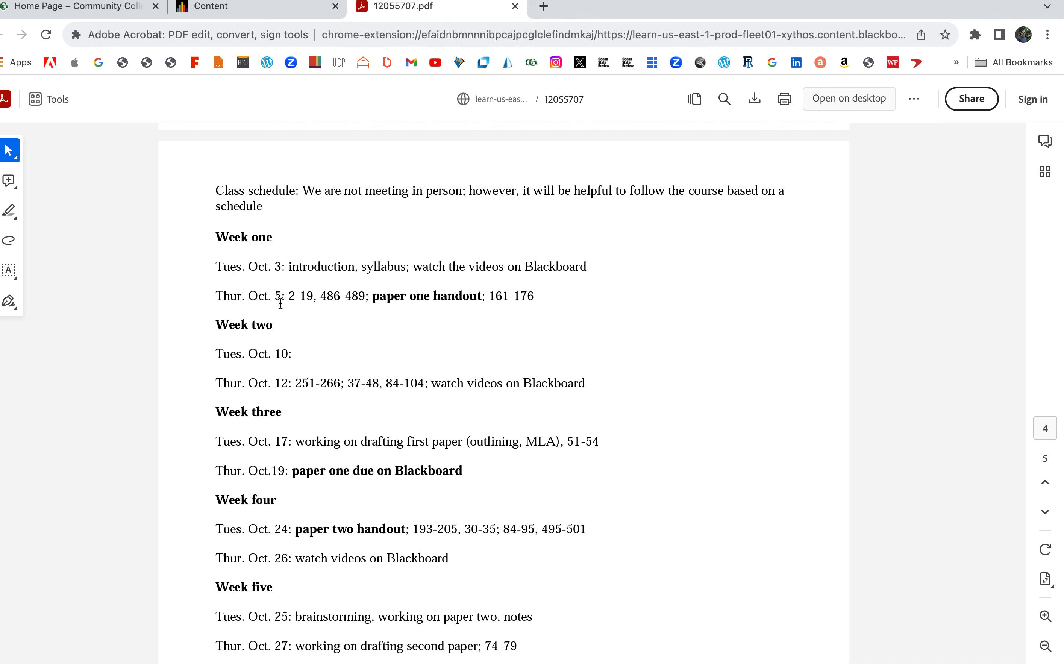
pyautogui.moveTo(284, 296); pyautogui.dragTo(509, 296)
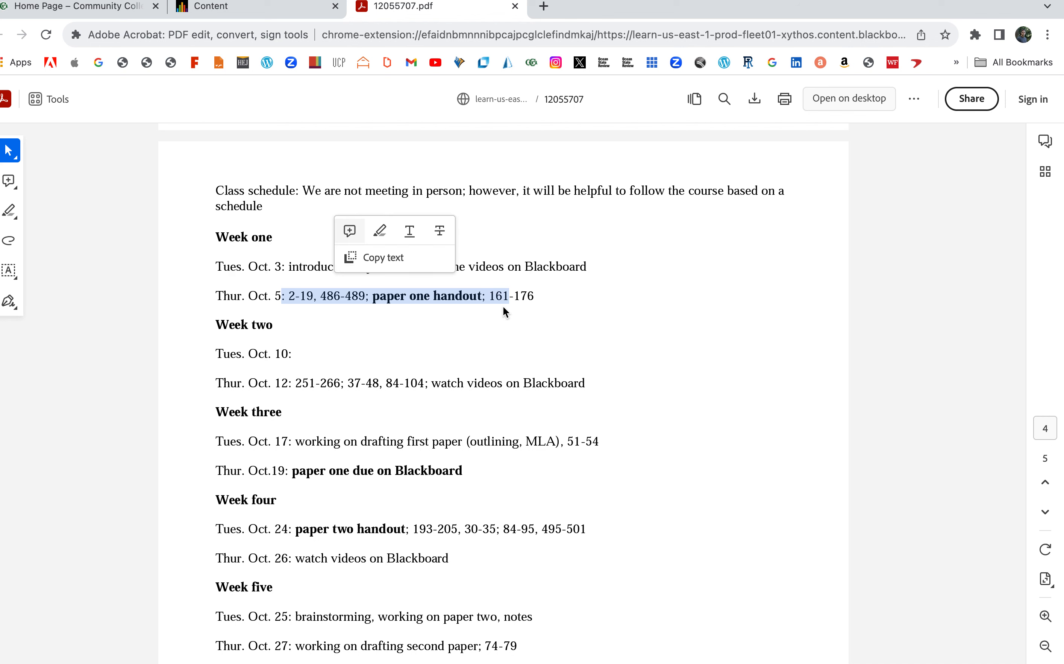
pyautogui.moveTo(303, 338)
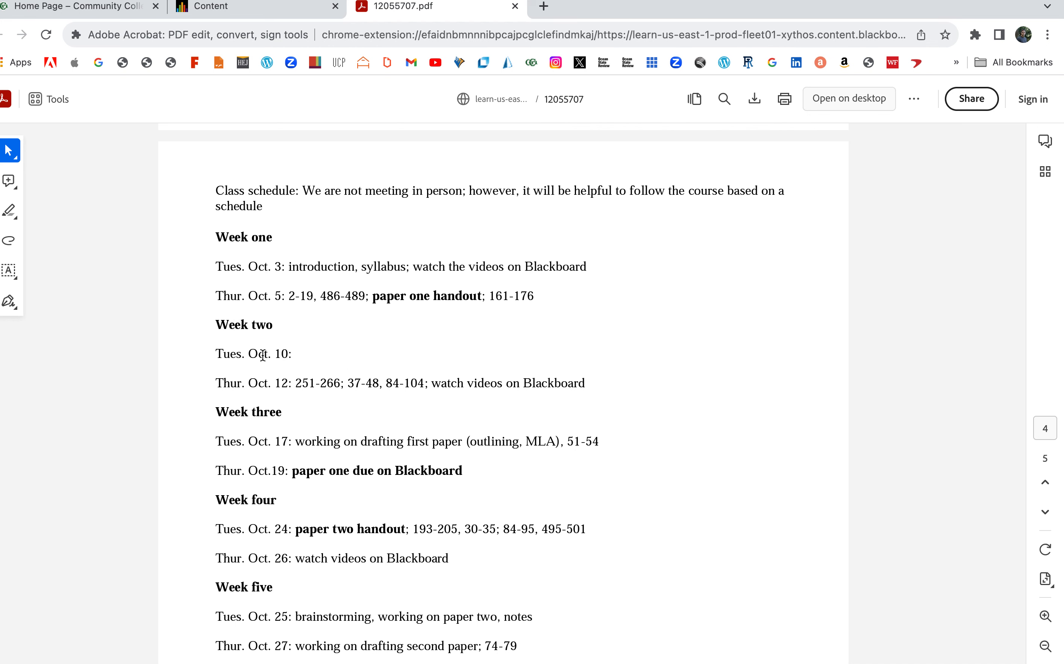
pyautogui.moveTo(291, 356)
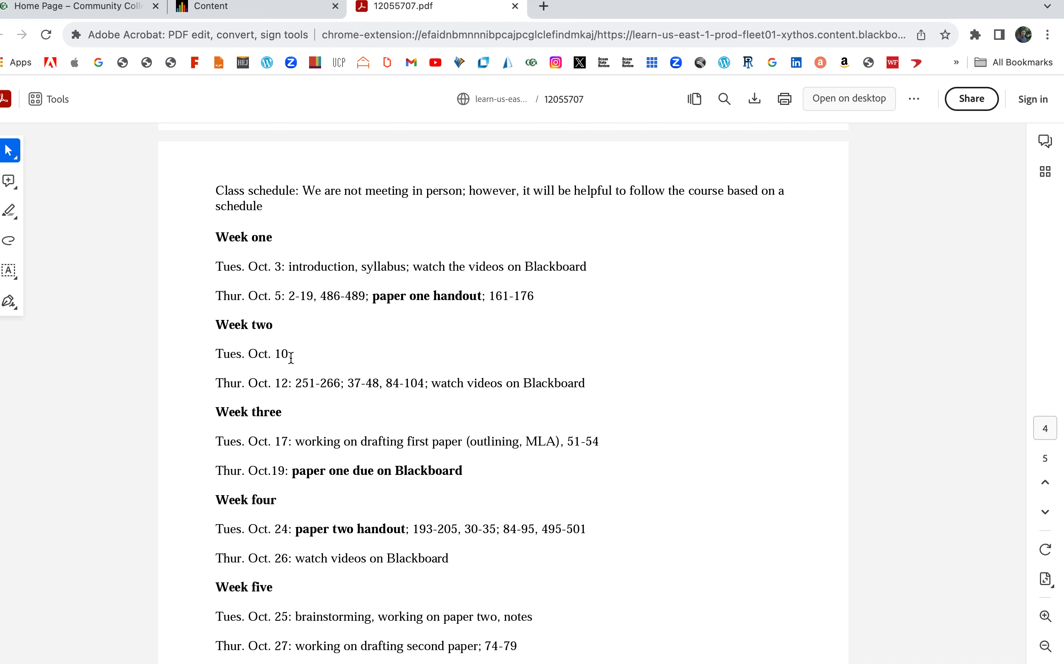
pyautogui.scroll(-3)
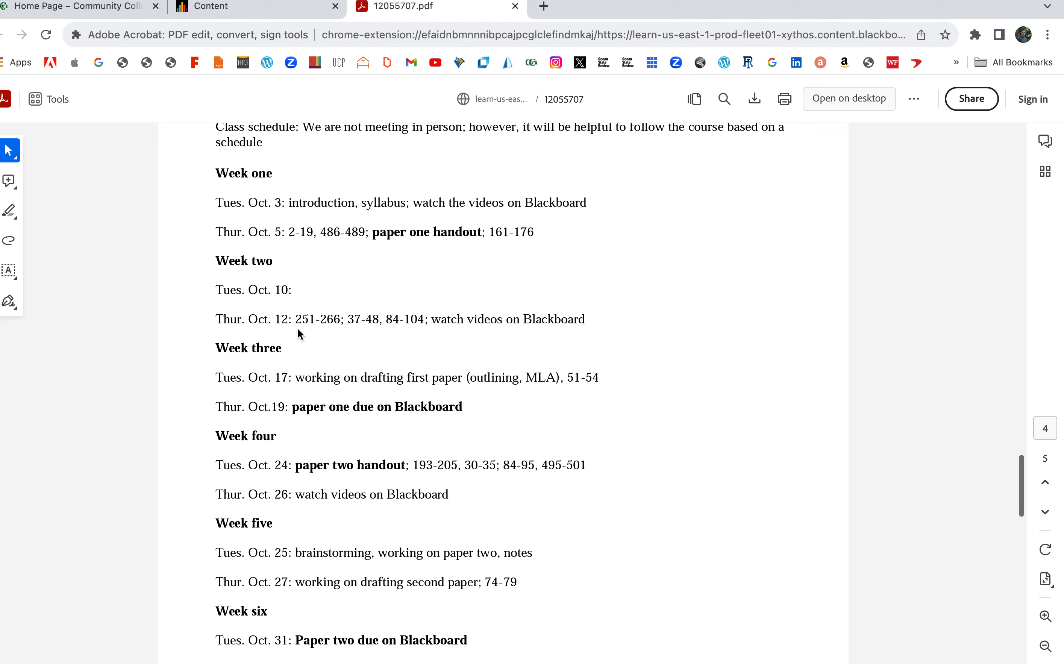
pyautogui.moveTo(292, 318); pyautogui.dragTo(488, 319)
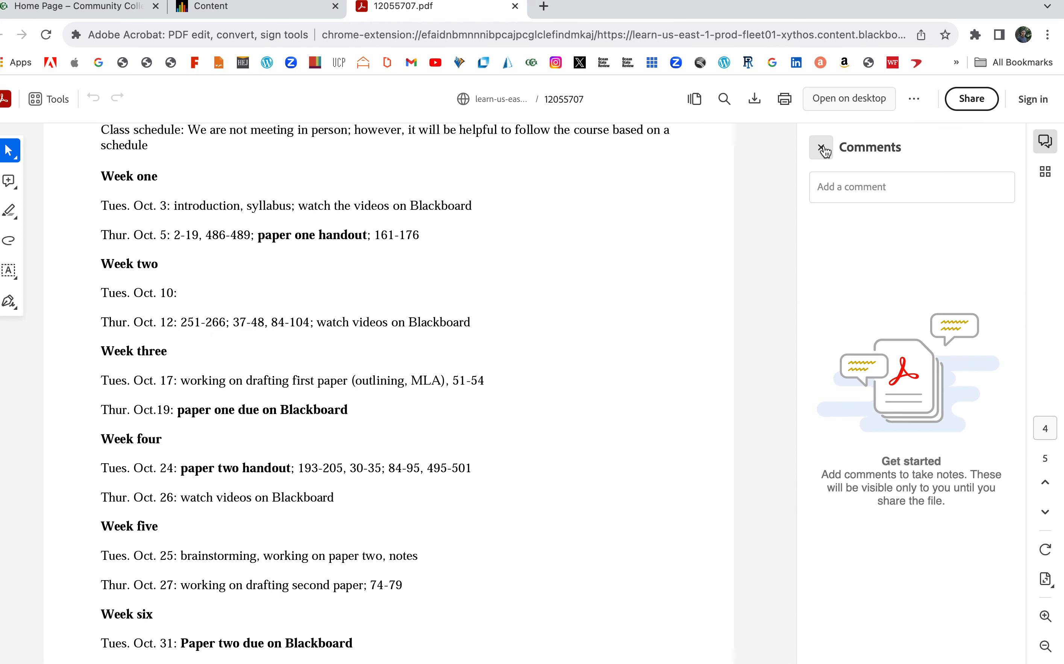
# Close the Comments pane and scroll through the schedule to the Week twelve research paper deadline
pyautogui.click(819, 148)
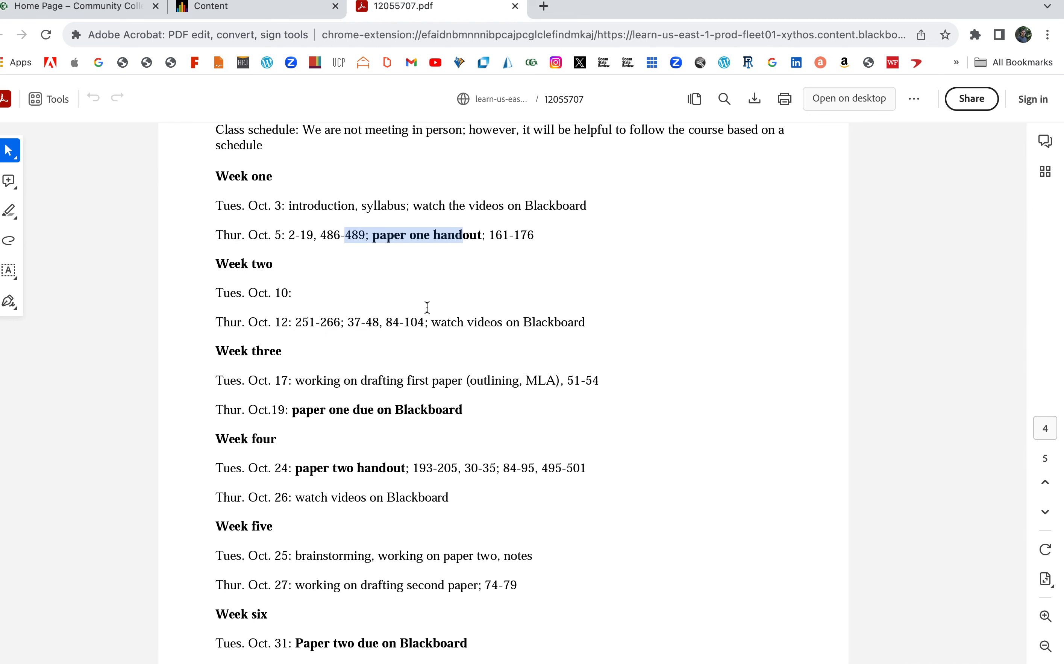
pyautogui.scroll(-3)
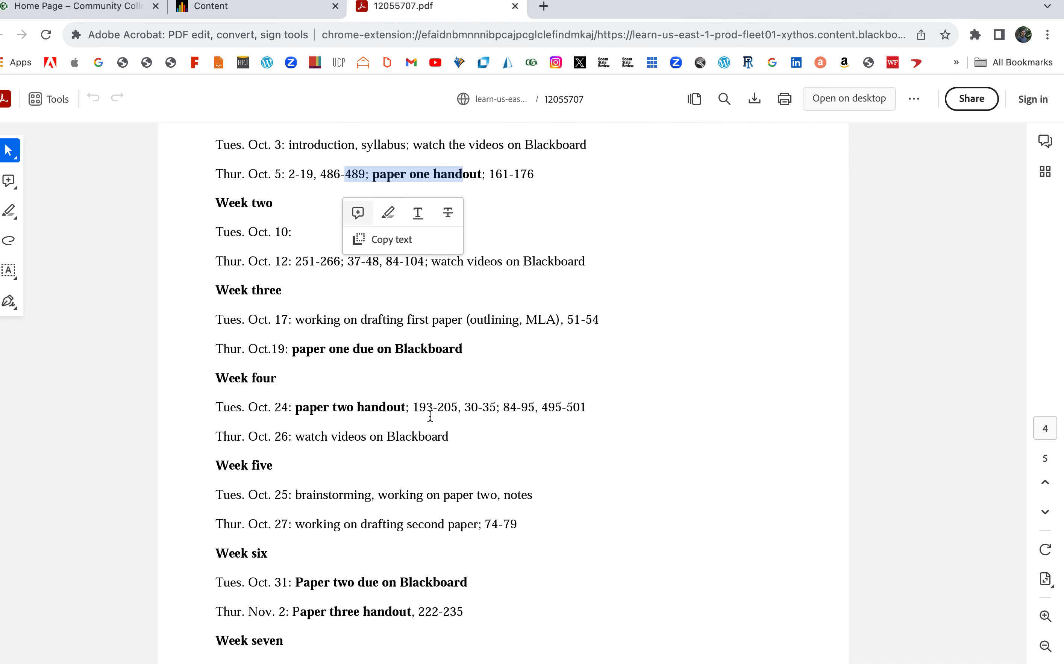
pyautogui.scroll(-3)
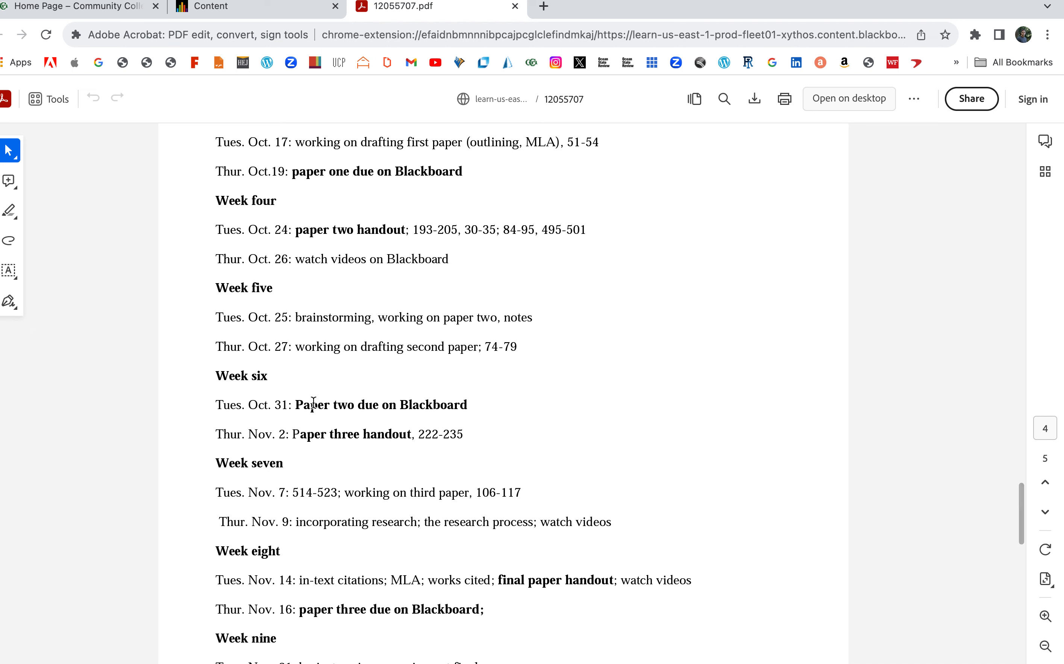
pyautogui.scroll(-3)
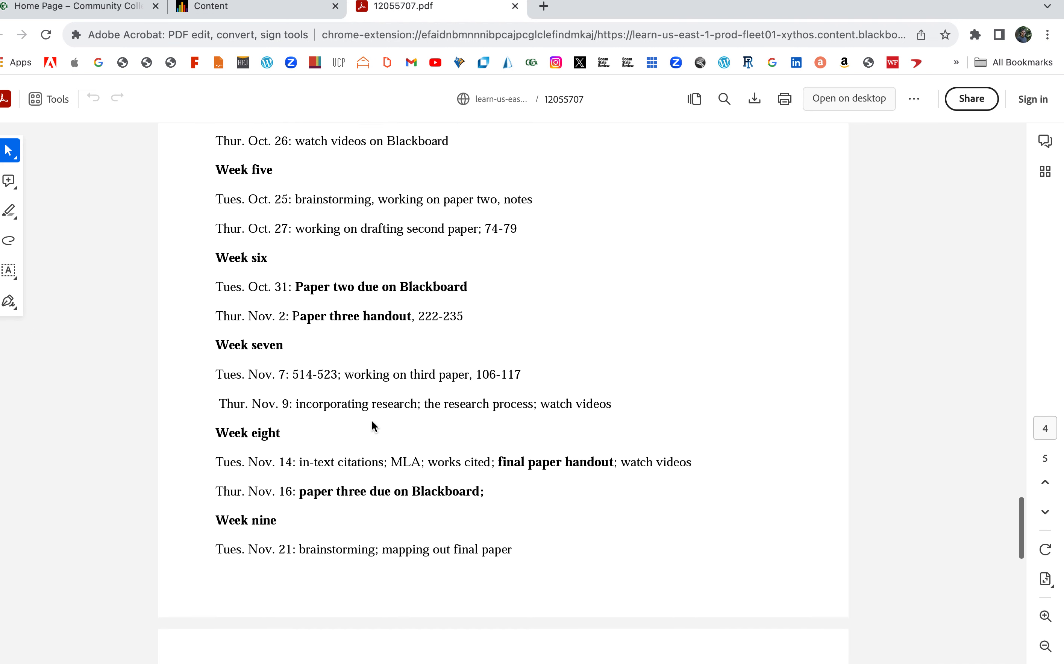
pyautogui.scroll(-3)
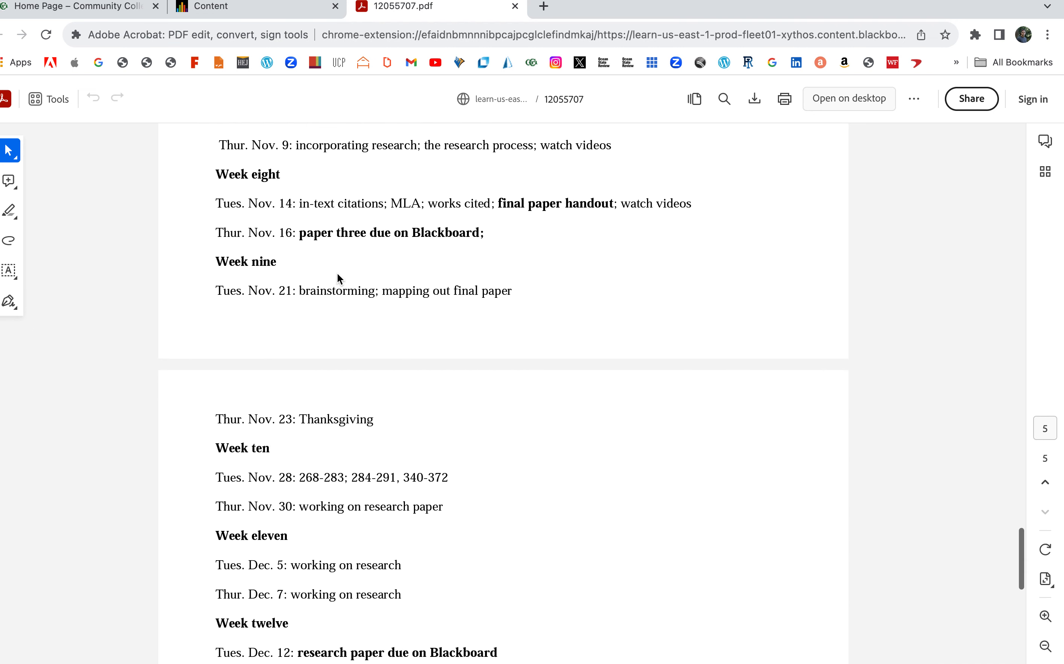
pyautogui.scroll(-3)
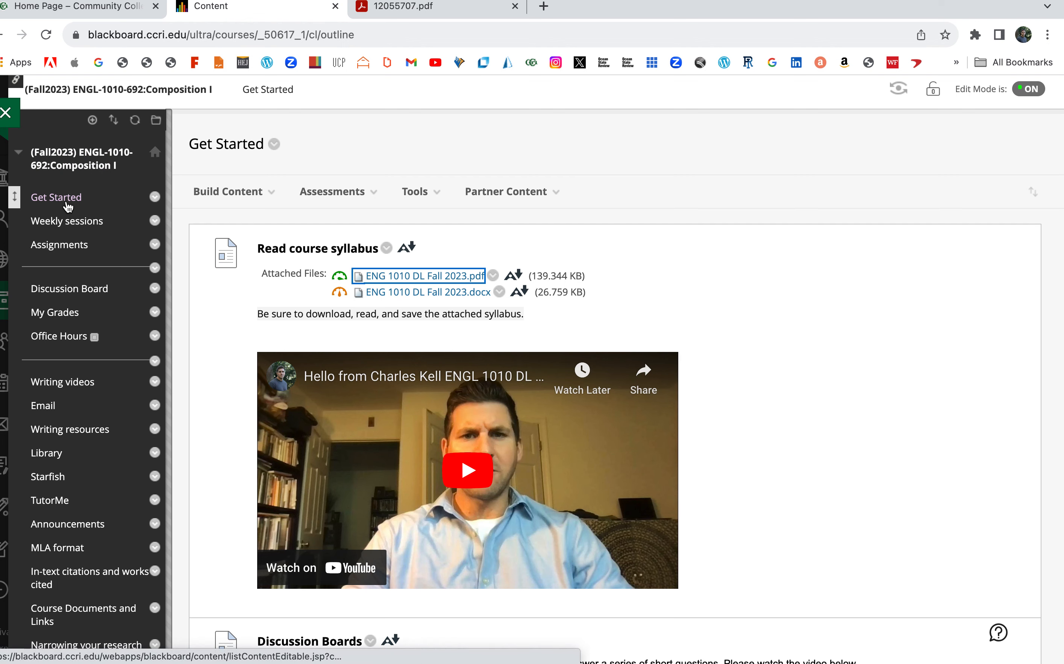
# Open Weekly sessions, then the Week 1 folder, scrolling to the Thur. Oct. 5 attachments and video
pyautogui.click(66, 223)
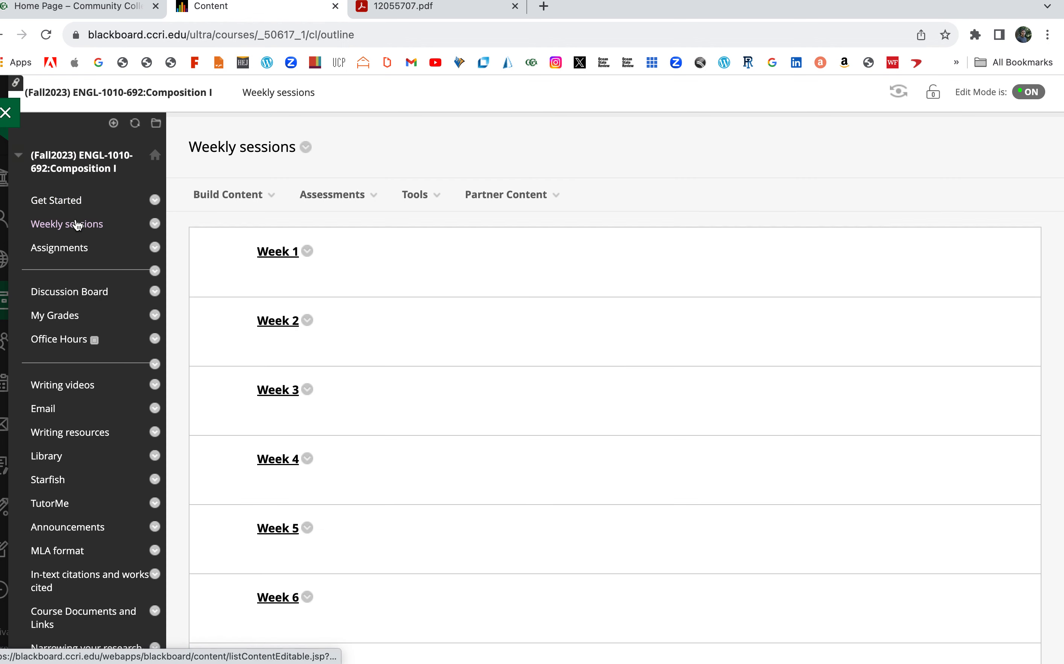
pyautogui.scroll(-3)
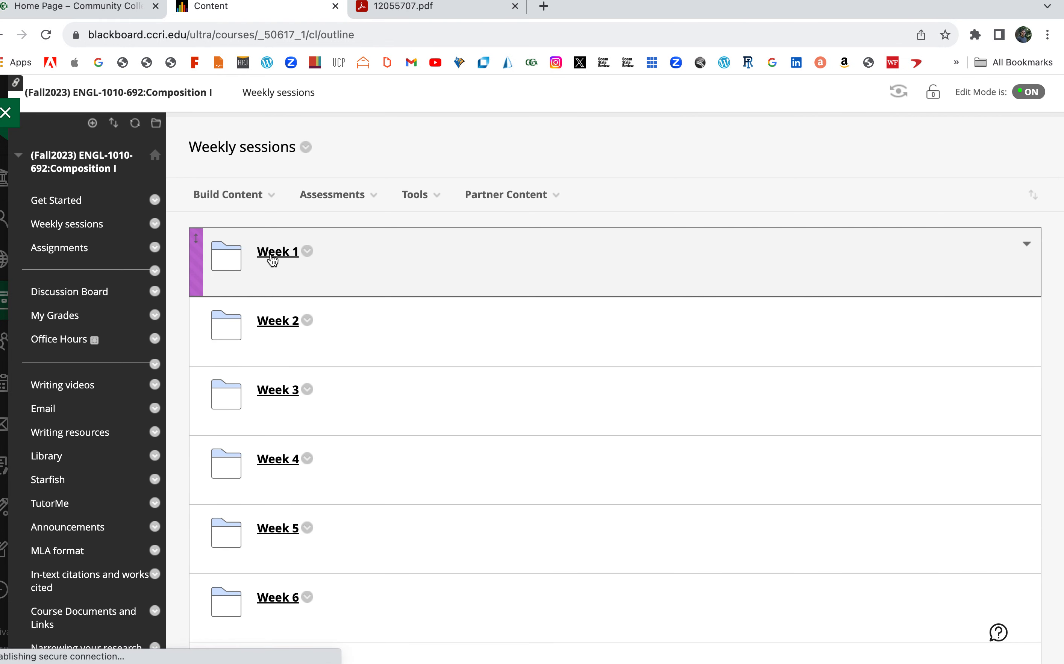
pyautogui.click(276, 251)
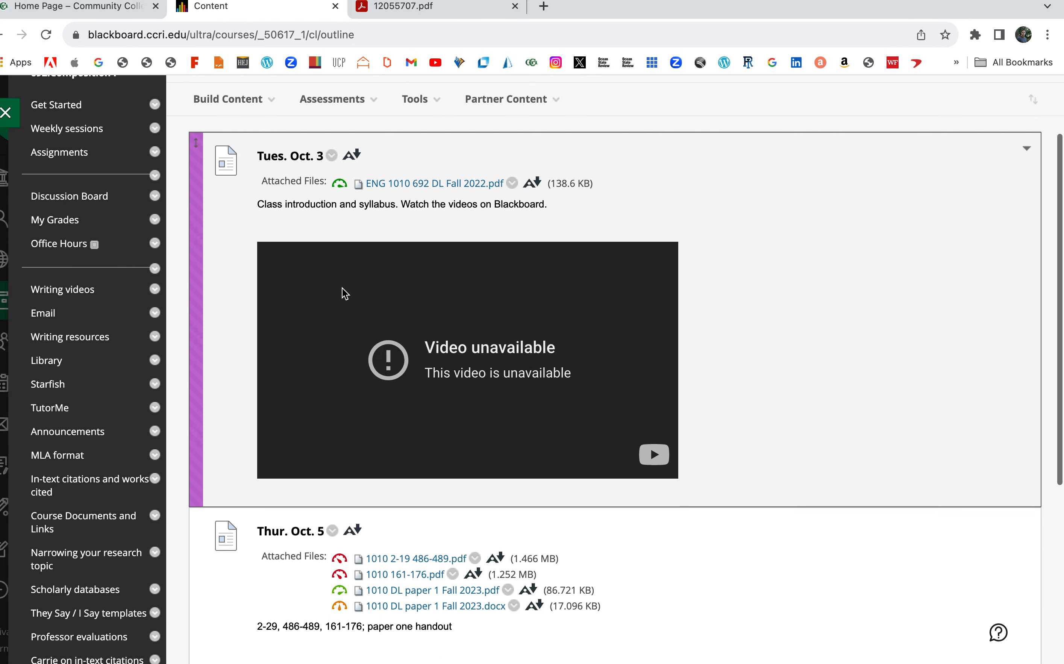
pyautogui.scroll(-3)
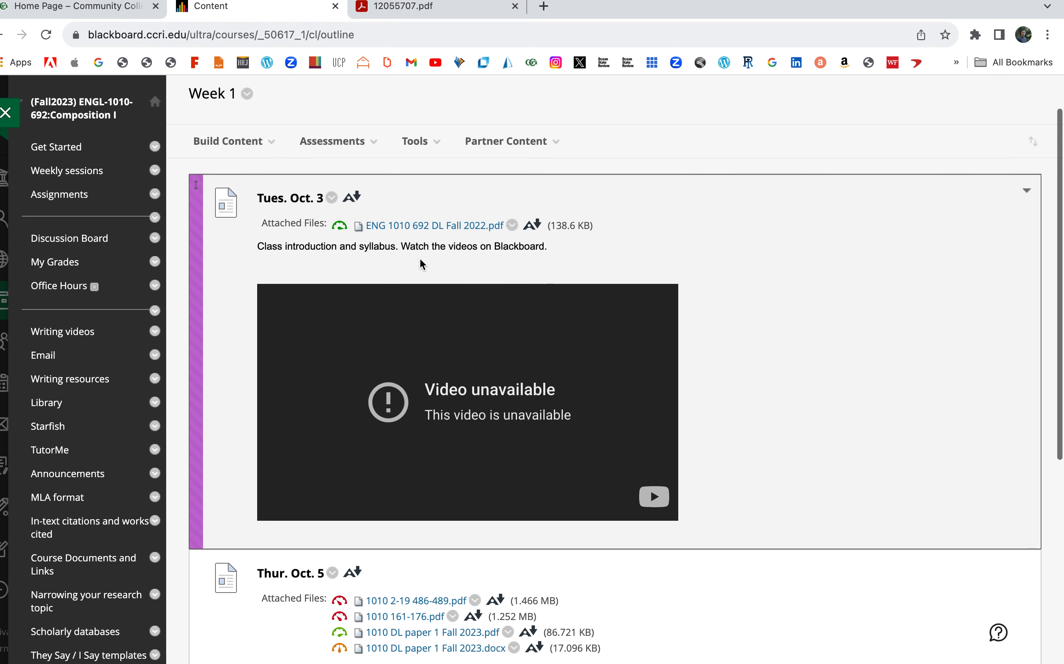
pyautogui.scroll(-3)
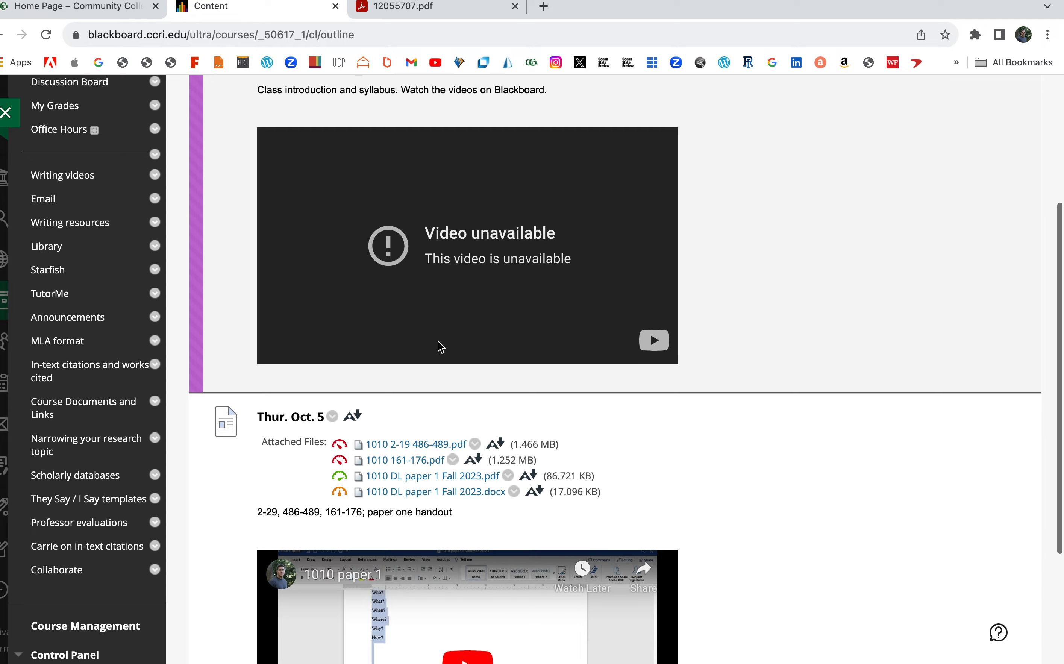
pyautogui.scroll(-3)
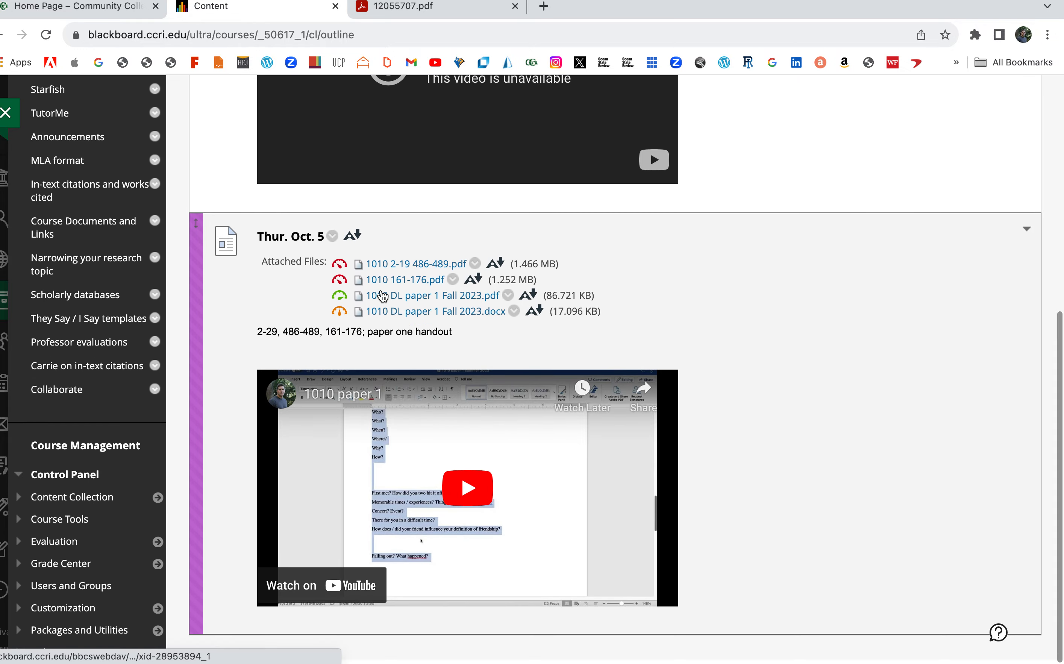
pyautogui.moveTo(415, 300)
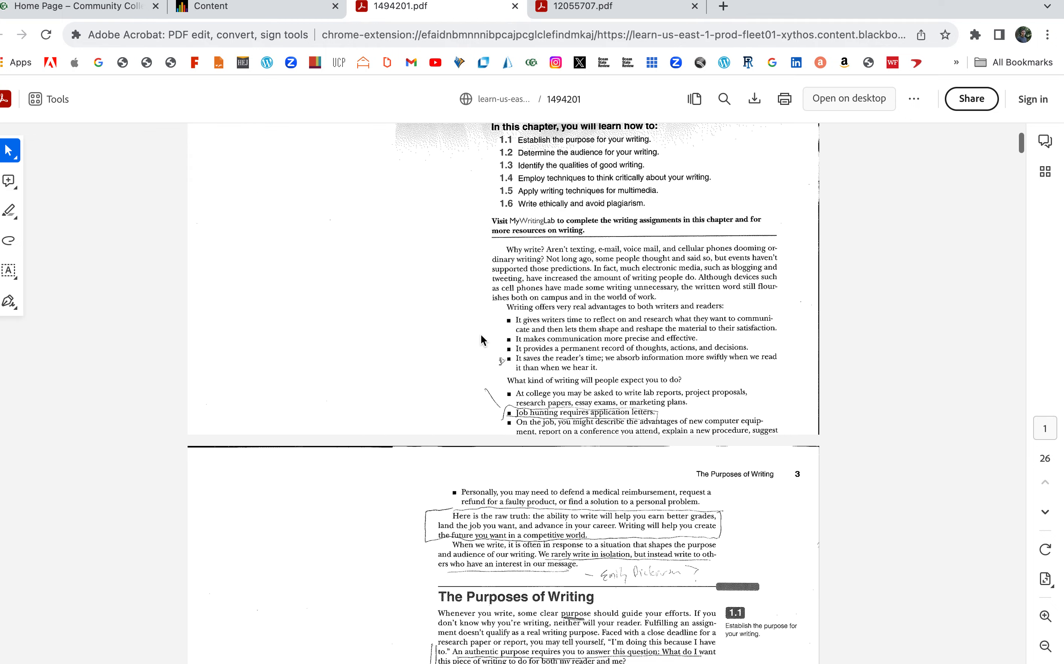
pyautogui.scroll(-3)
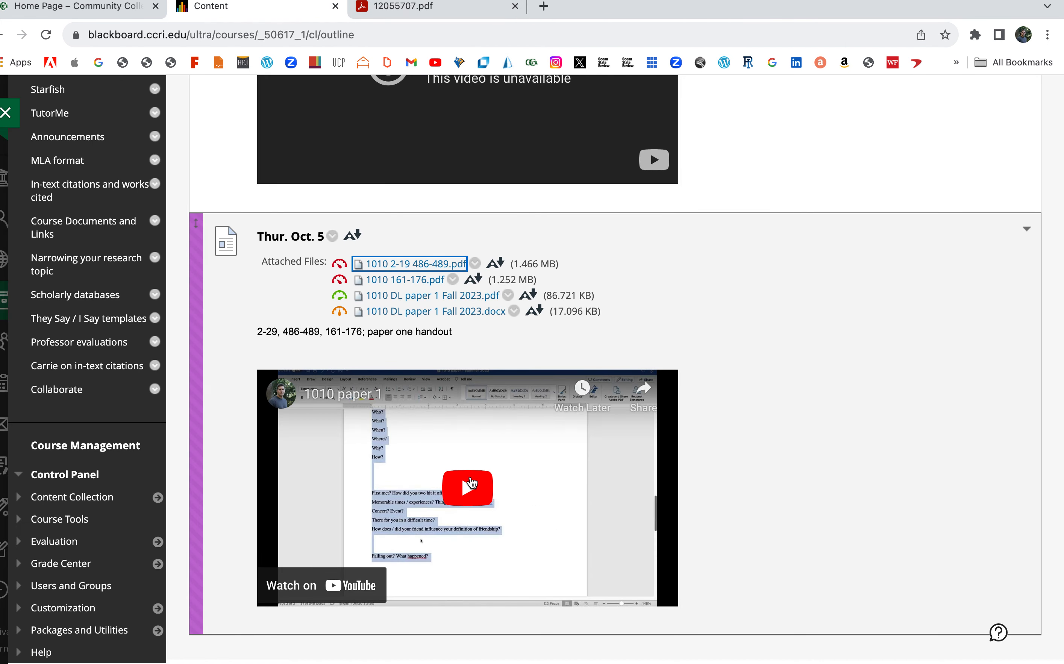
# Open the Week 2 folder and scroll through its Tues. Oct. 10 readings, paper one handout and videos
pyautogui.scroll(3)
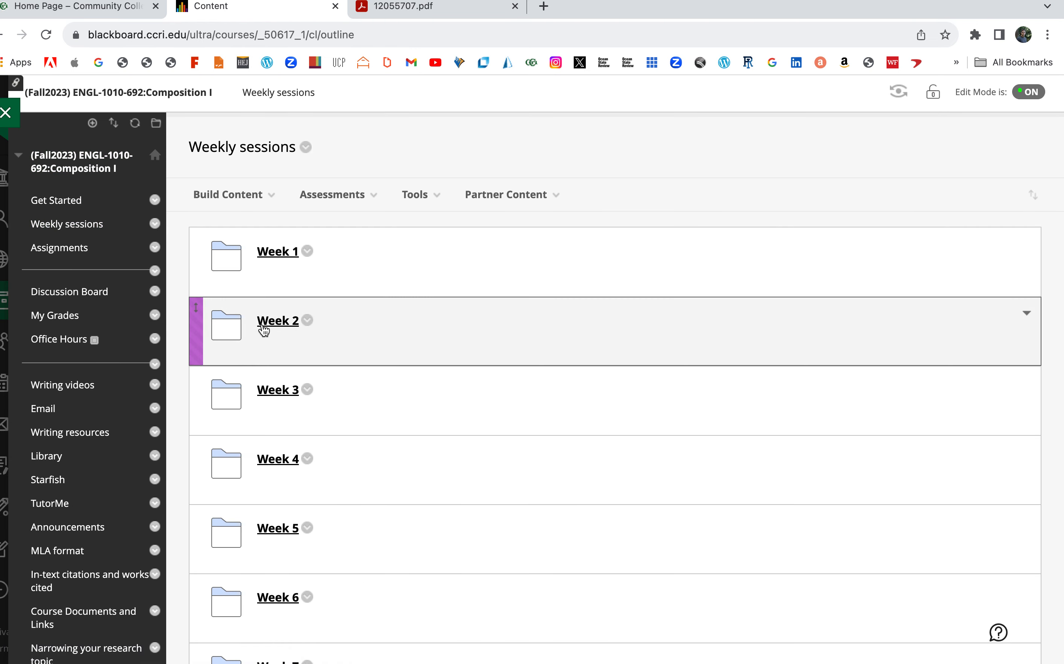
pyautogui.click(277, 319)
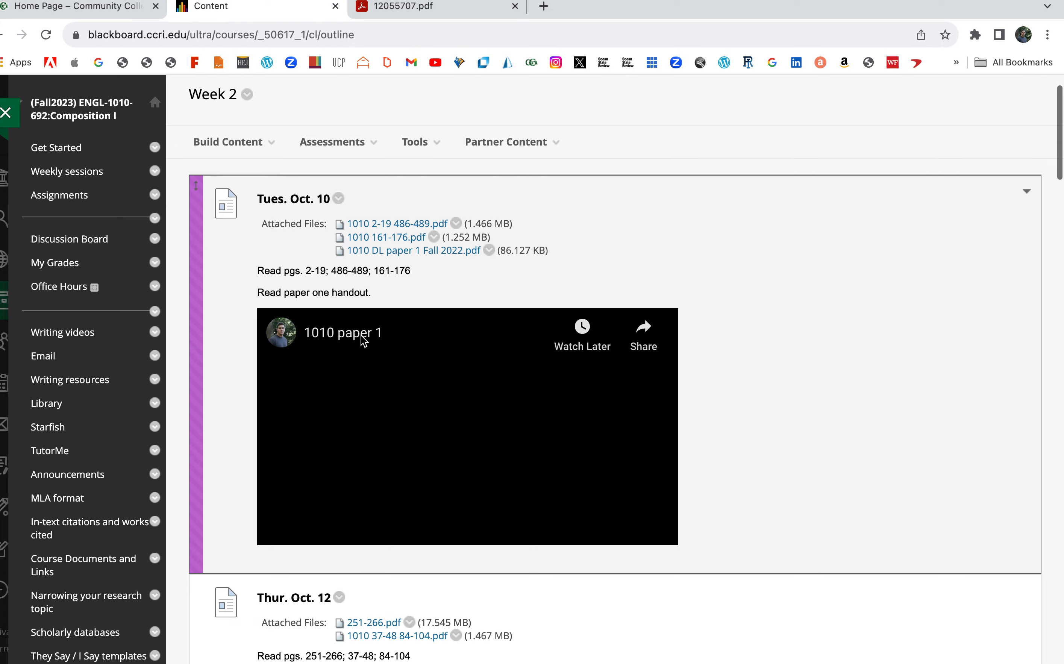
pyautogui.scroll(-3)
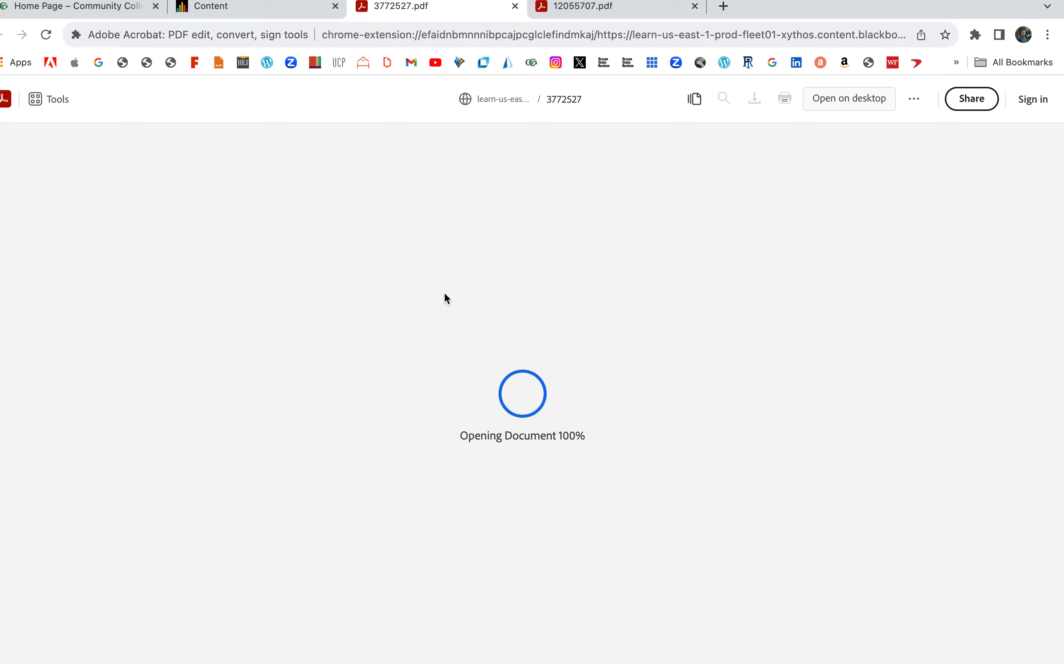
pyautogui.moveTo(446, 274)
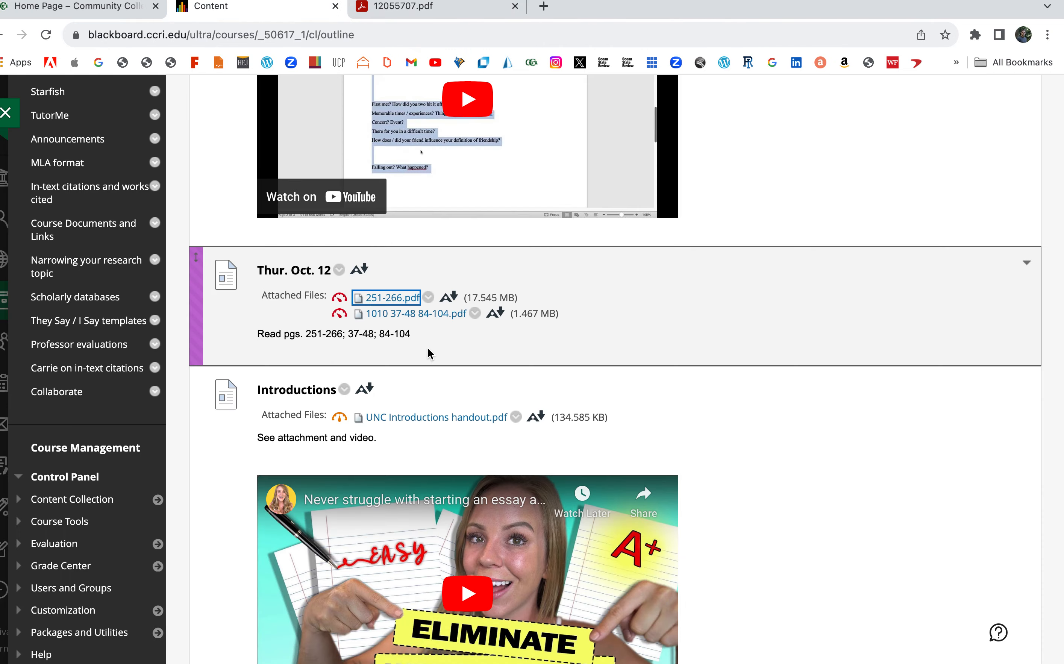
pyautogui.scroll(-3)
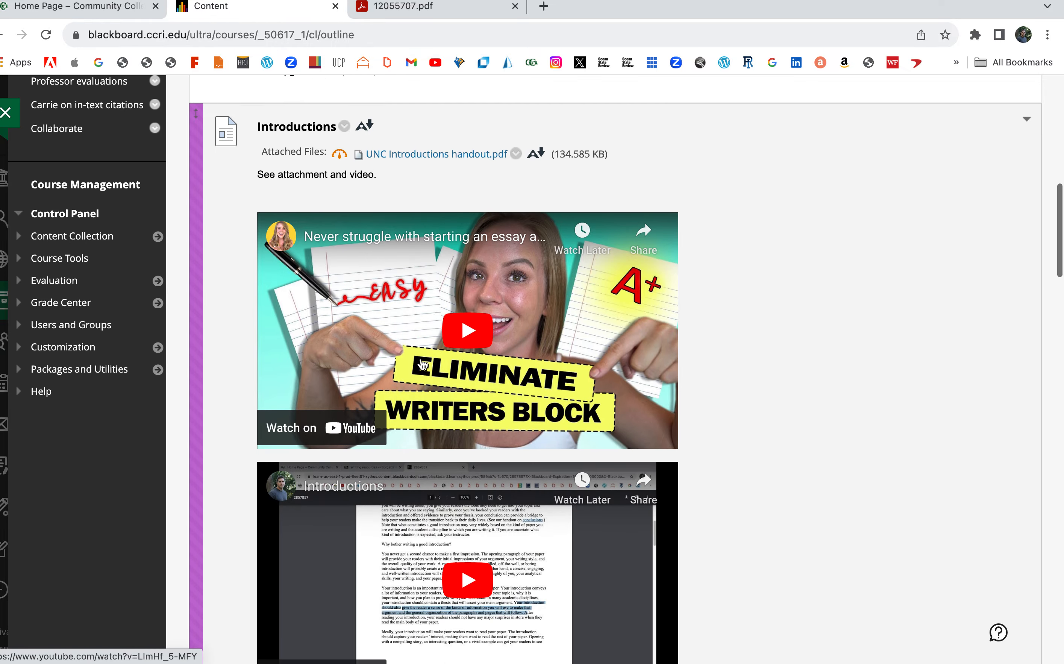
pyautogui.scroll(-3)
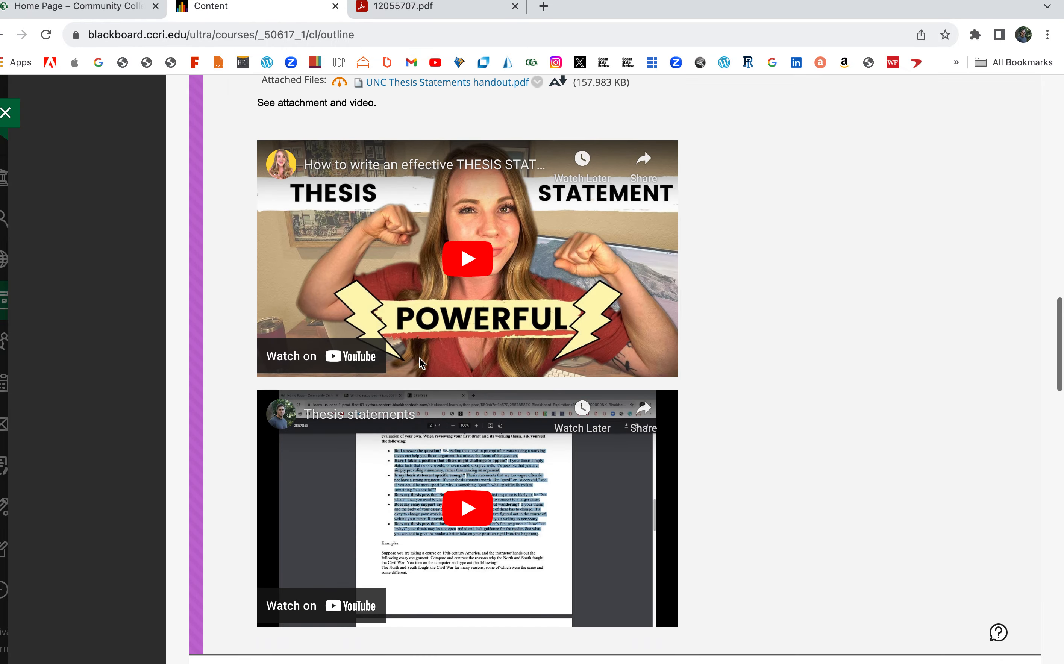
pyautogui.scroll(-3)
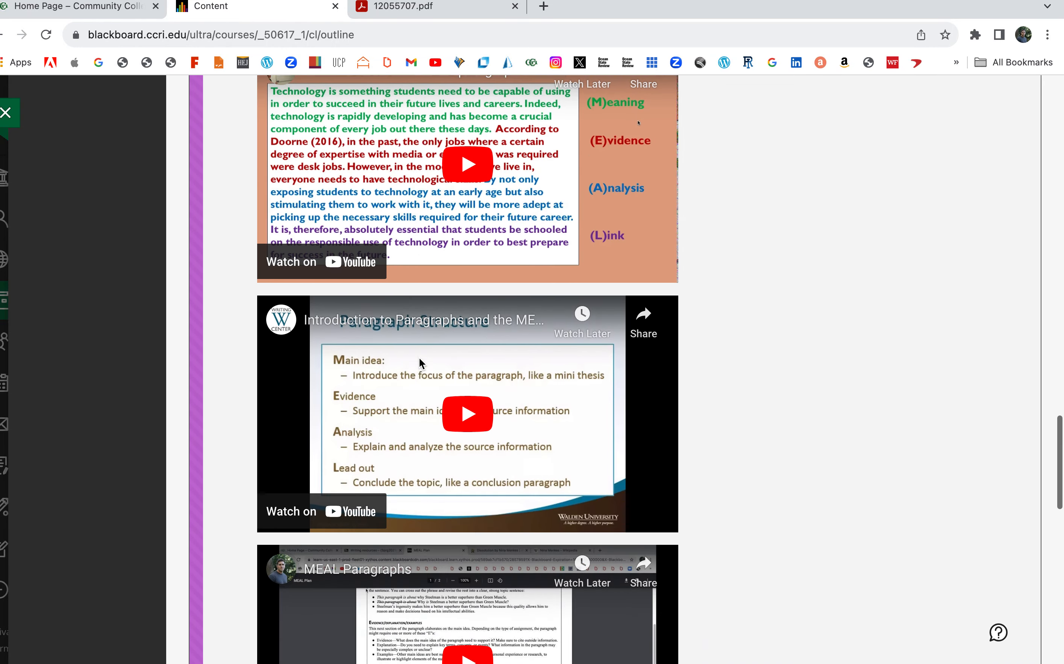
pyautogui.scroll(-3)
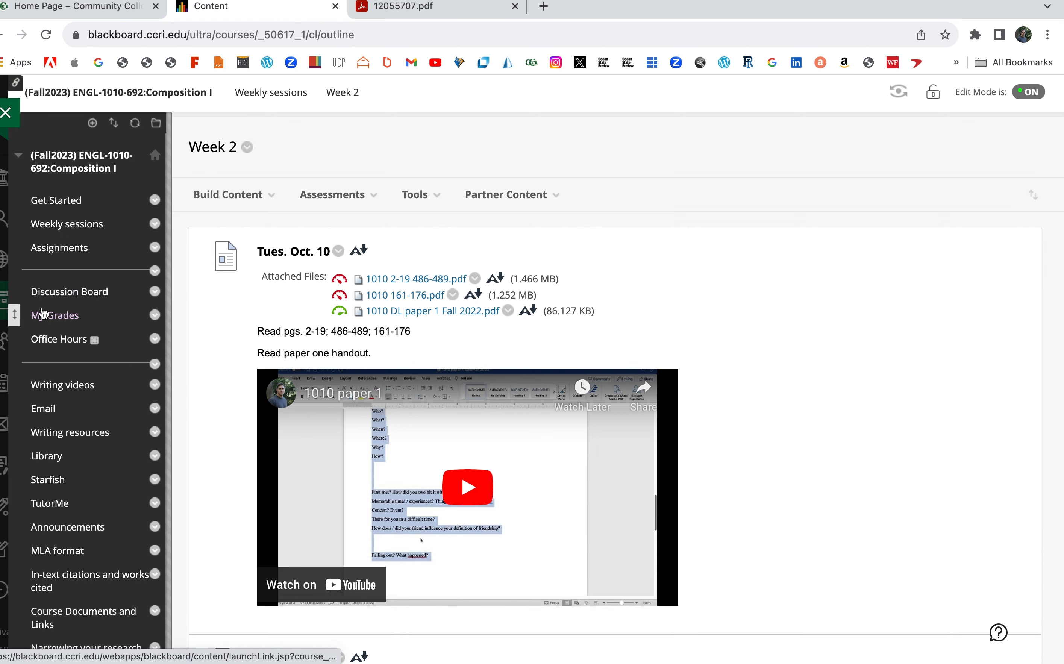
pyautogui.moveTo(61, 386)
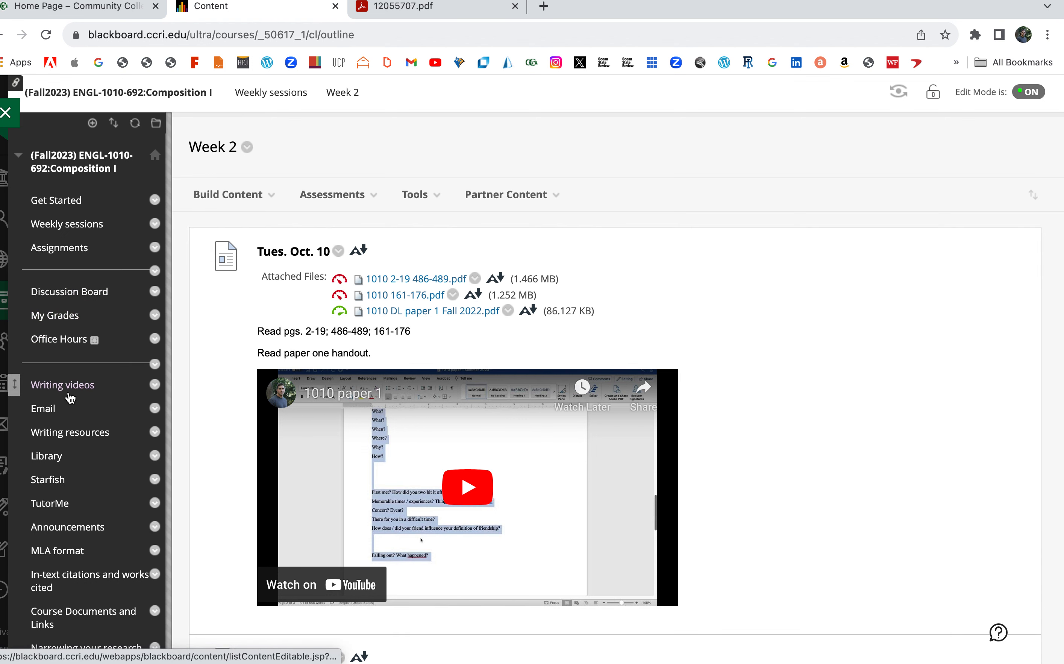
pyautogui.moveTo(69, 433)
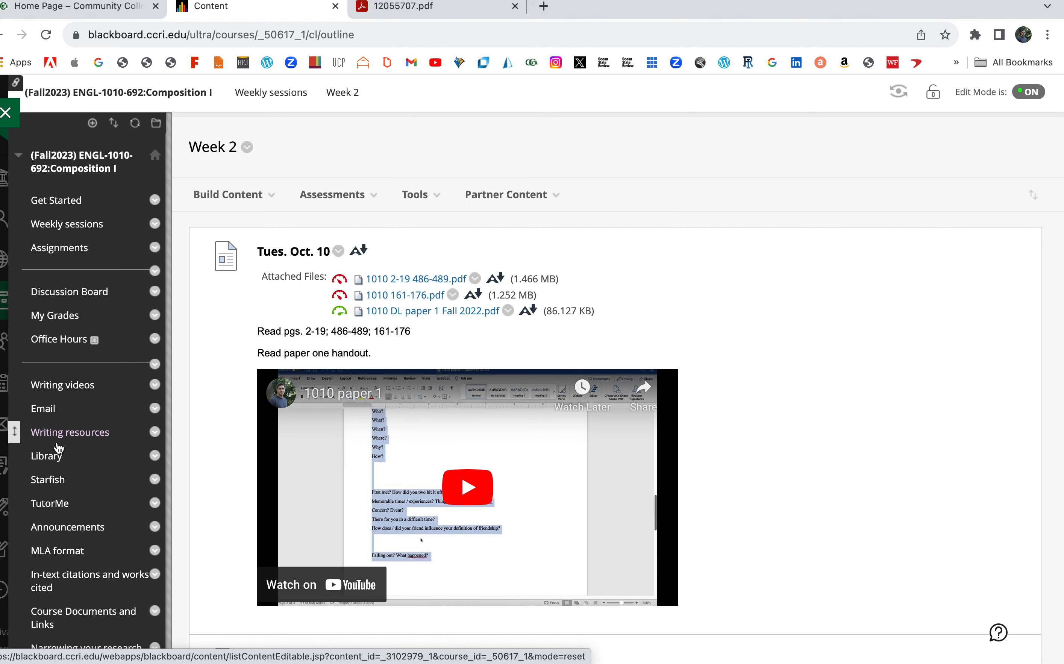
# View the MLA format resources and template, then return to the Get Started area with the syllabus
pyautogui.click(57, 551)
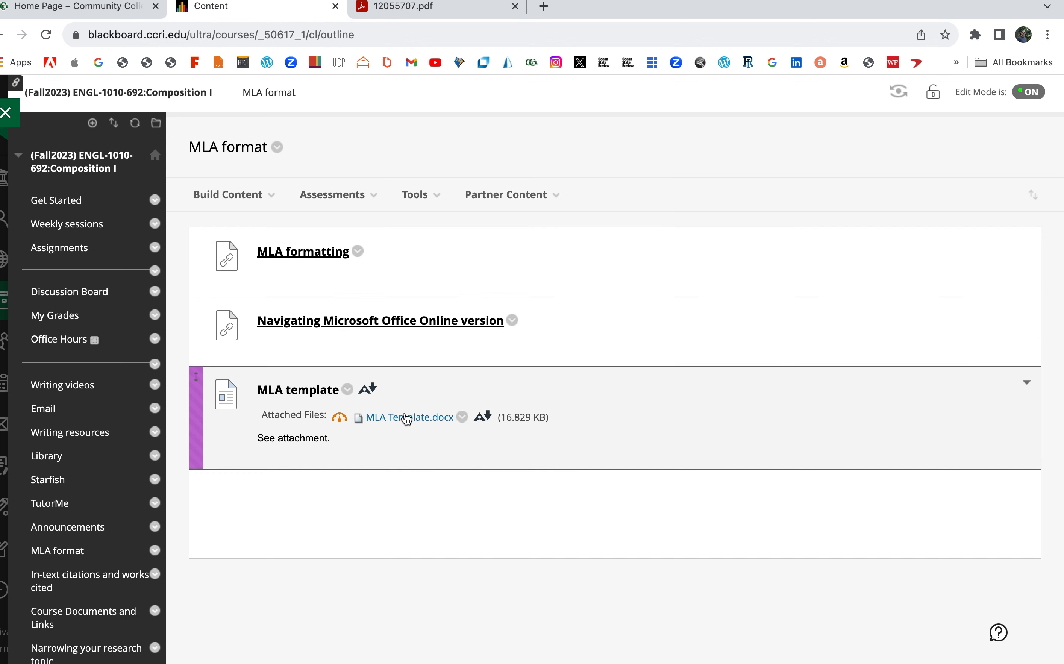
pyautogui.scroll(-3)
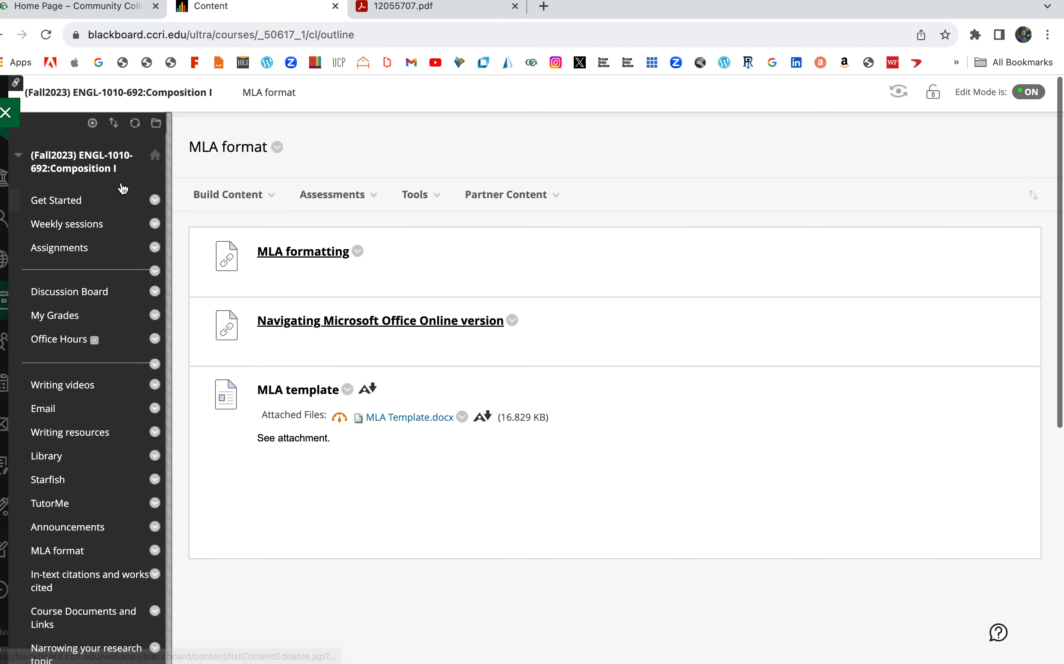
pyautogui.click(56, 199)
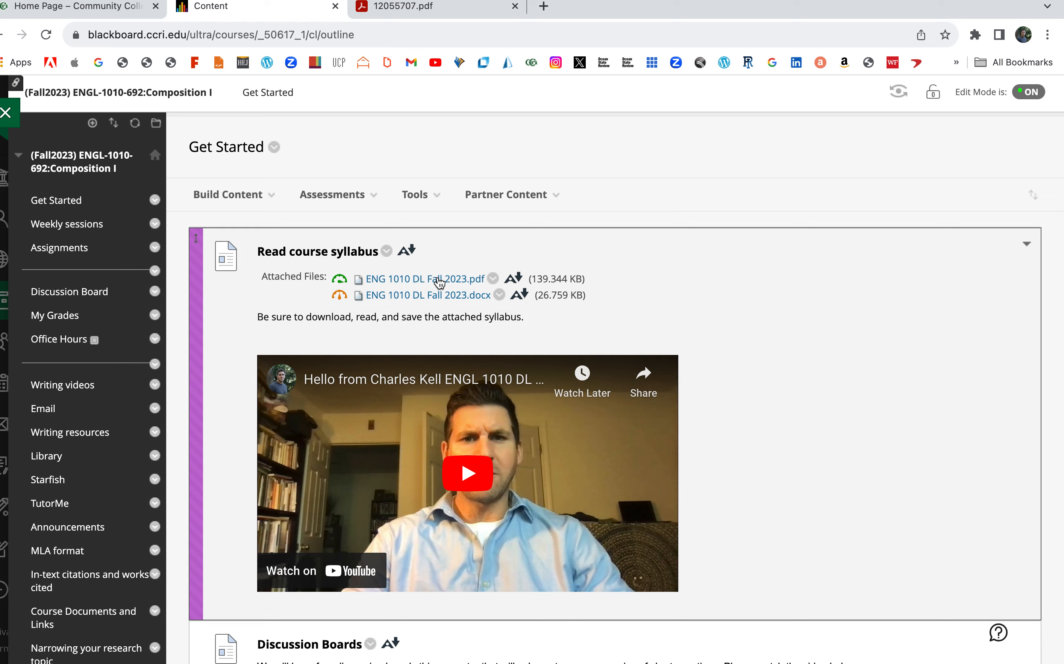
pyautogui.moveTo(411, 275)
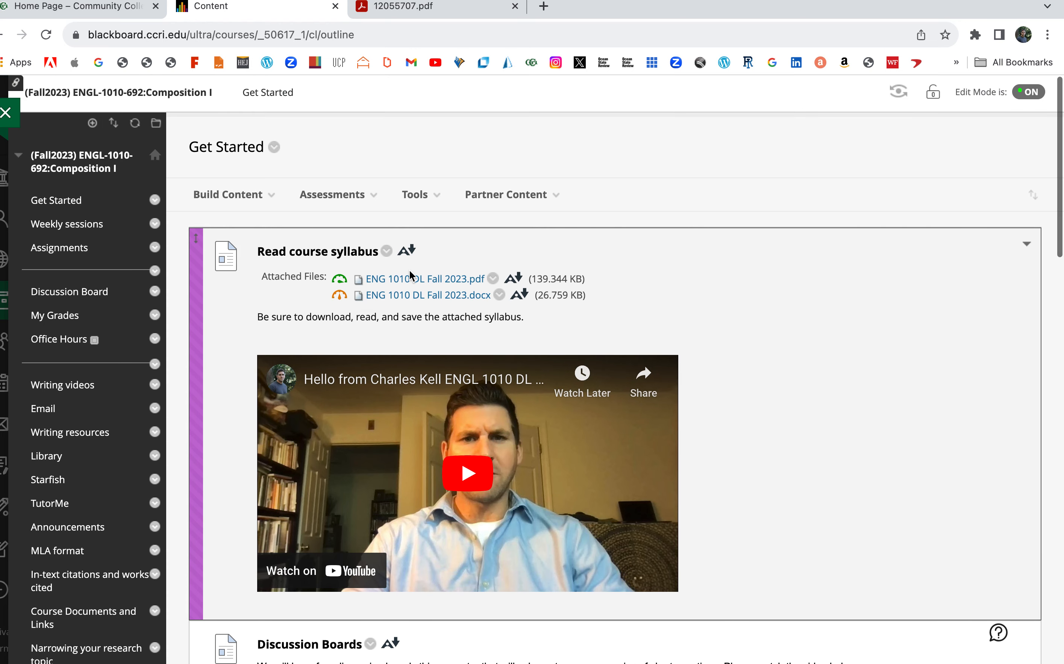
pyautogui.moveTo(420, 370)
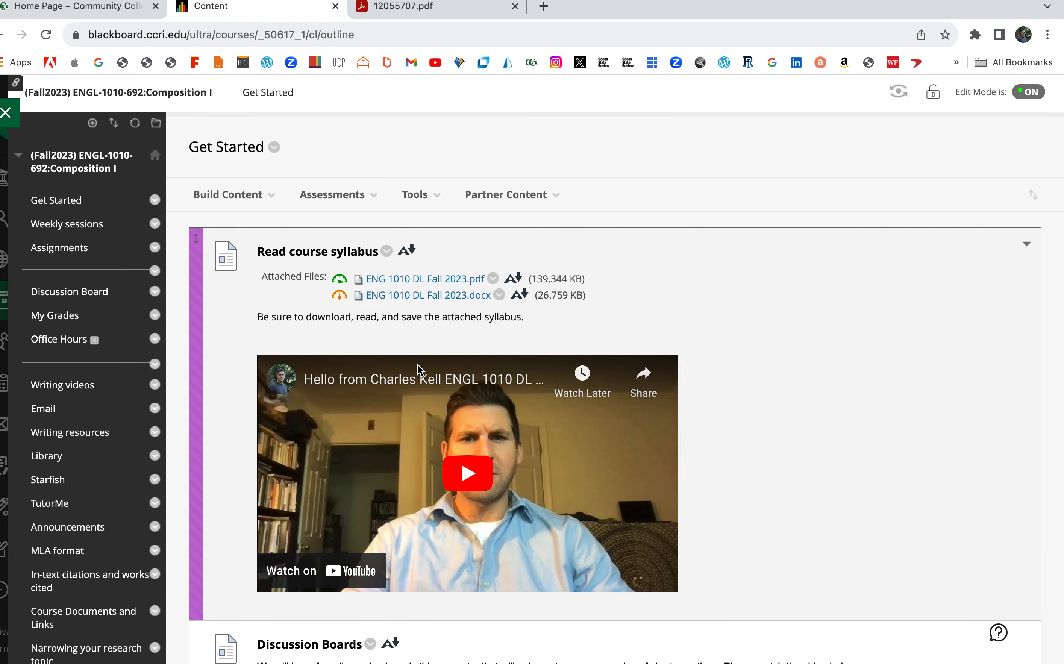
pyautogui.moveTo(418, 298)
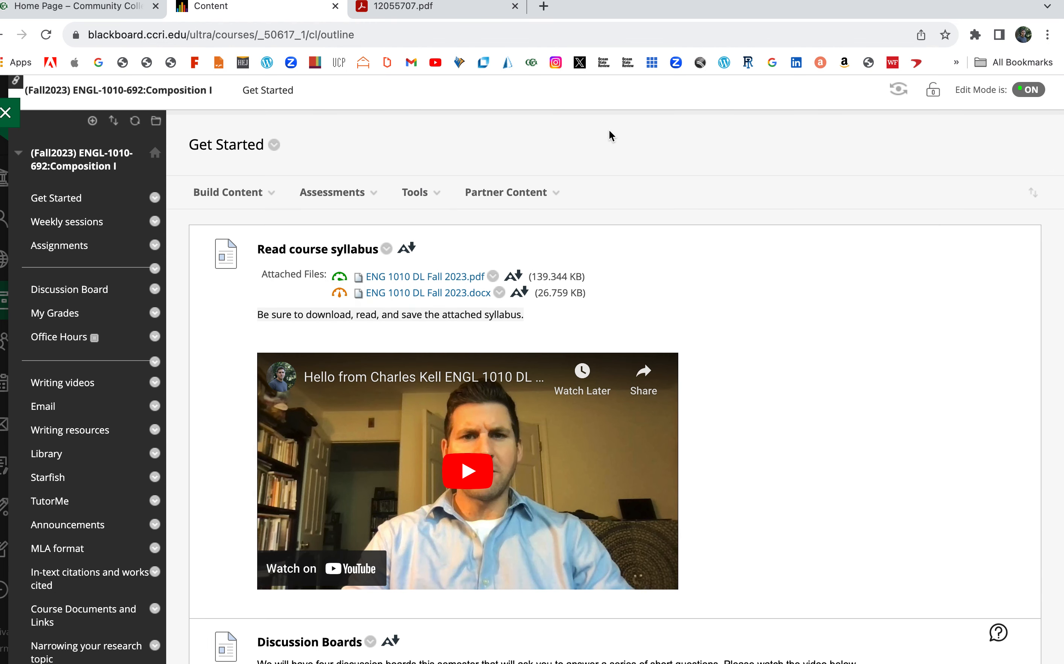
pyautogui.moveTo(594, 44)
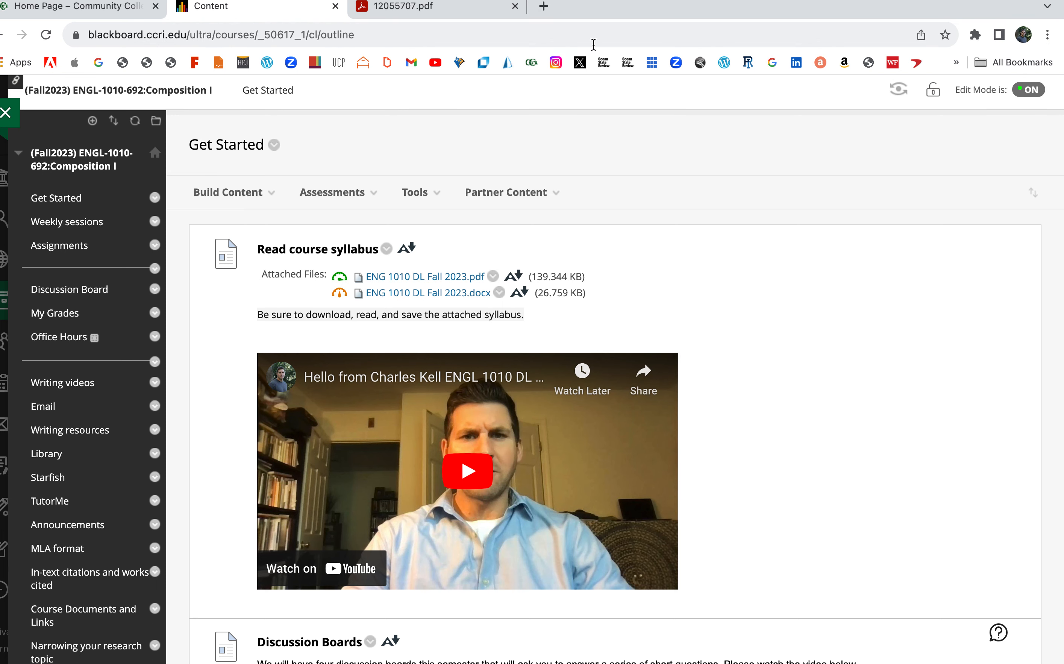